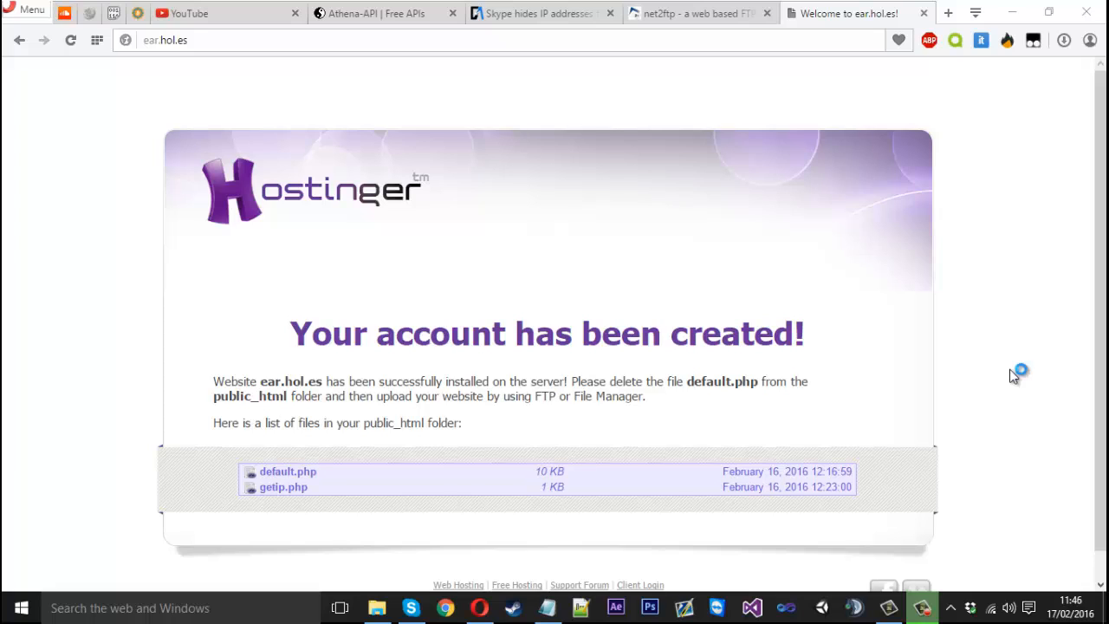
mouse_move(1014, 375)
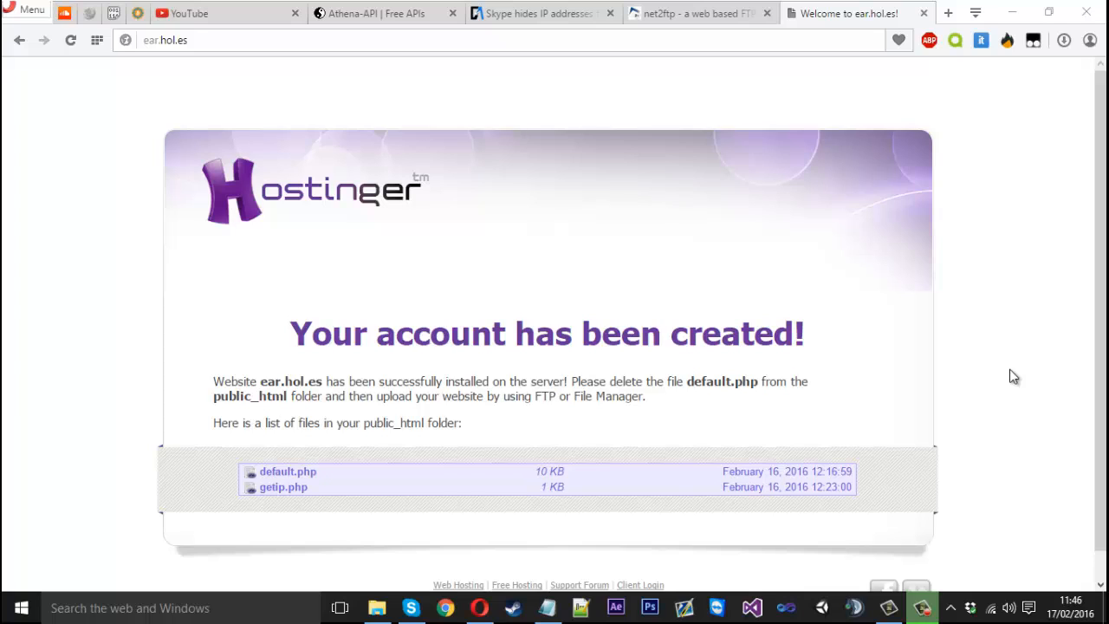
mouse_move(437, 180)
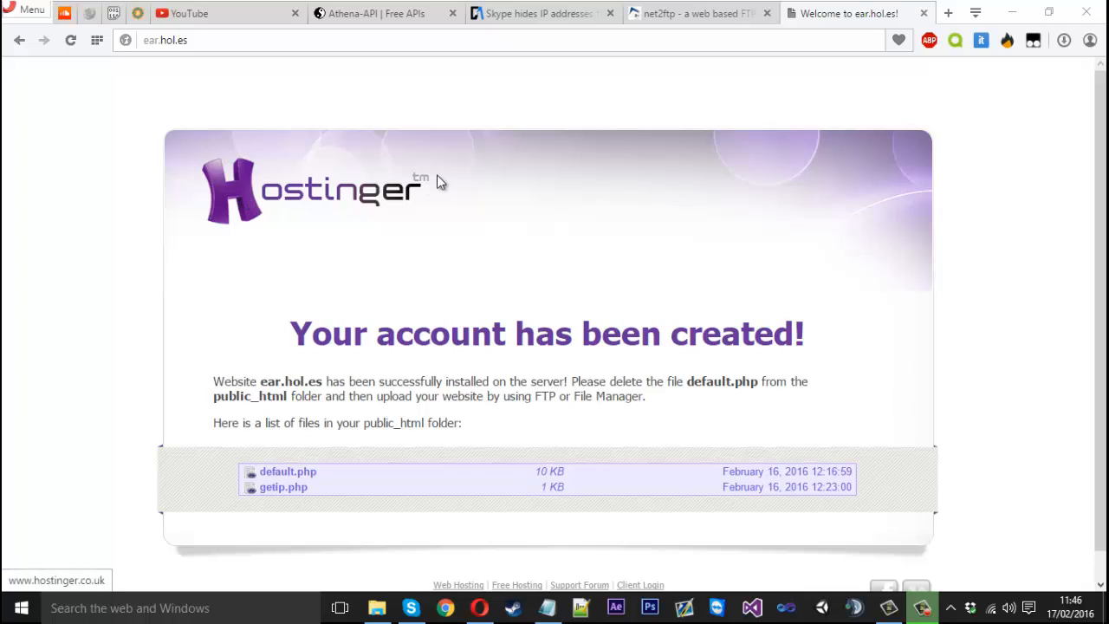
mouse_move(449, 154)
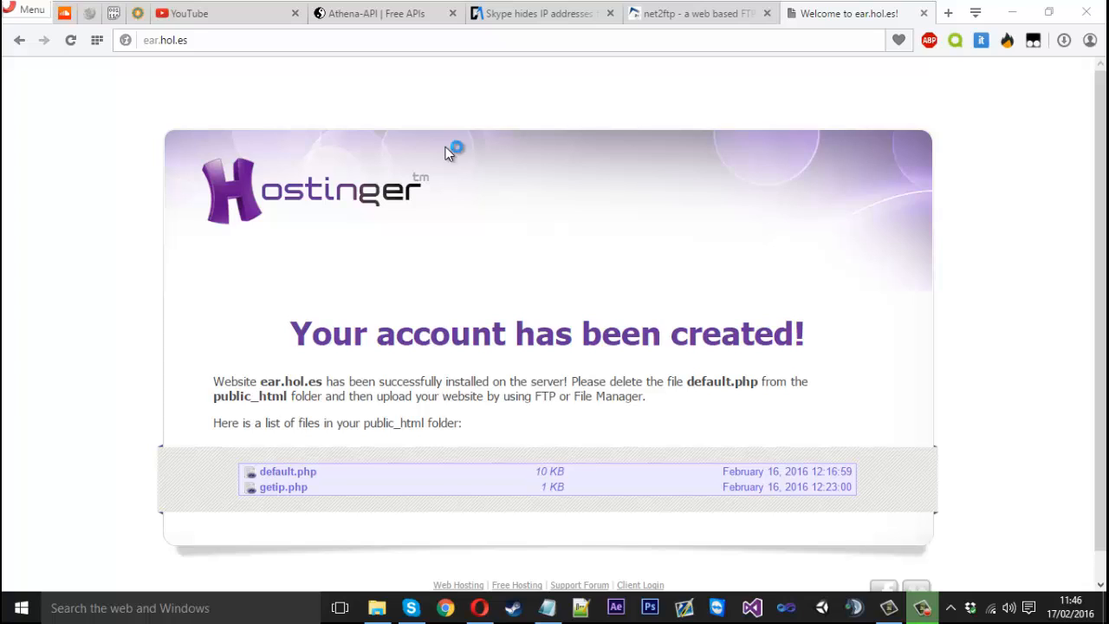
mouse_move(449, 153)
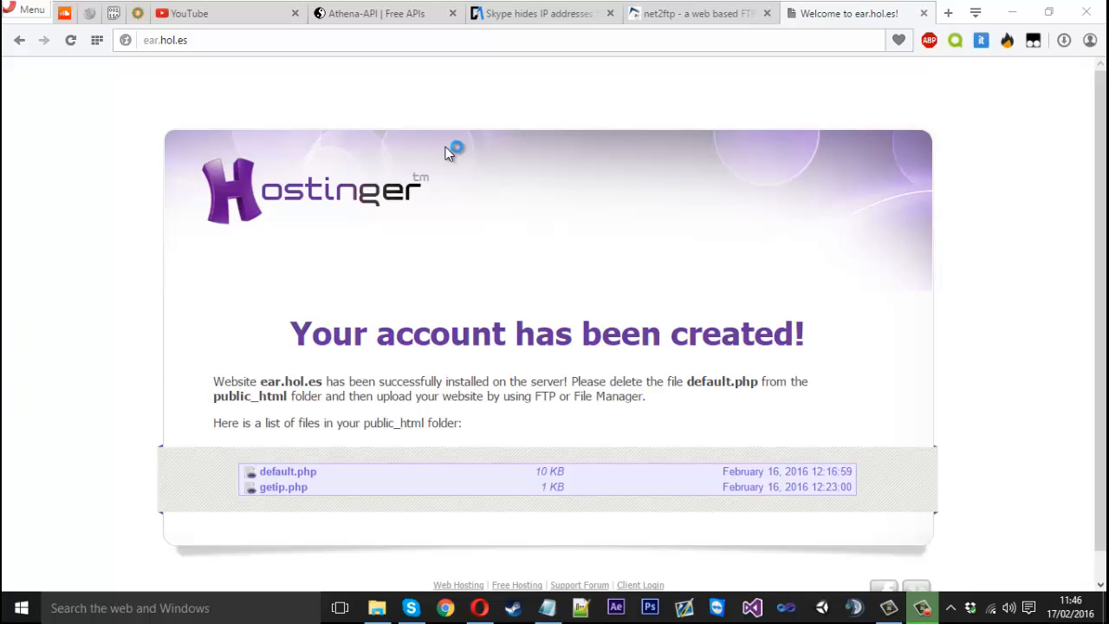
mouse_move(449, 154)
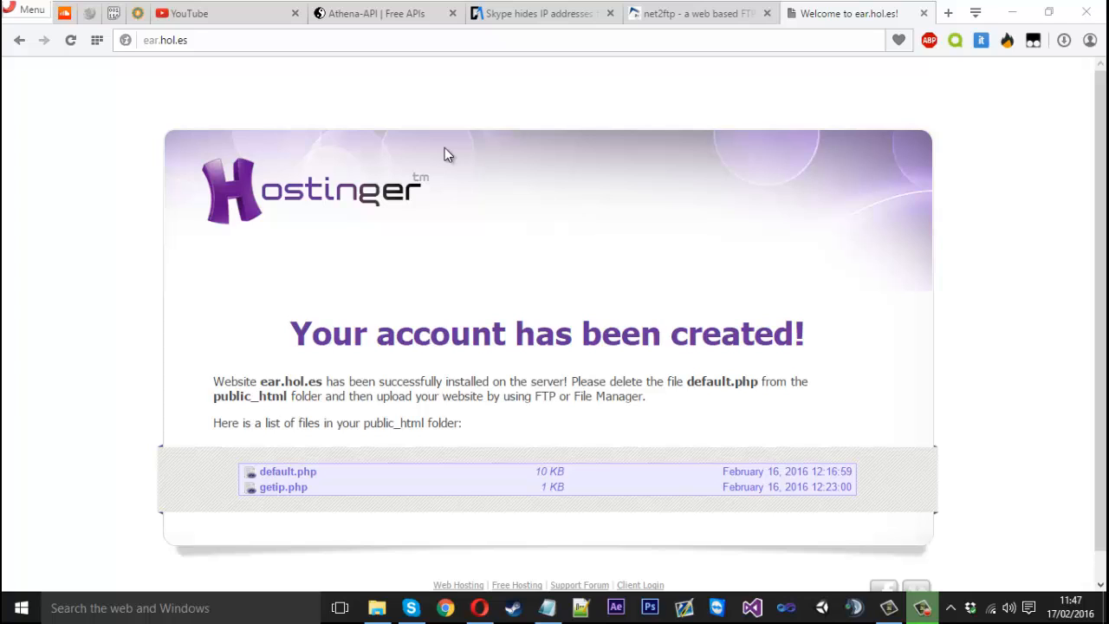
mouse_move(530, 99)
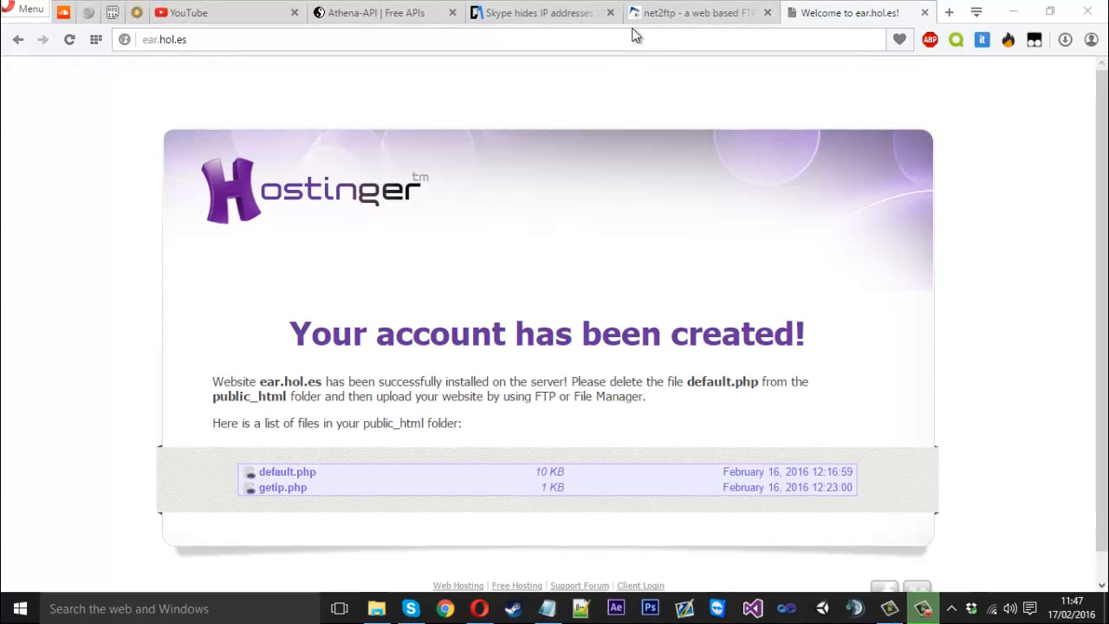
Step: Switch to the net2ftp file manager tab showing the public_html folder for ear.hol.es
click(693, 13)
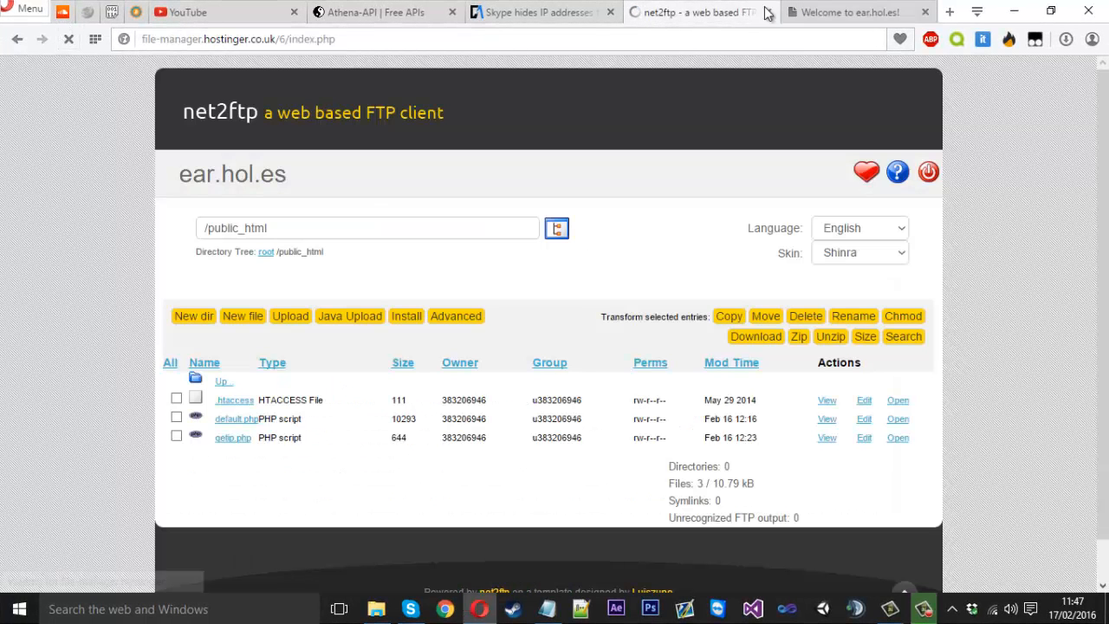
click(844, 12)
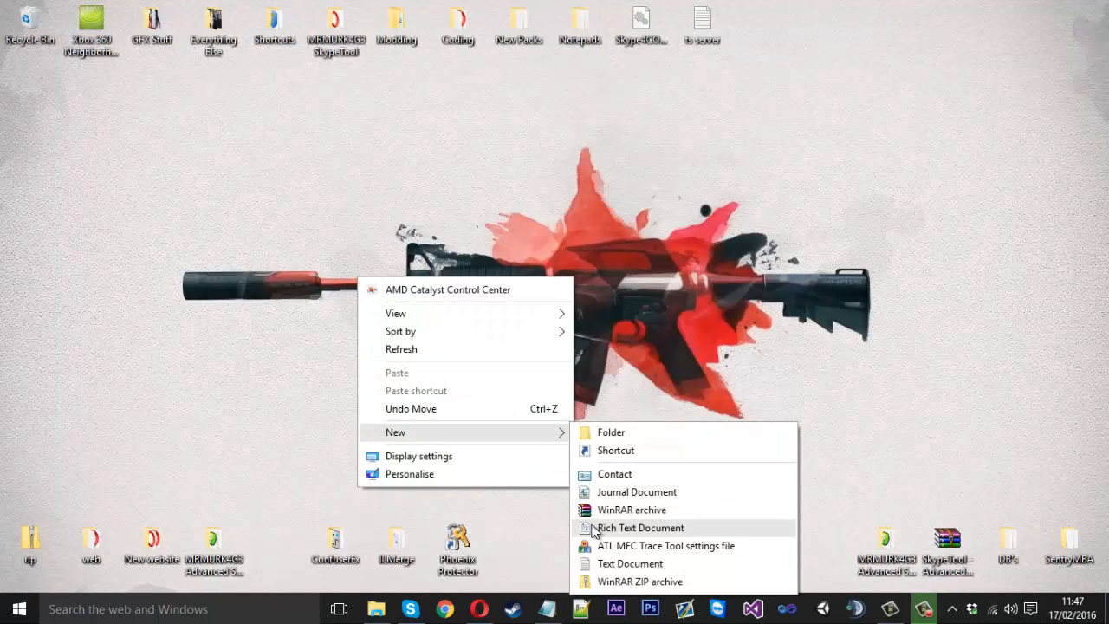
Step: Create a New Text Document on the desktop and open it in Notepad
click(630, 564)
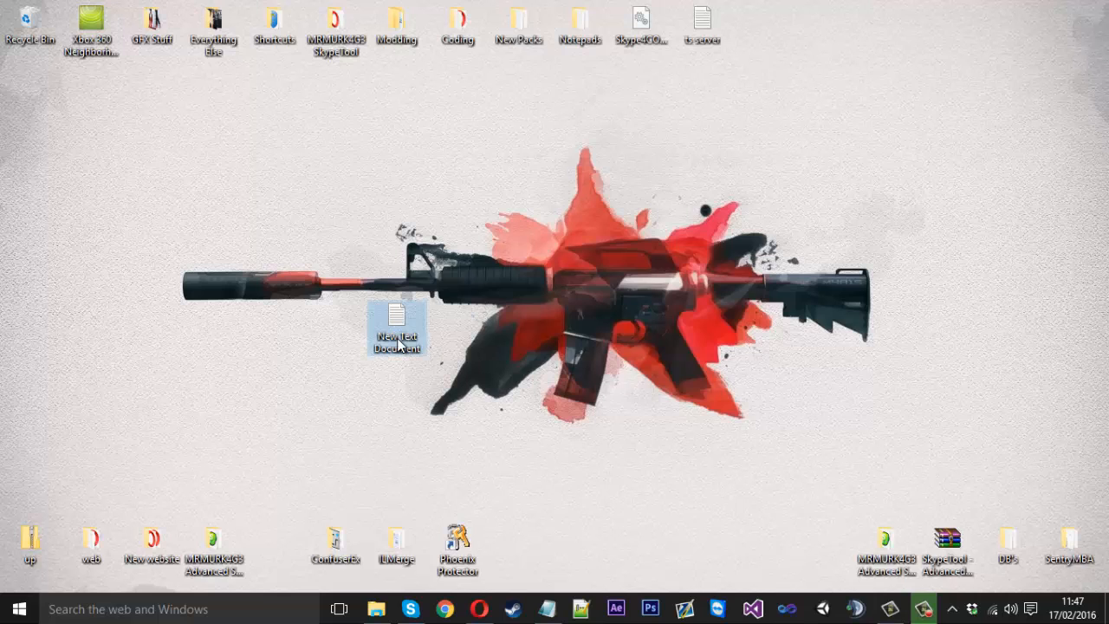
double_click(396, 325)
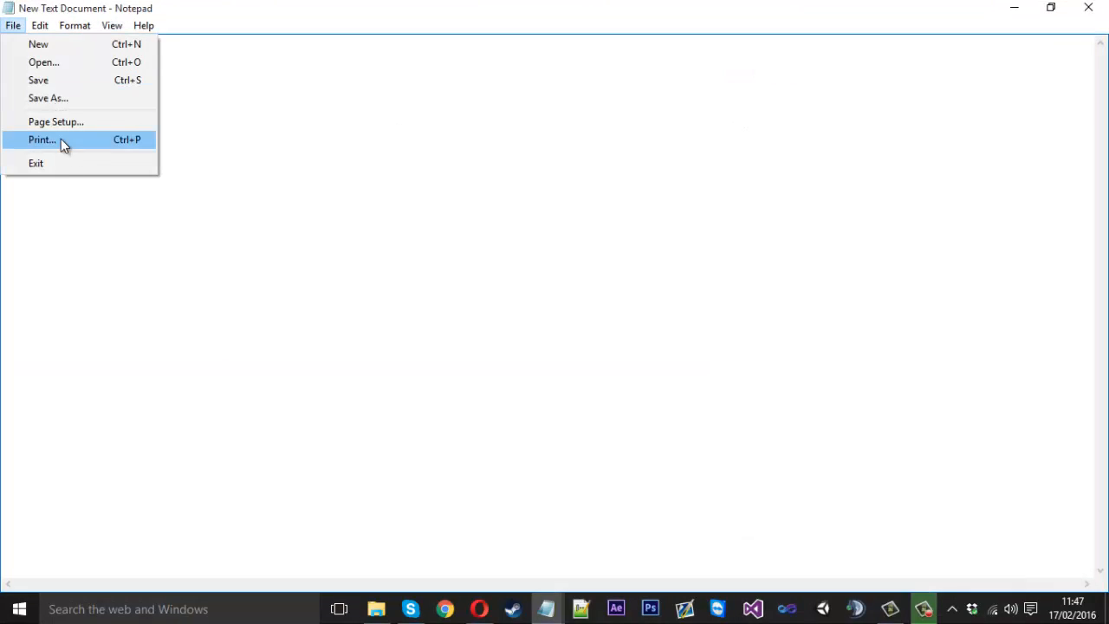
Step: Save the empty document to the desktop as api.php with Save as type All Files
click(48, 98)
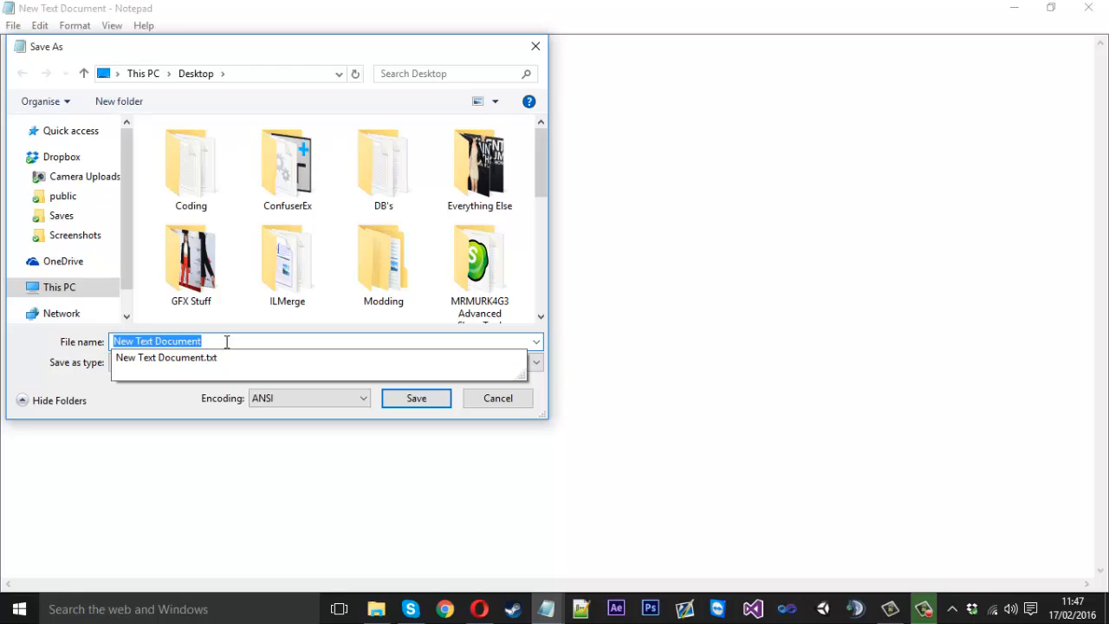
text(api)
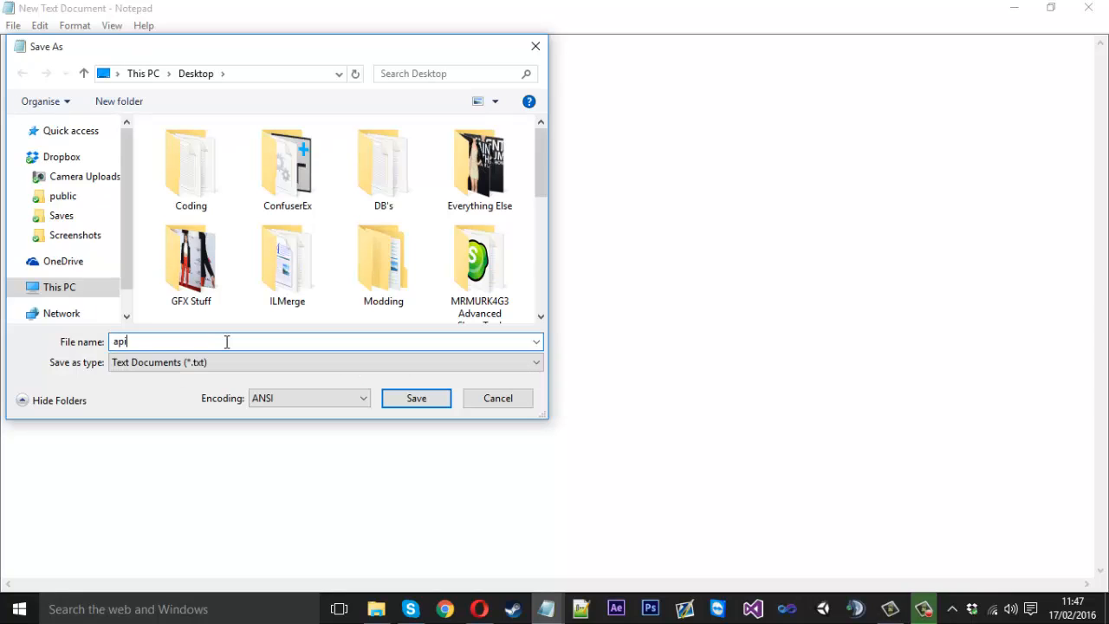
click(534, 362)
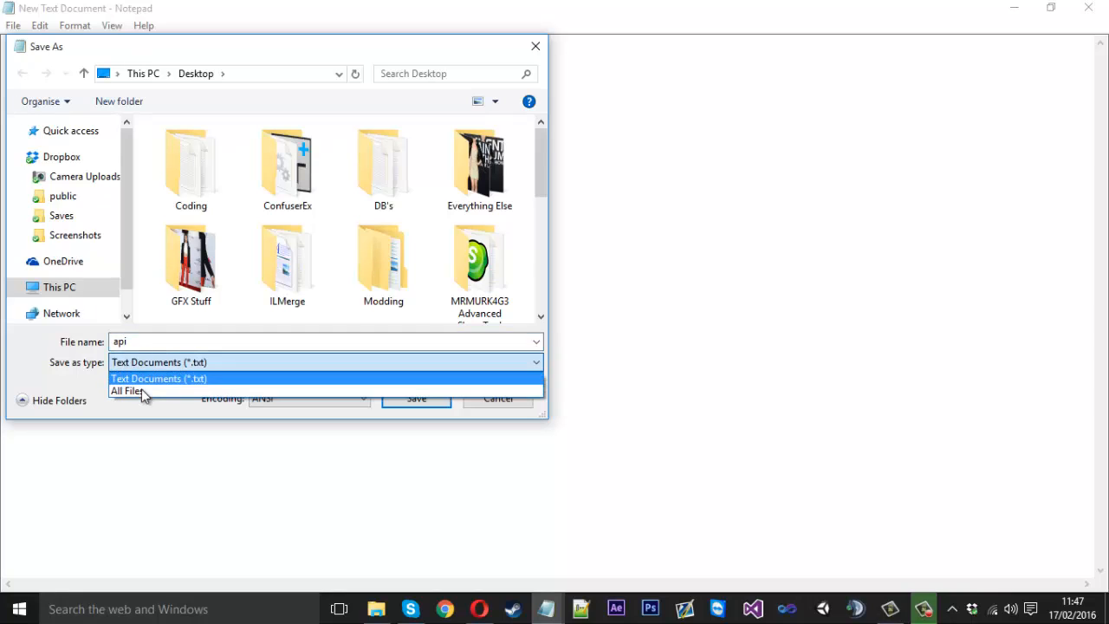
click(127, 391)
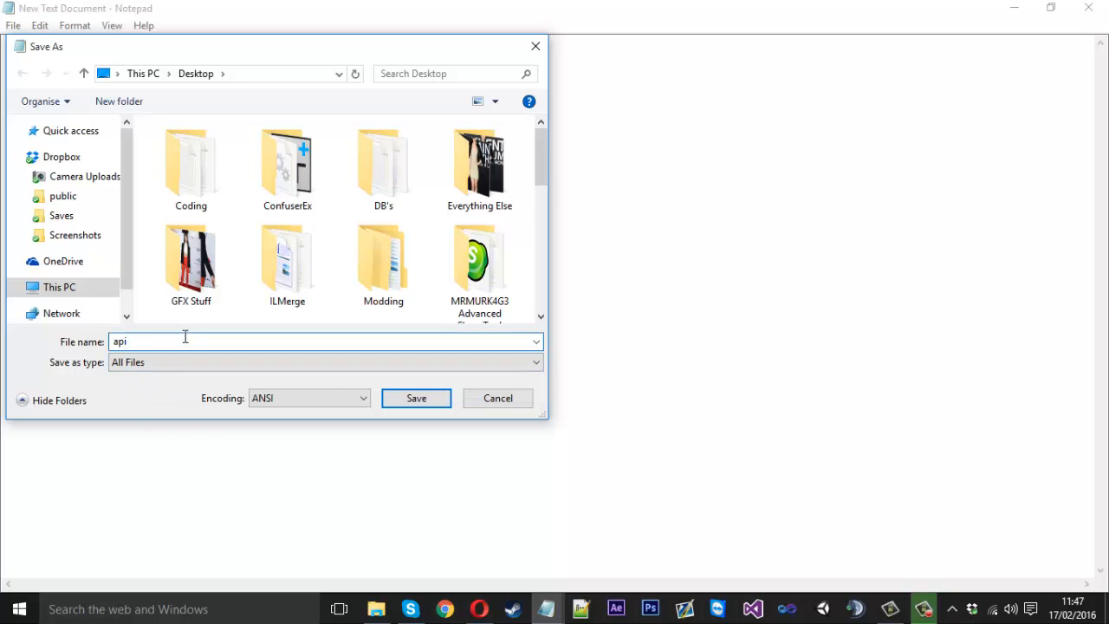
text(.php)
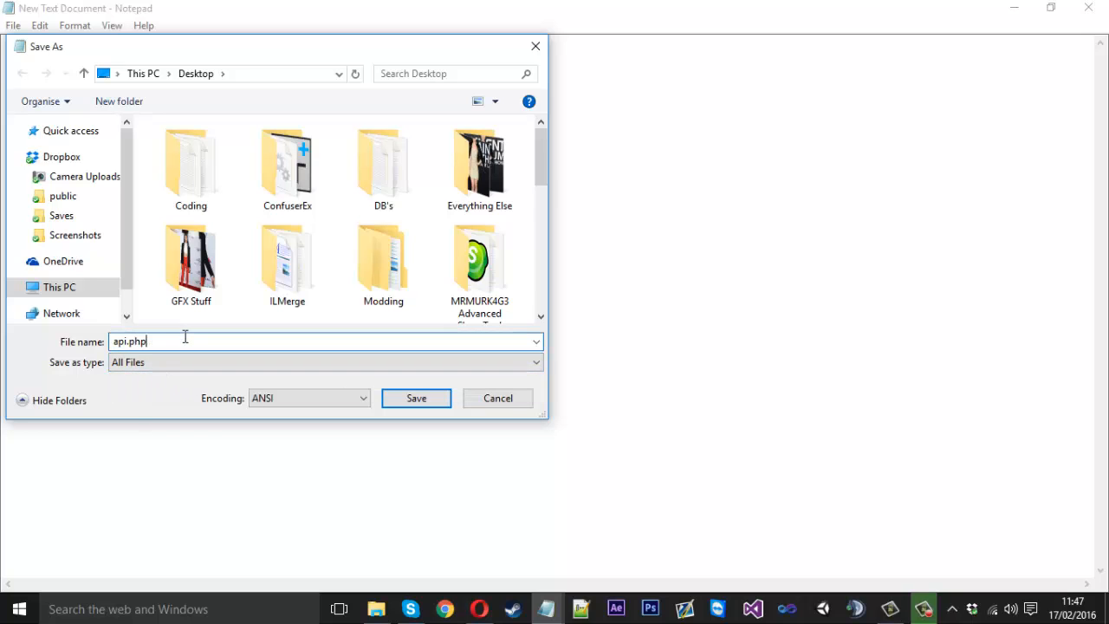
click(416, 398)
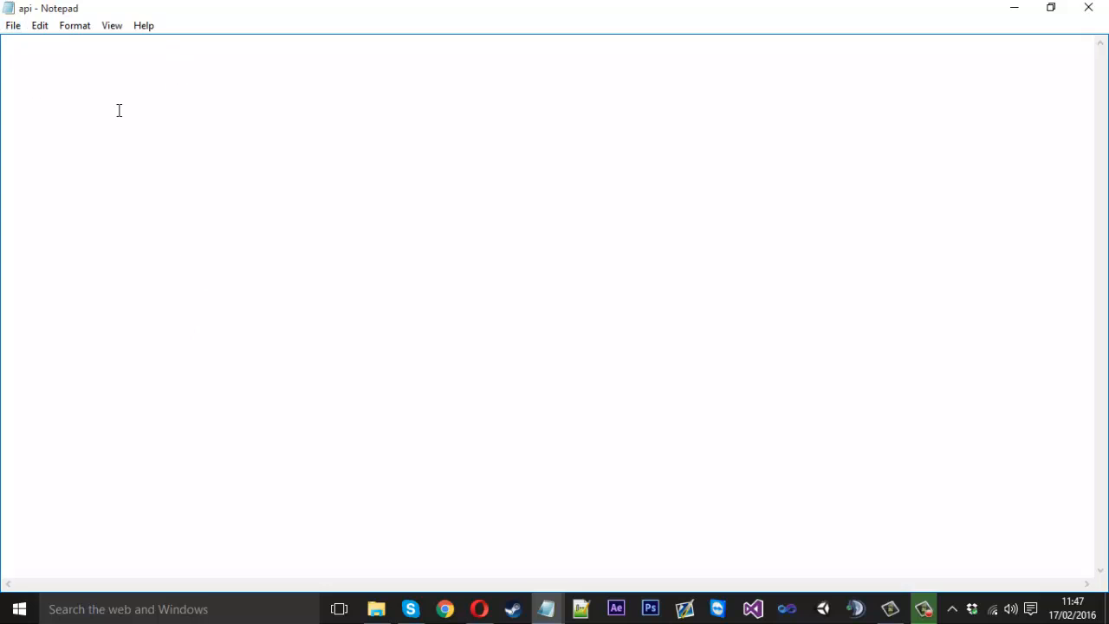
mouse_move(168, 107)
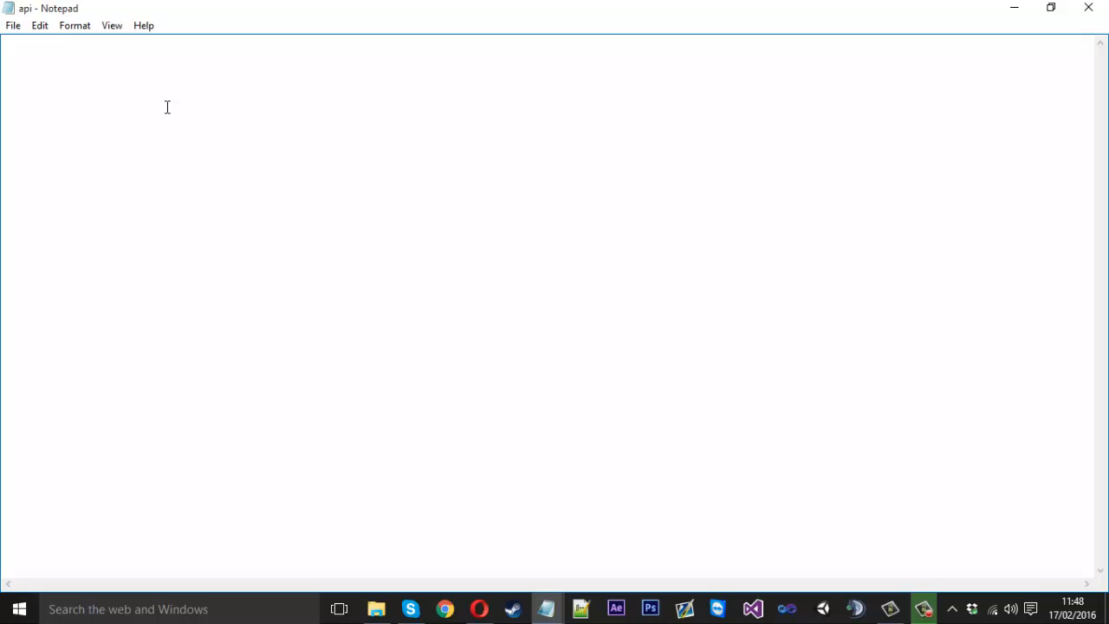
Step: Write the method="post" form tag and a text input named username
text(<>)
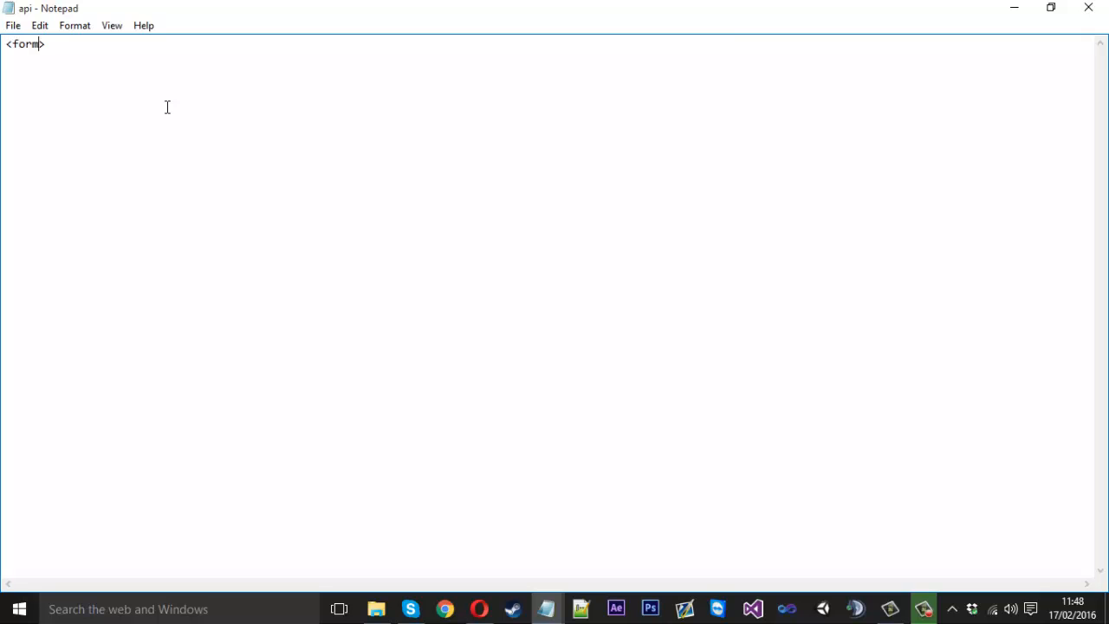
text(meth)
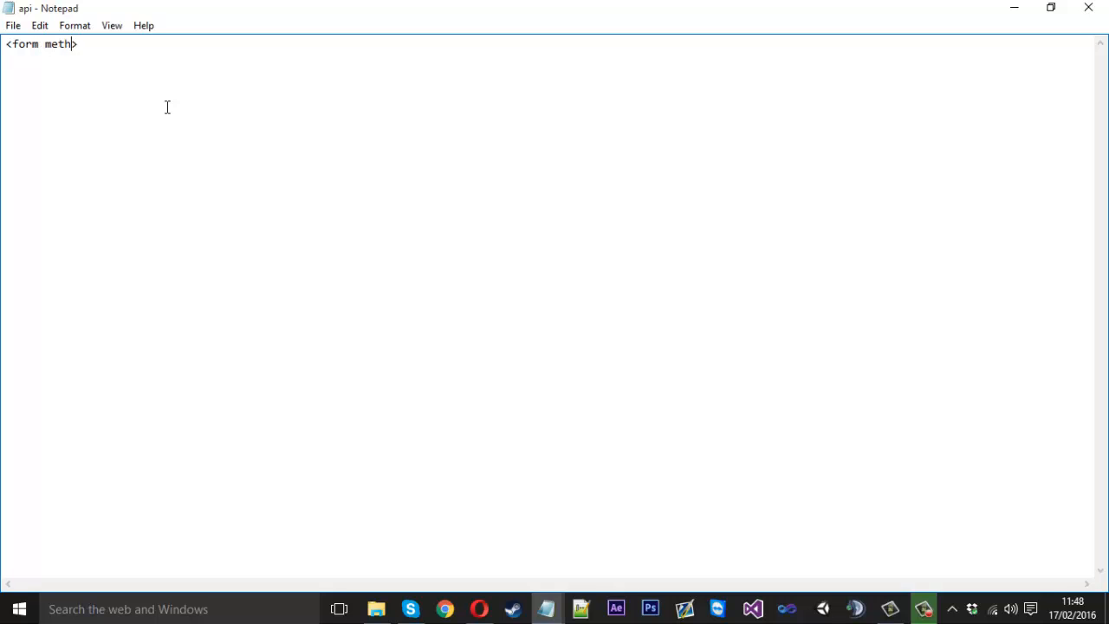
text(od="")
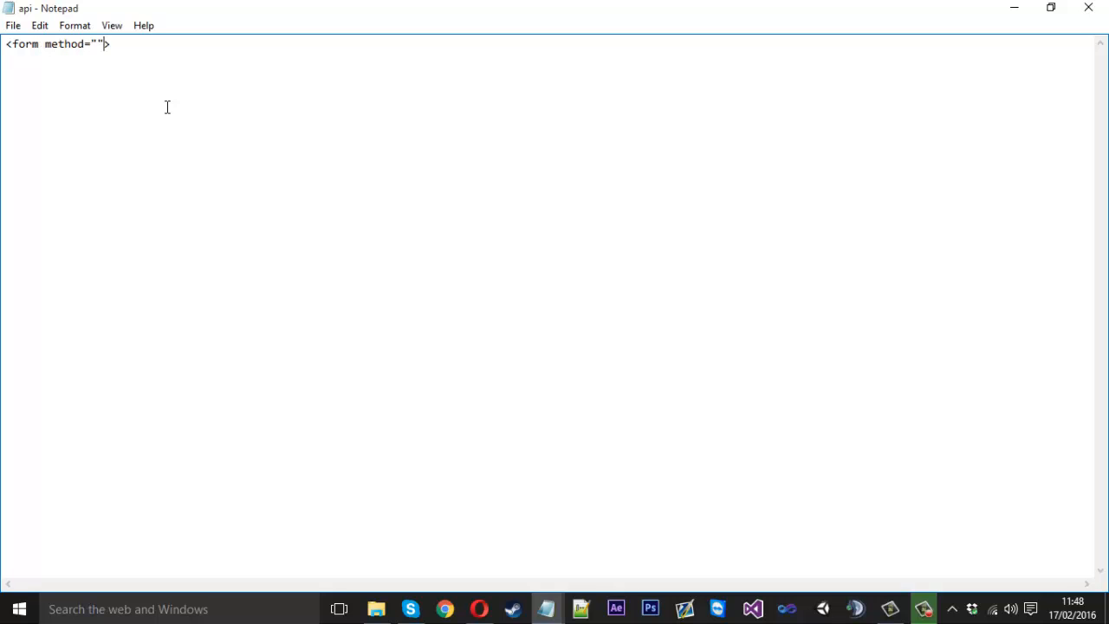
text(post)
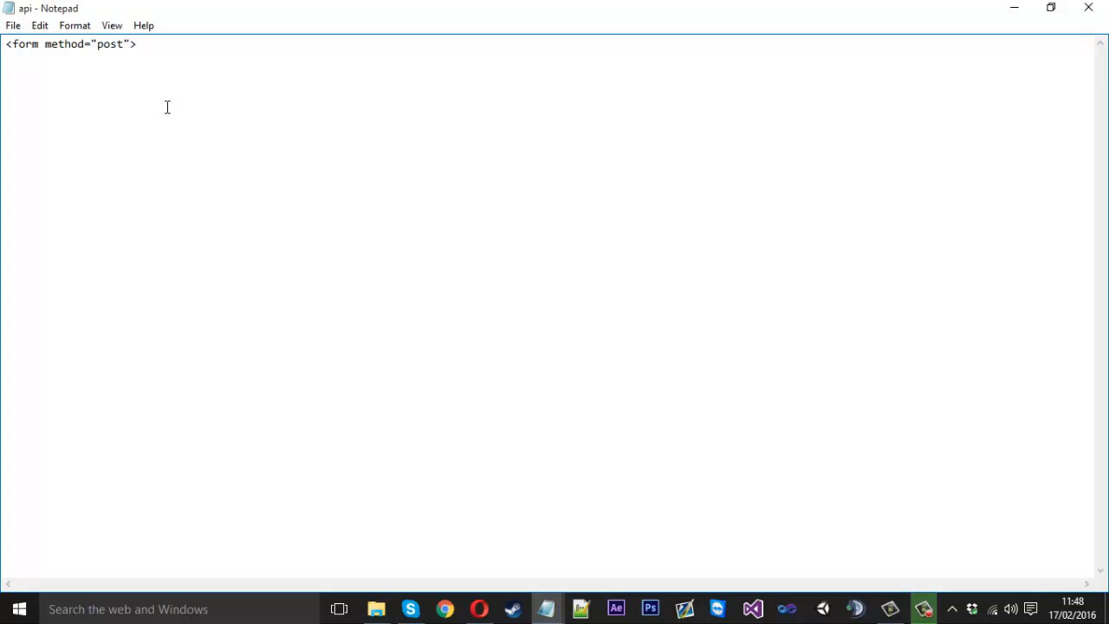
key(enter)
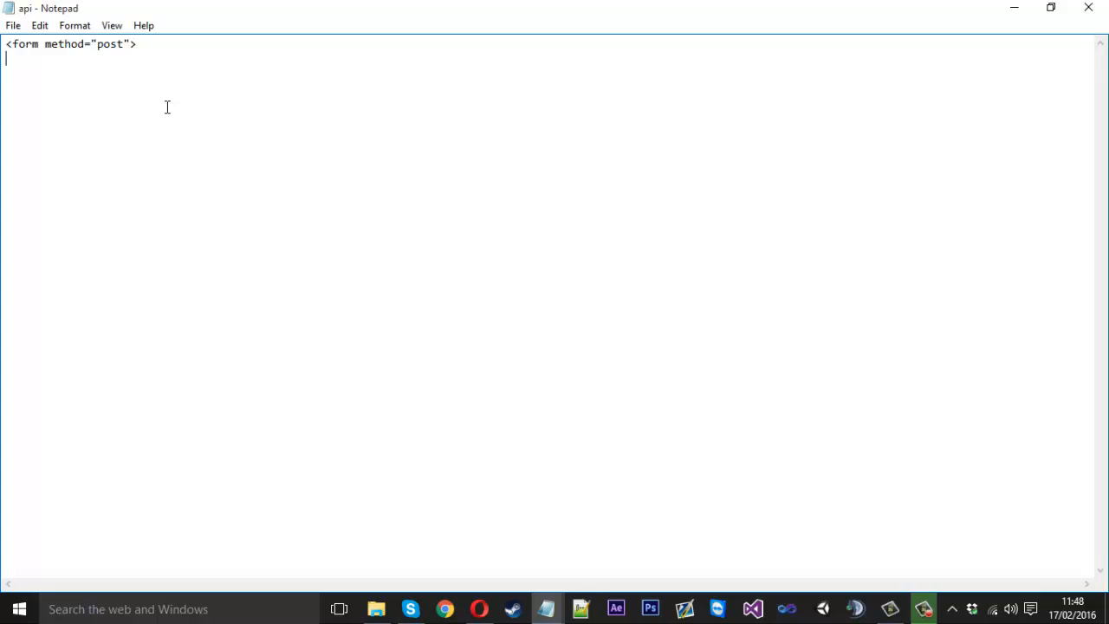
text(<input>)
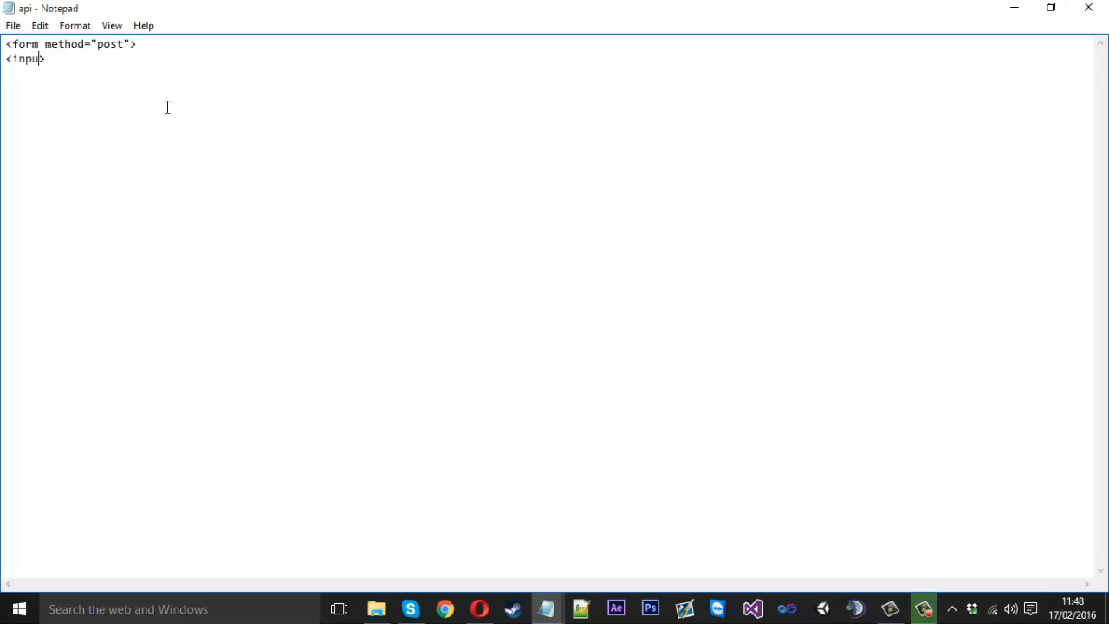
text(t)
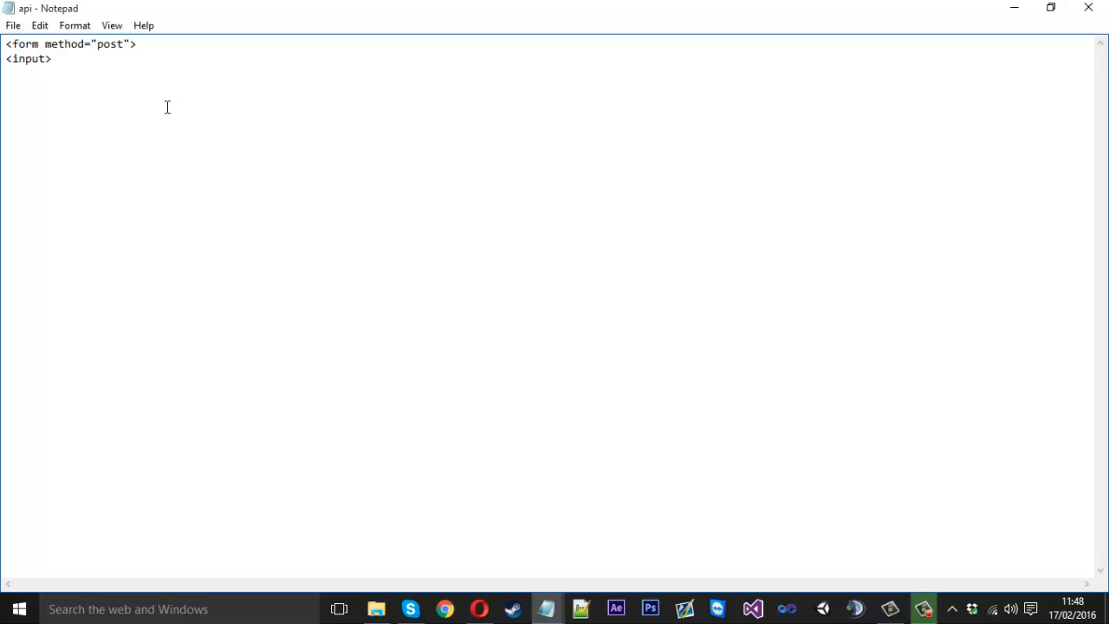
text(type)
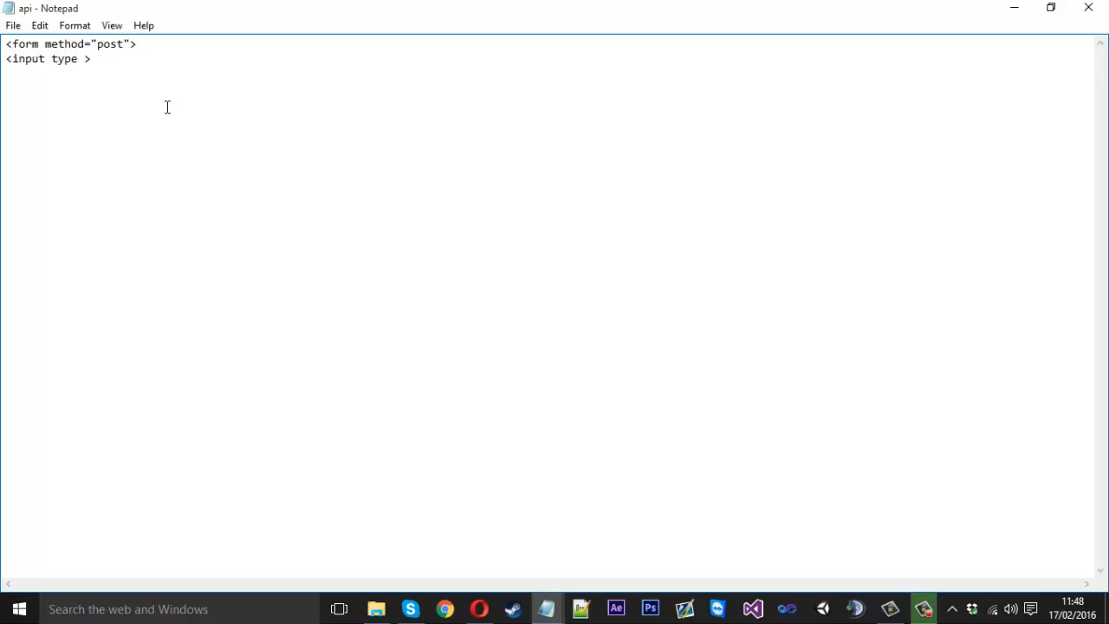
text(=")
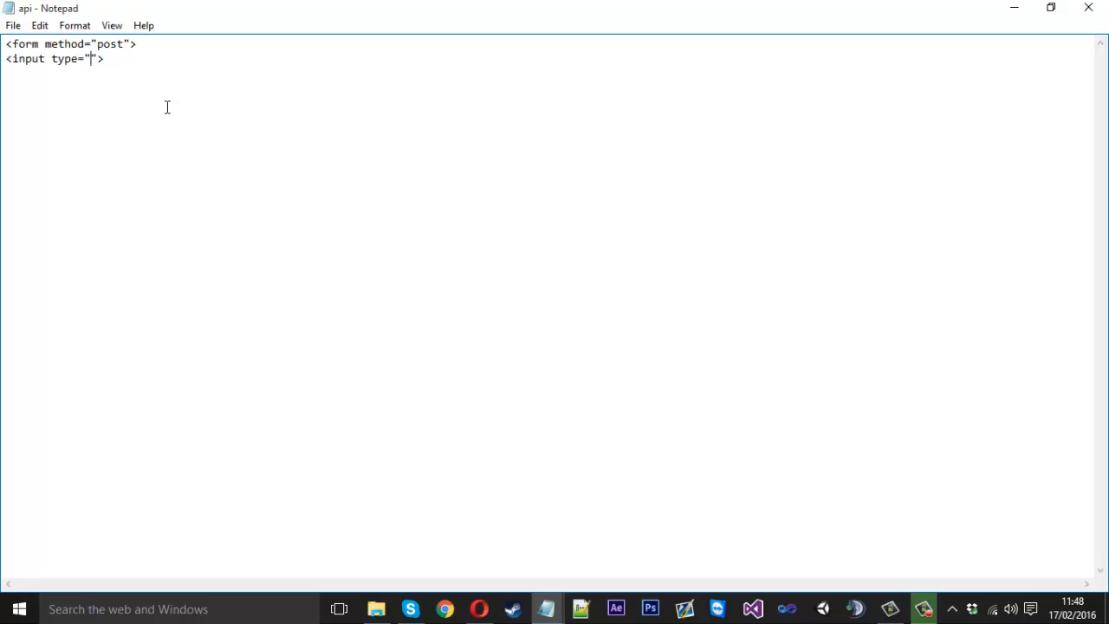
text(text)
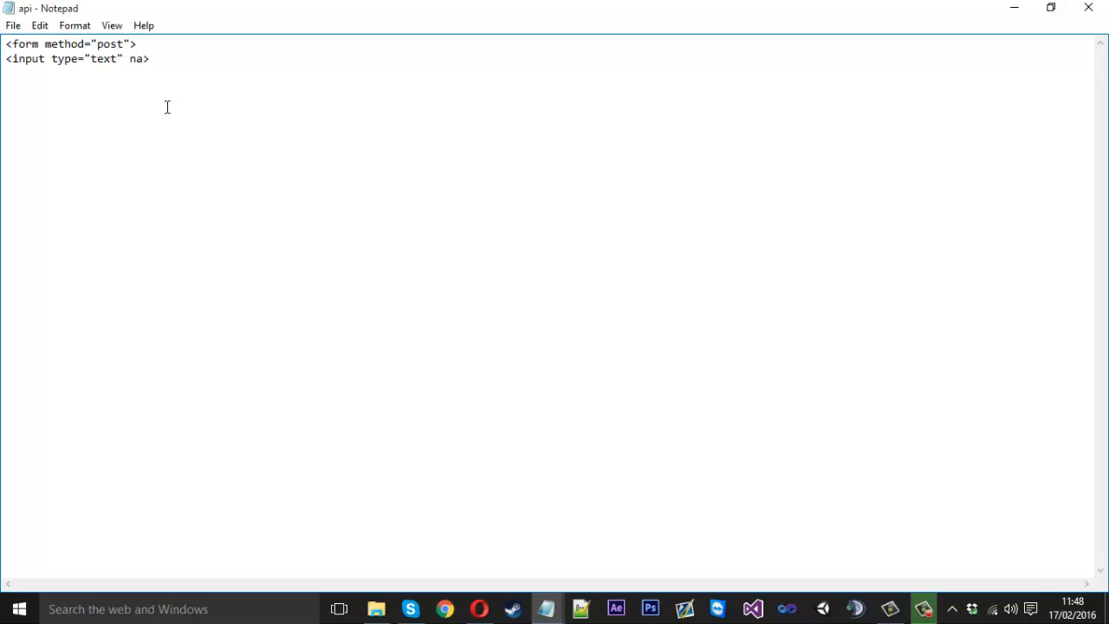
text(me="")
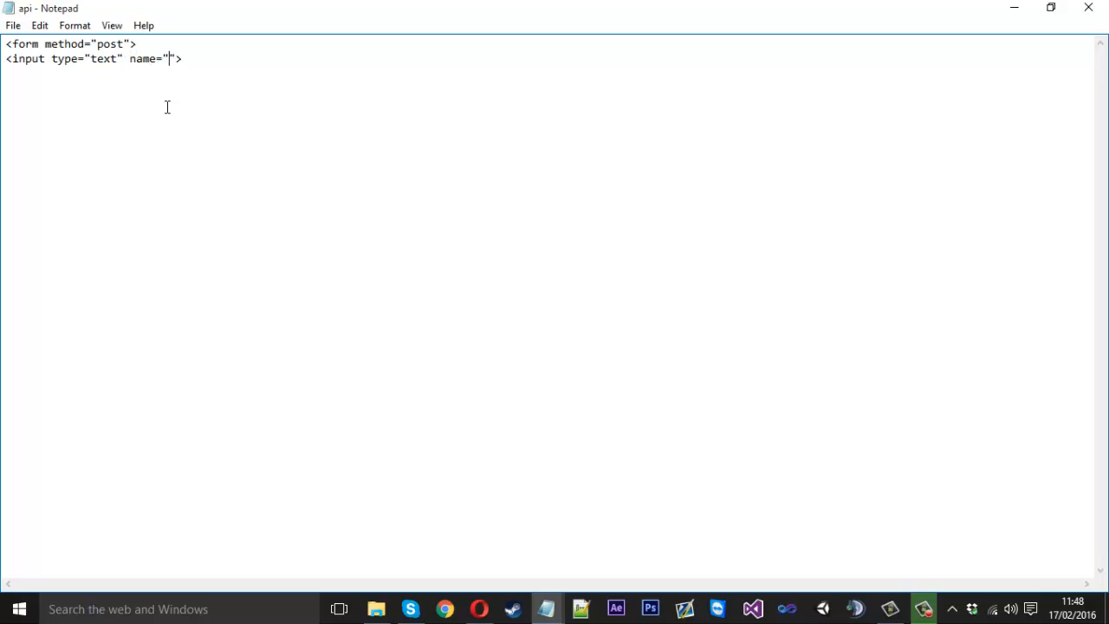
text(username)
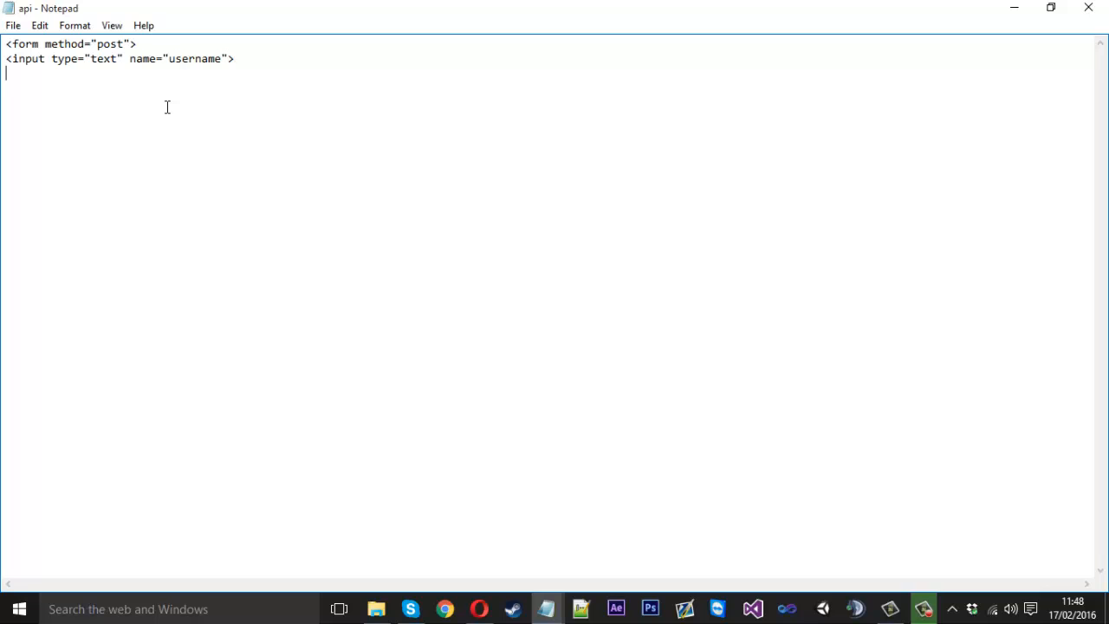
Step: Add a submit input named submit with class btn, self-closing both inputs
text(<>)
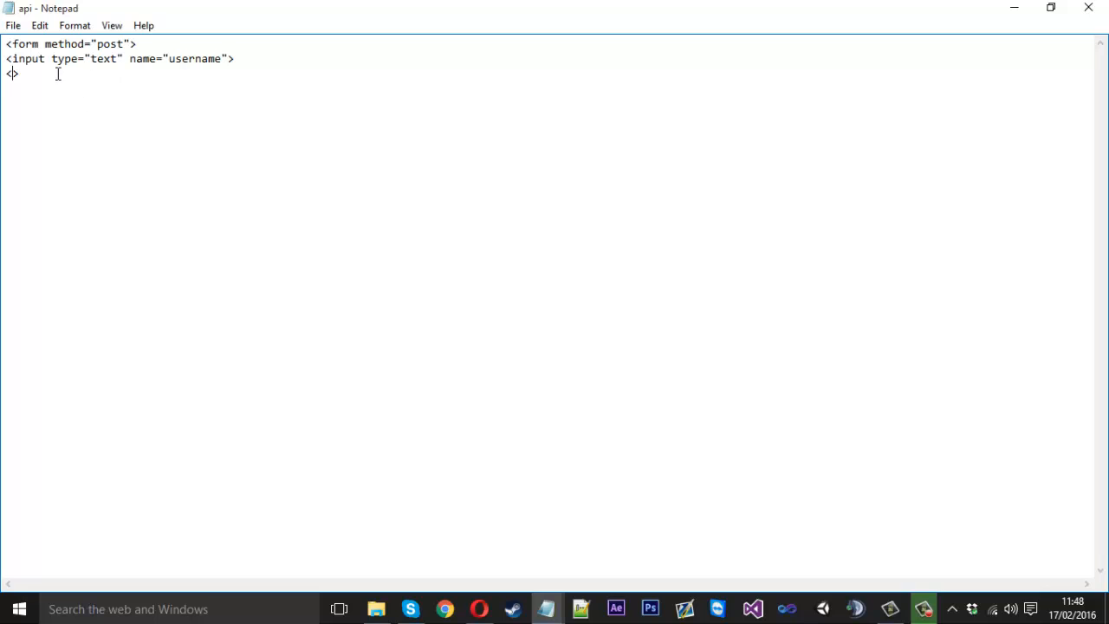
text(inp)
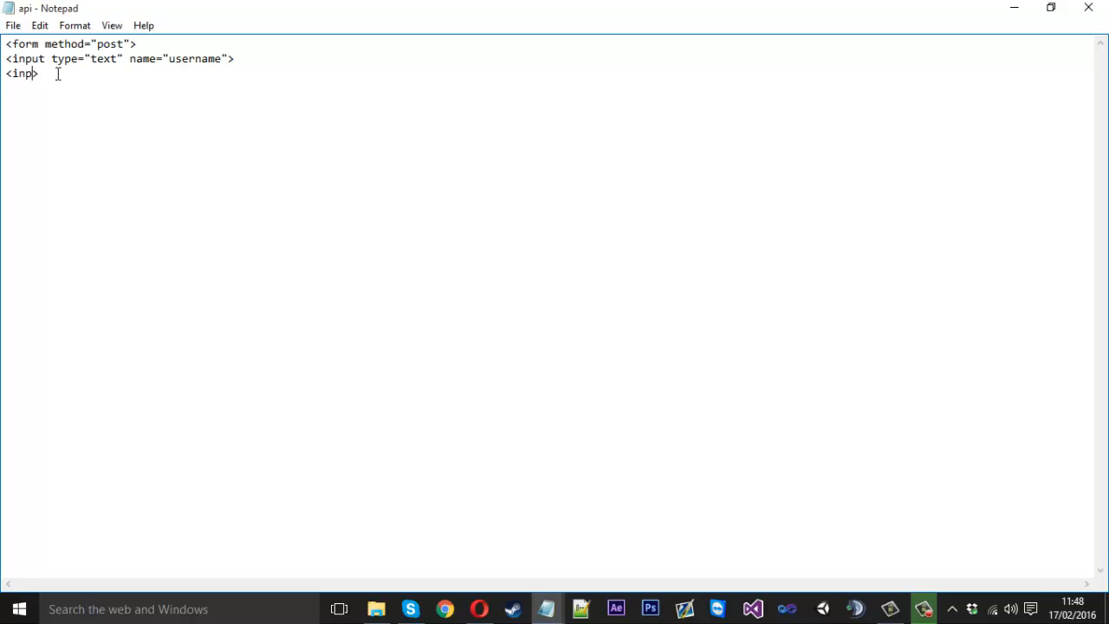
text(ut type)
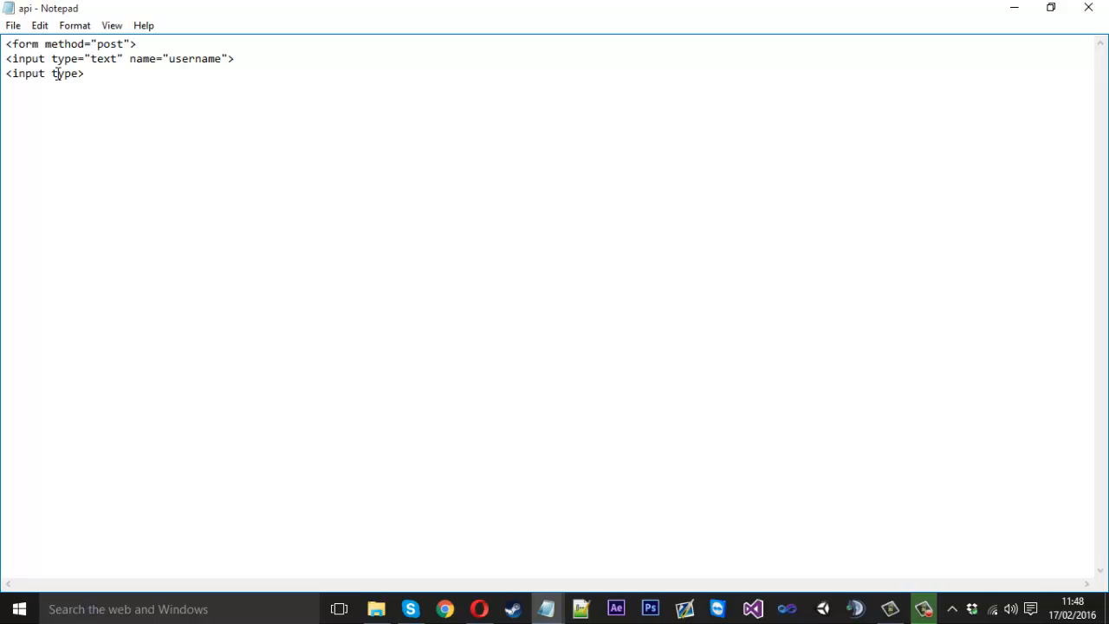
text(="")
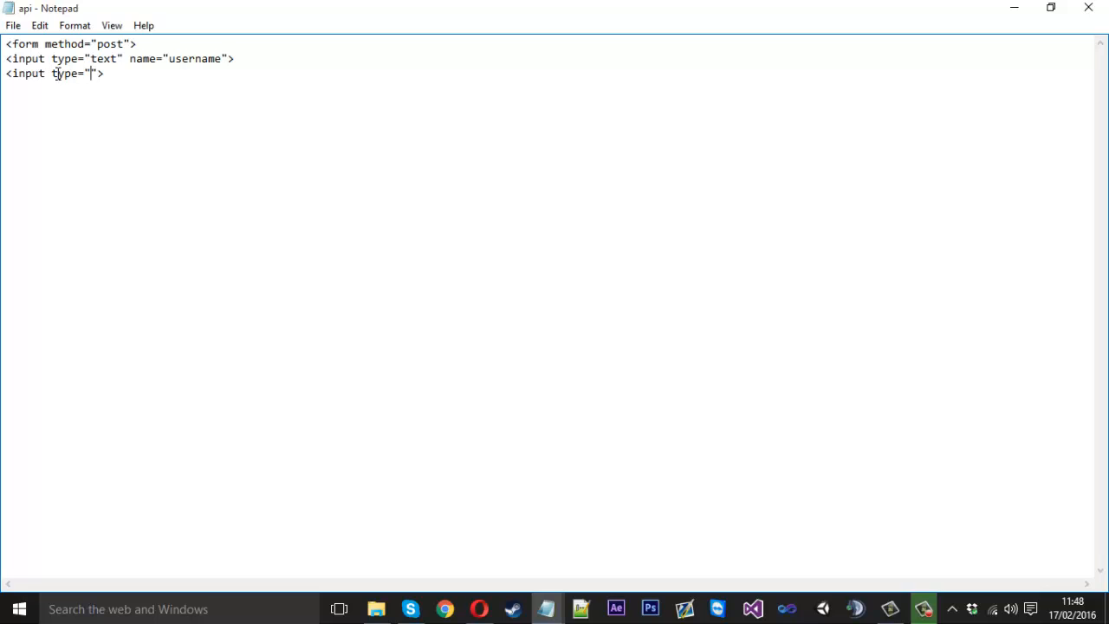
text(submit)
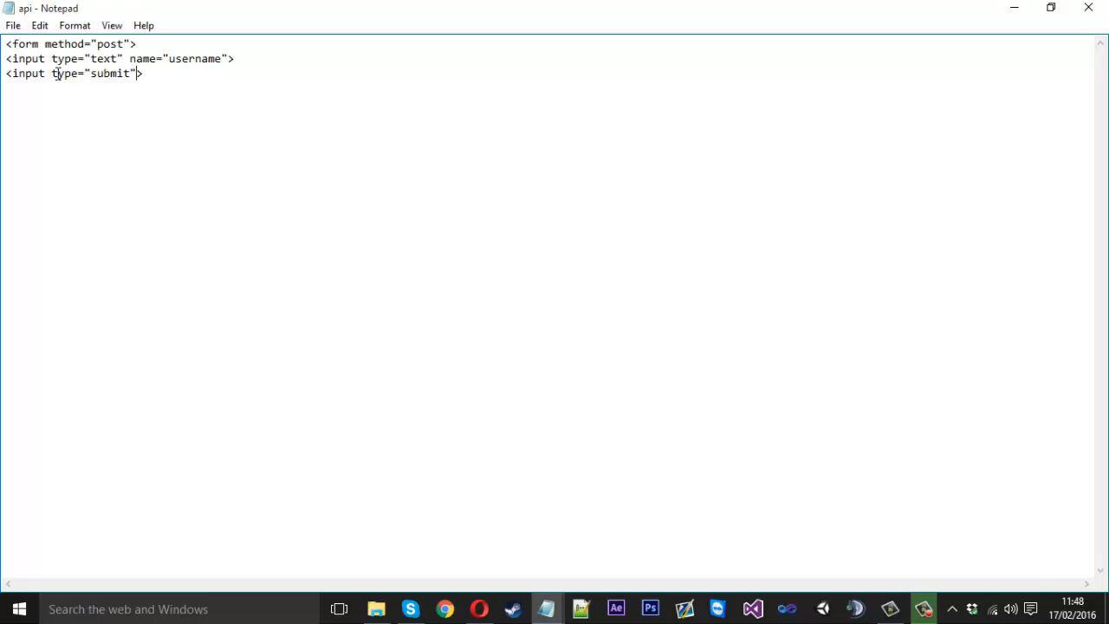
text(" ")
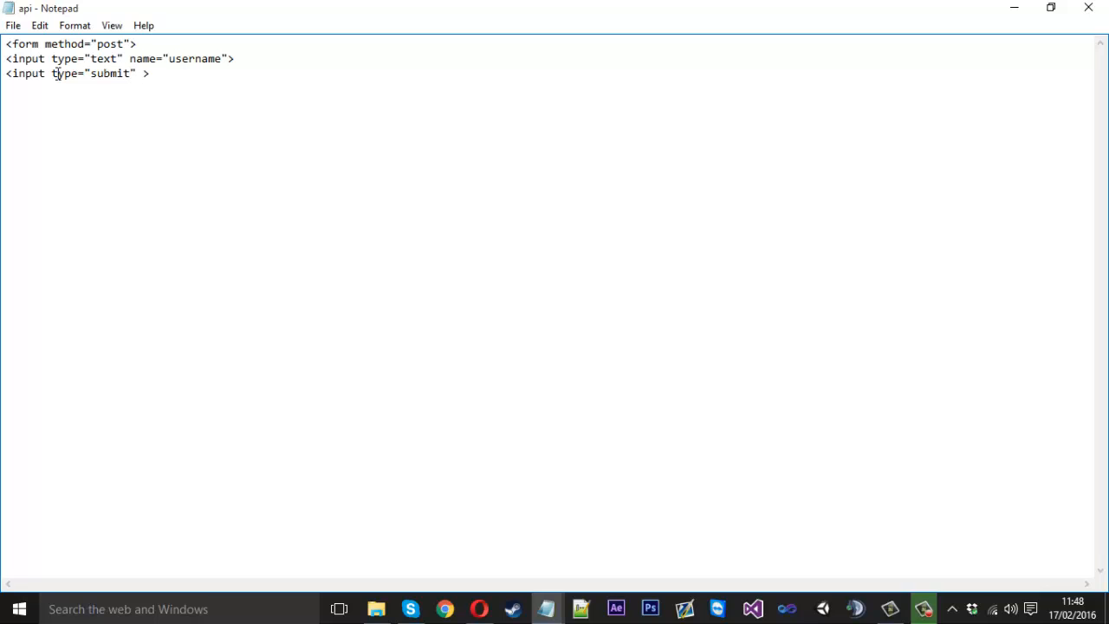
text(name="")
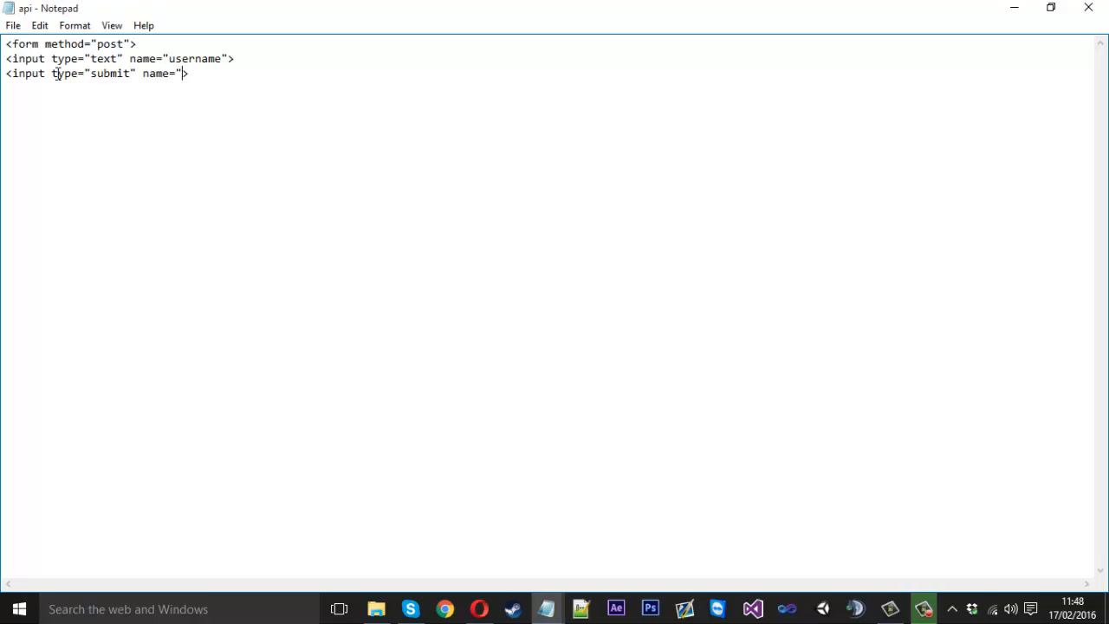
text(submit)
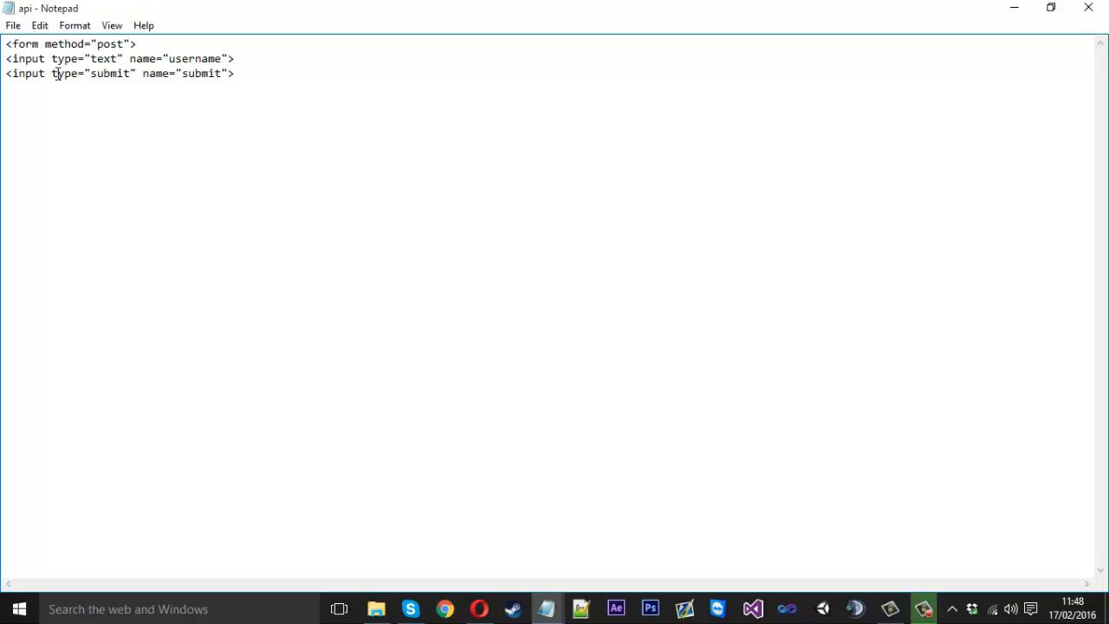
text(class="")
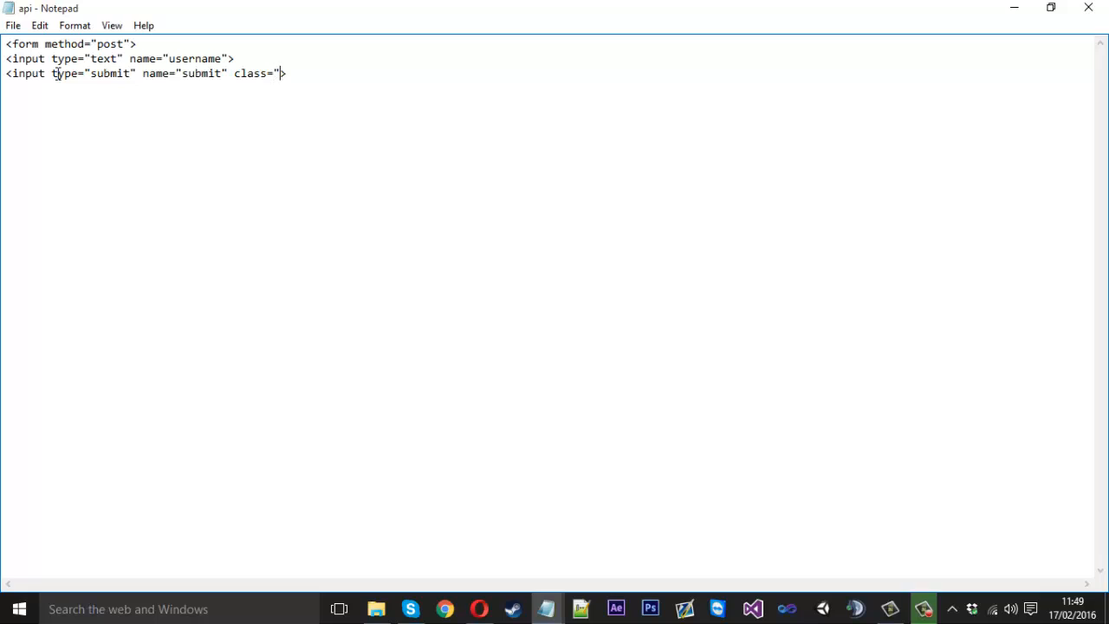
text(btn")
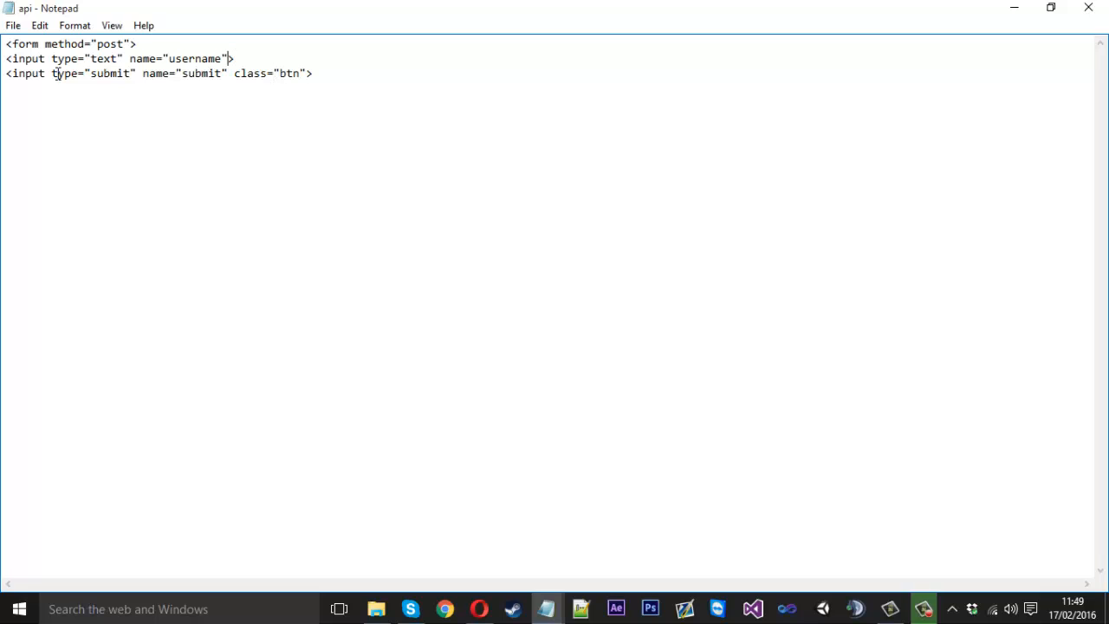
text(/>)
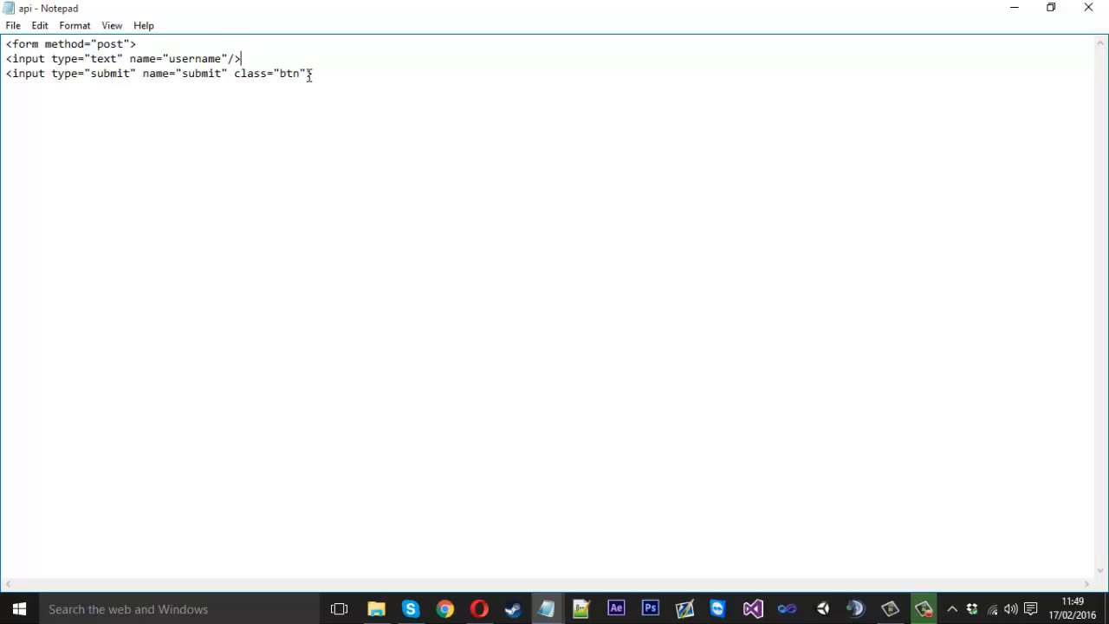
text(/>)
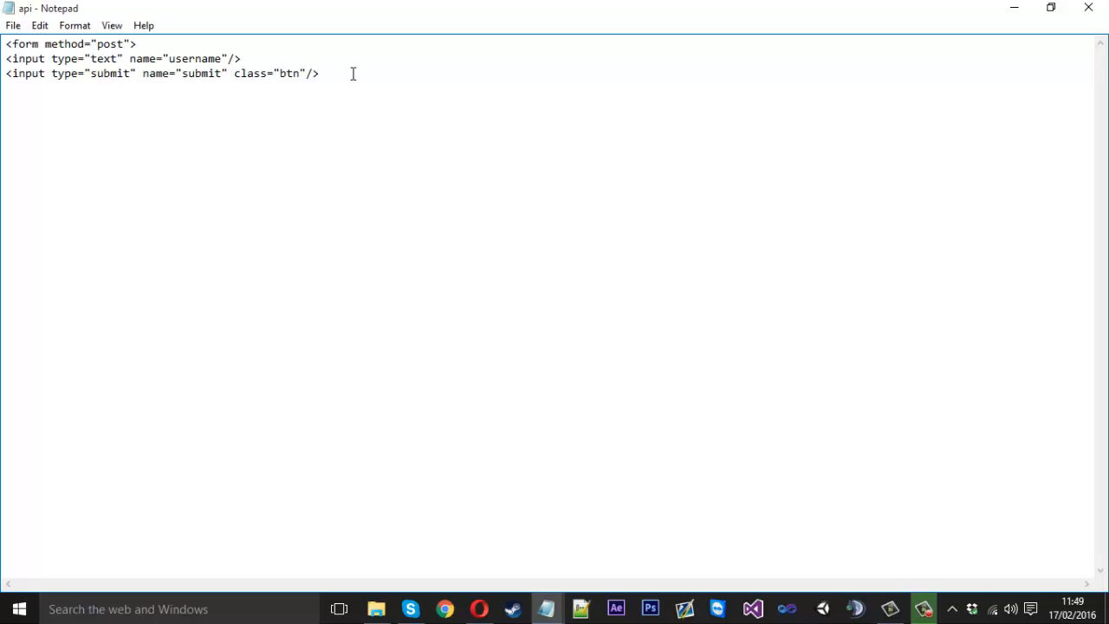
Step: Insert <br> line breaks after the form inputs
click(241, 58)
text(<>)
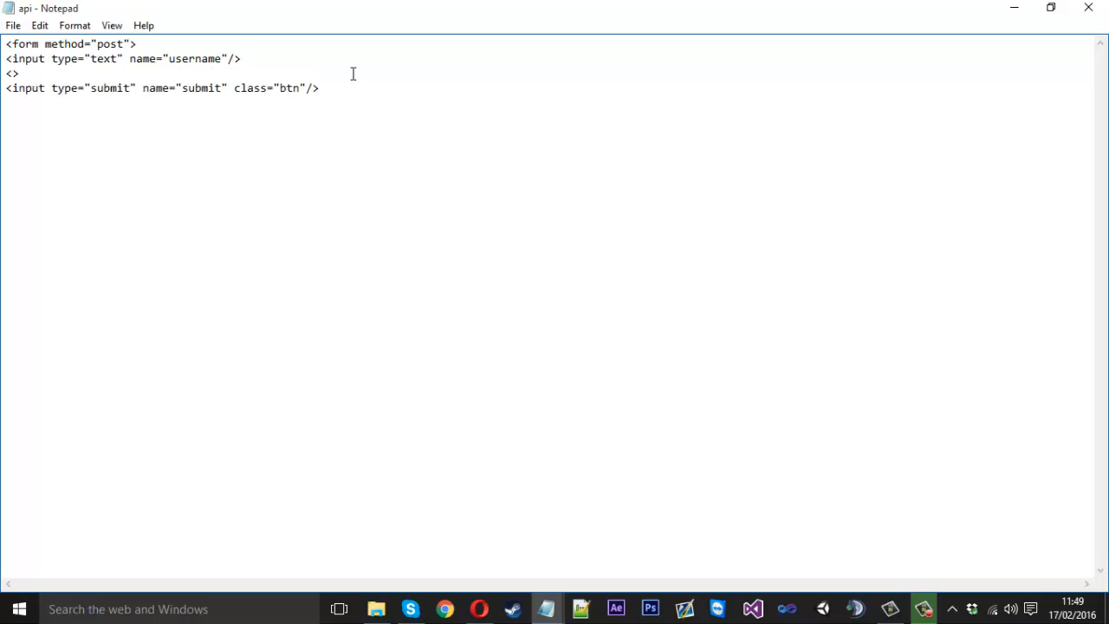
text(br)
text(<>)
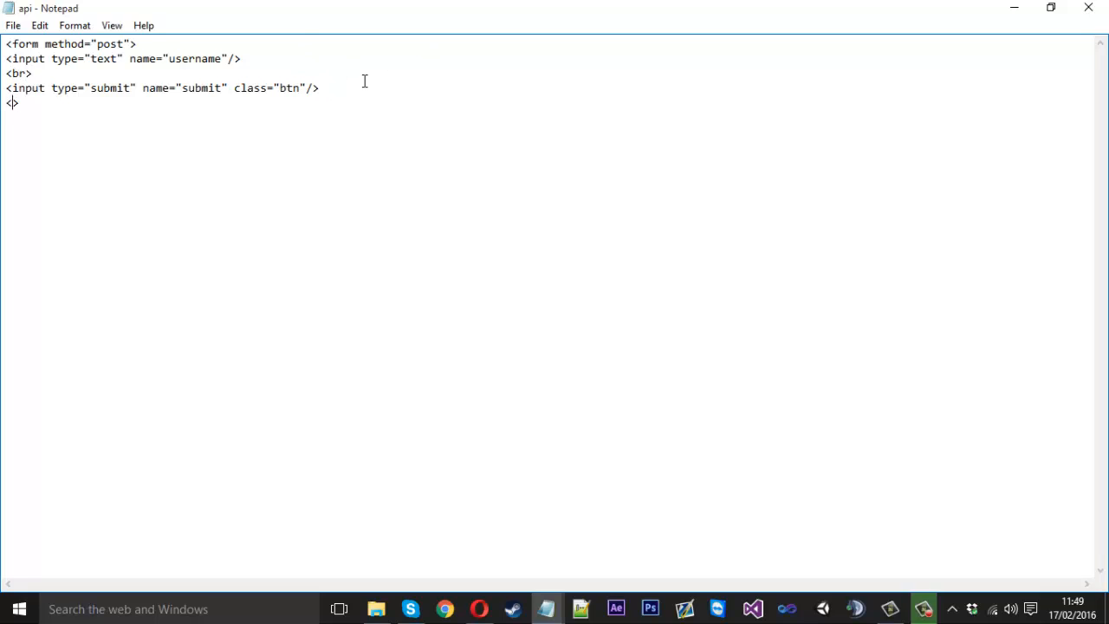
text(br>)
text(</form>)
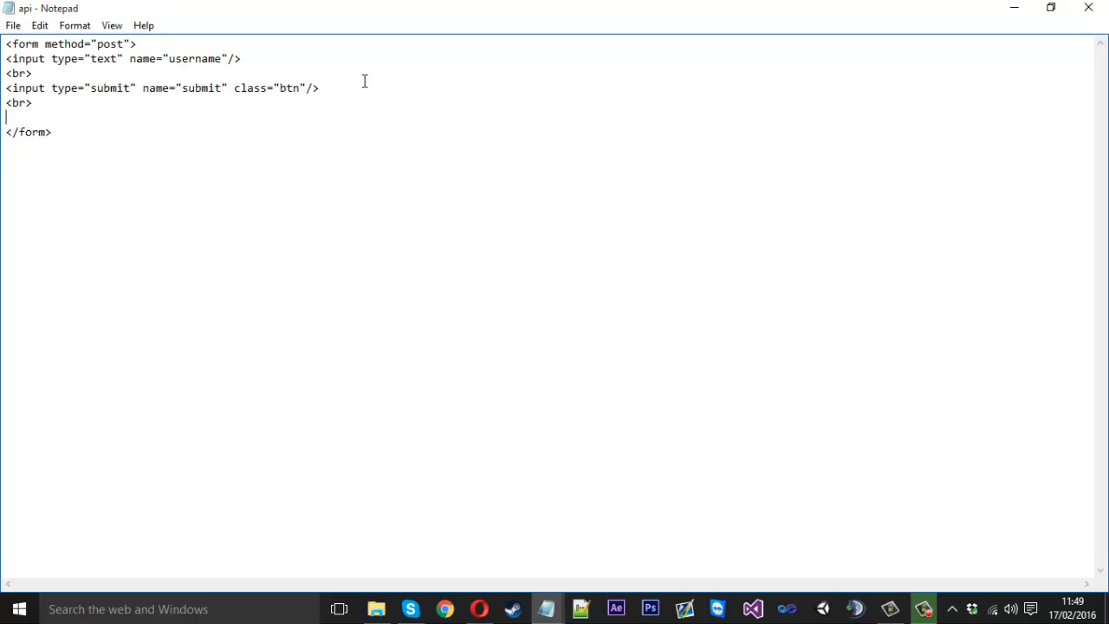
Step: Add a blank line before </form> containing an empty <?php ?> block
key(Enter)
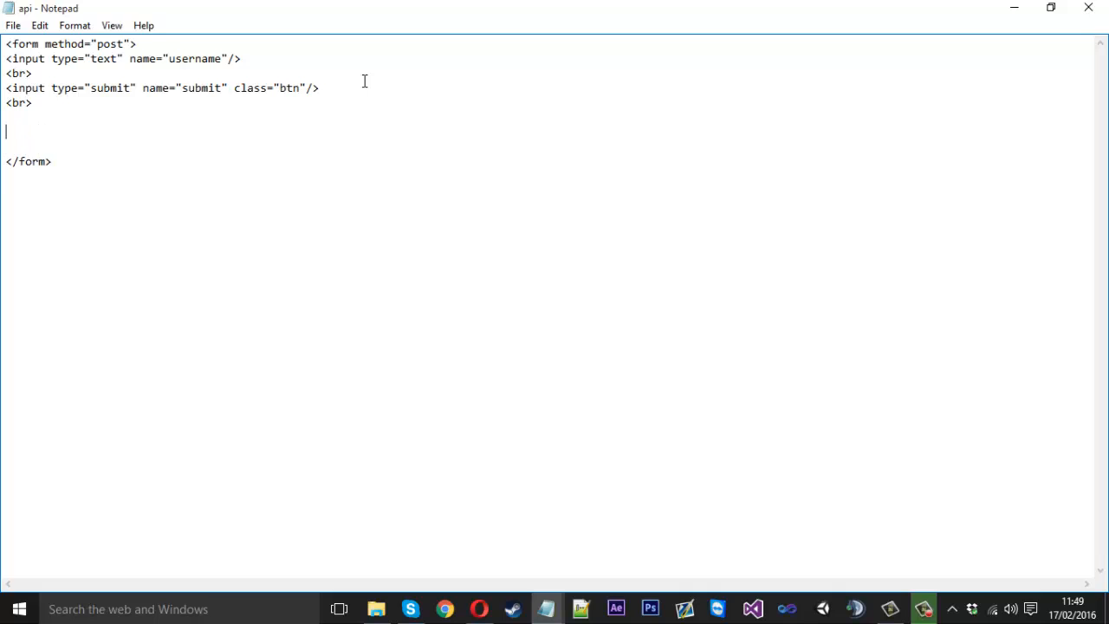
text(<)
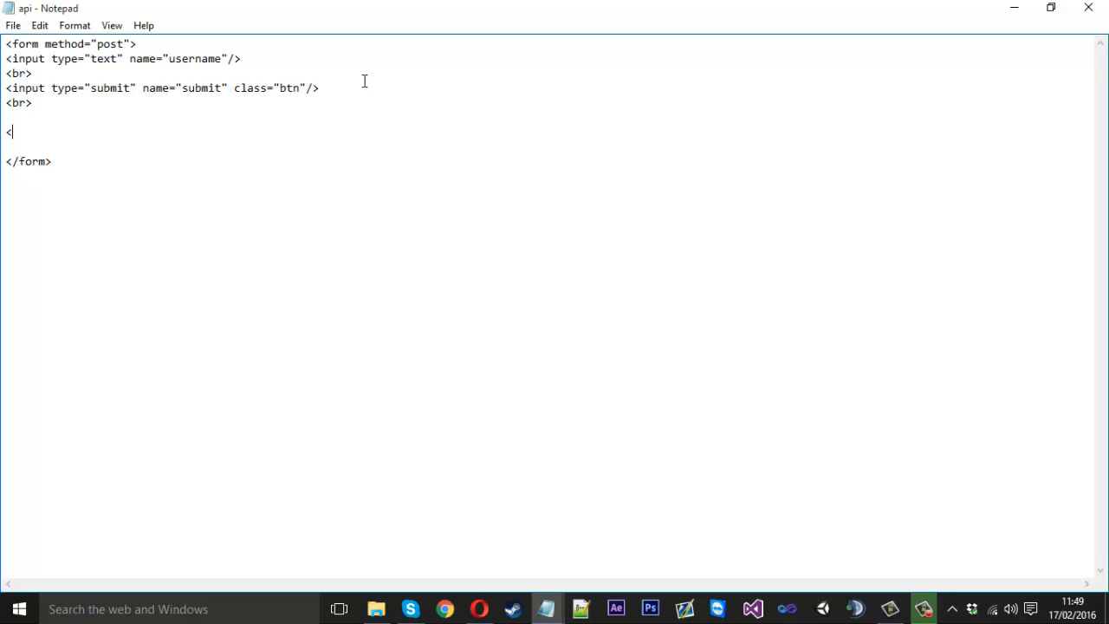
text(?)
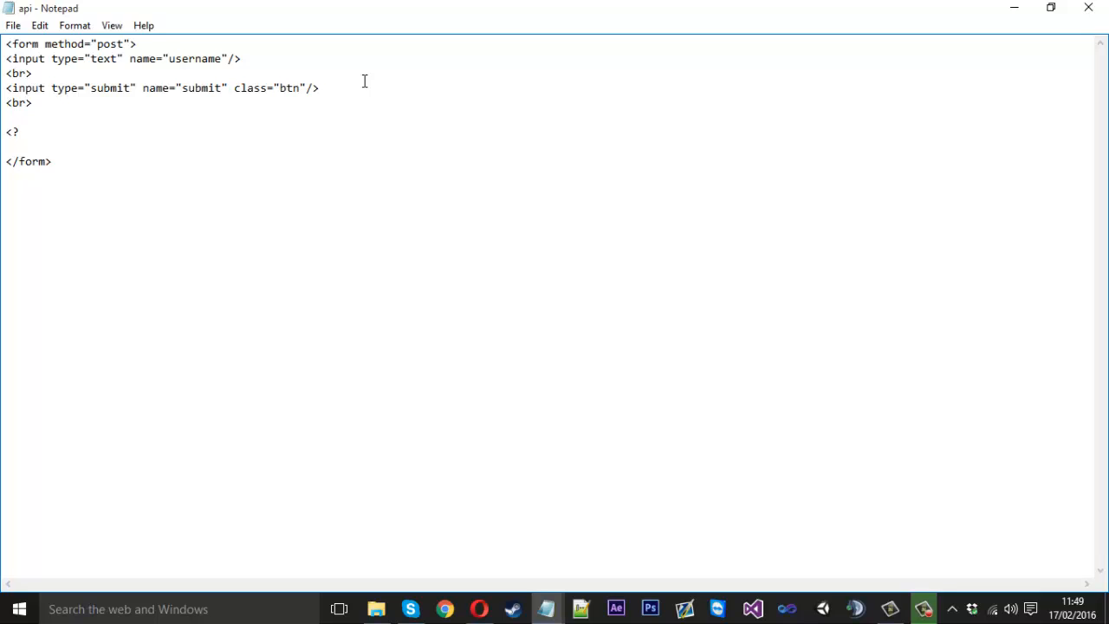
text(php)
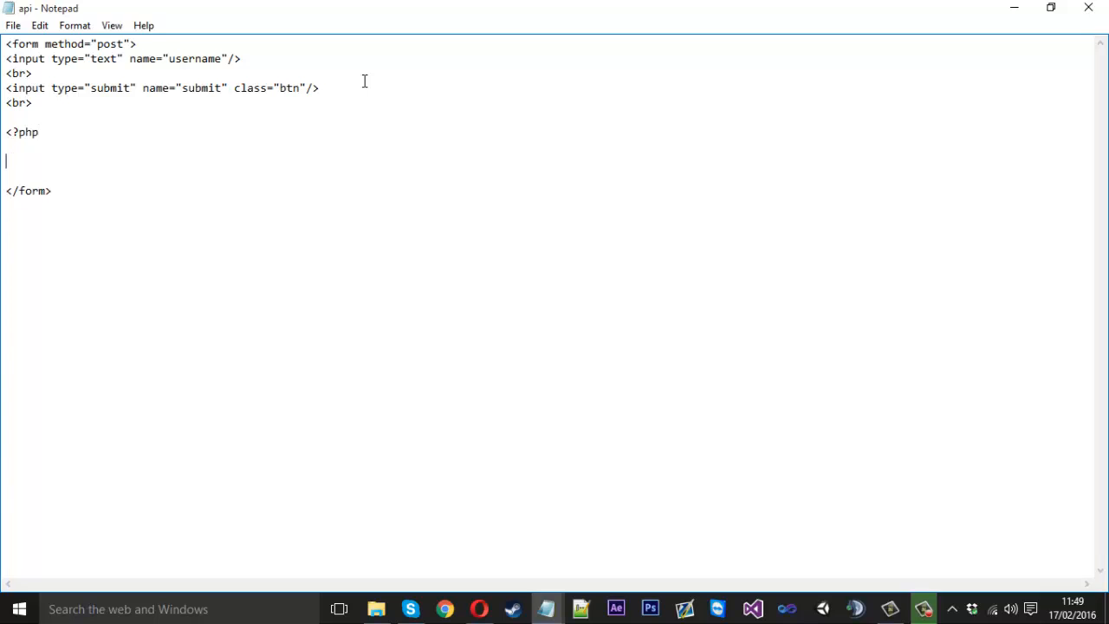
text(?>)
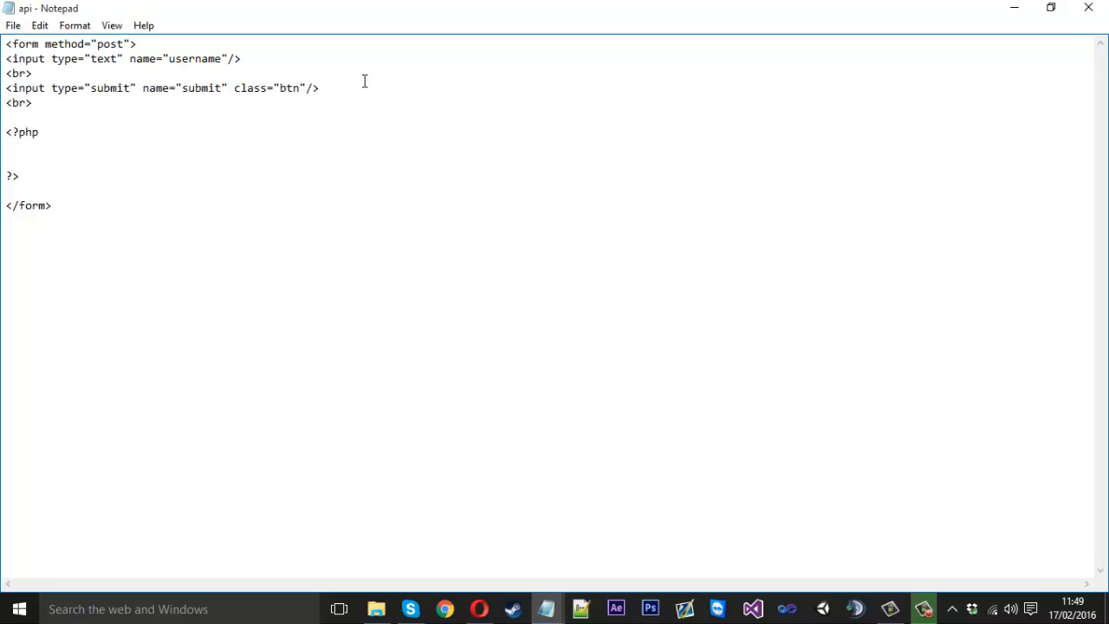
Step: Write the condition if(isset($_POST['submit'])) inside the PHP block
text(i)
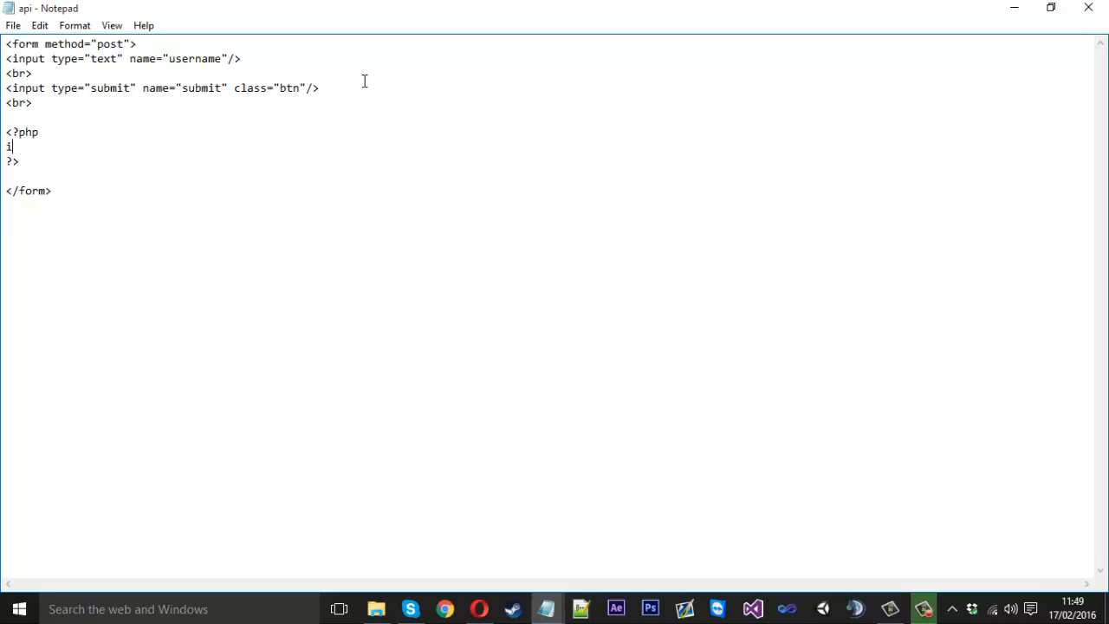
text(f(iss))
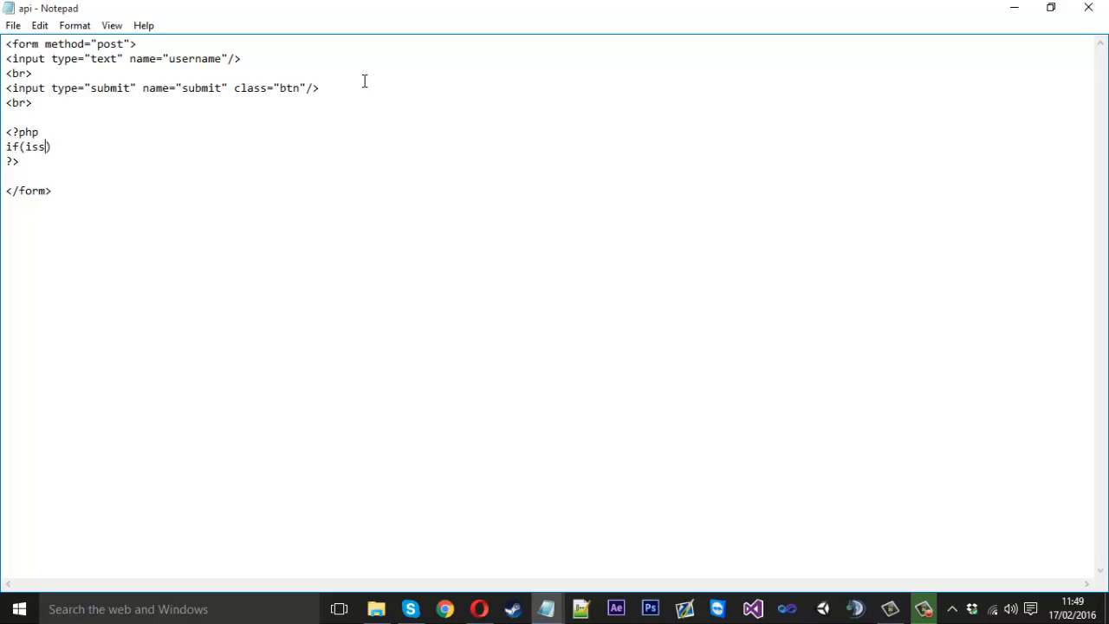
text(et))
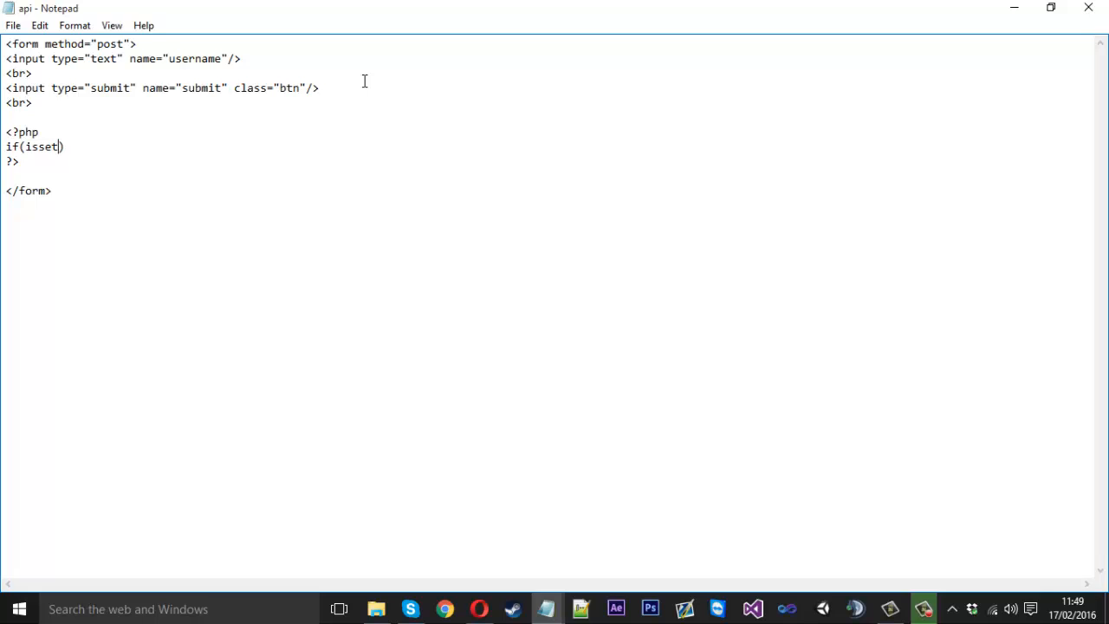
text(()
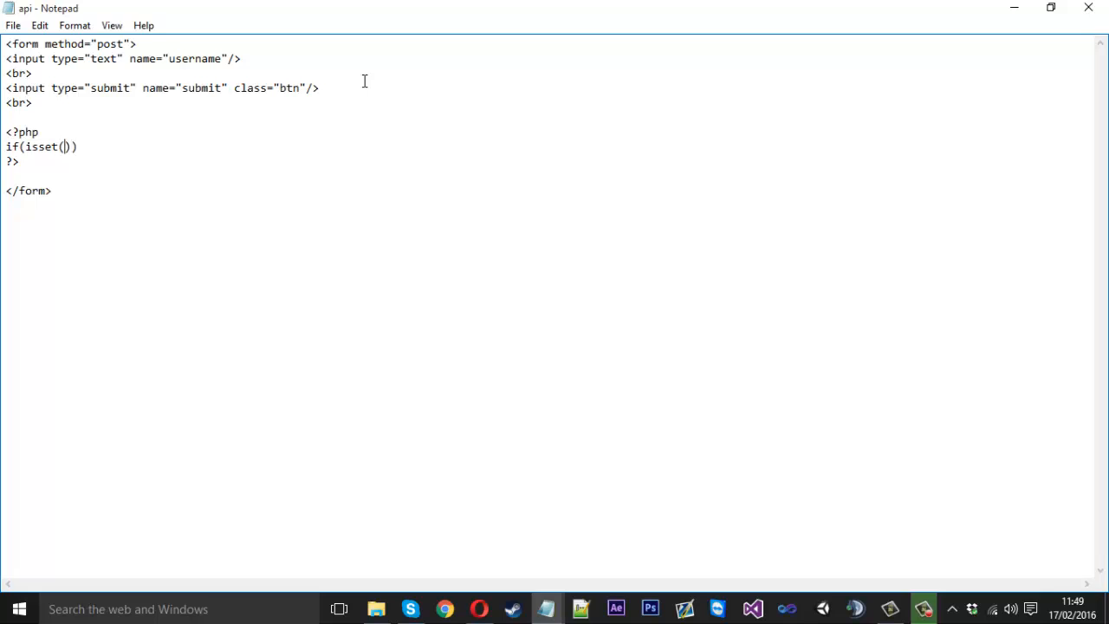
mouse_move(187, 94)
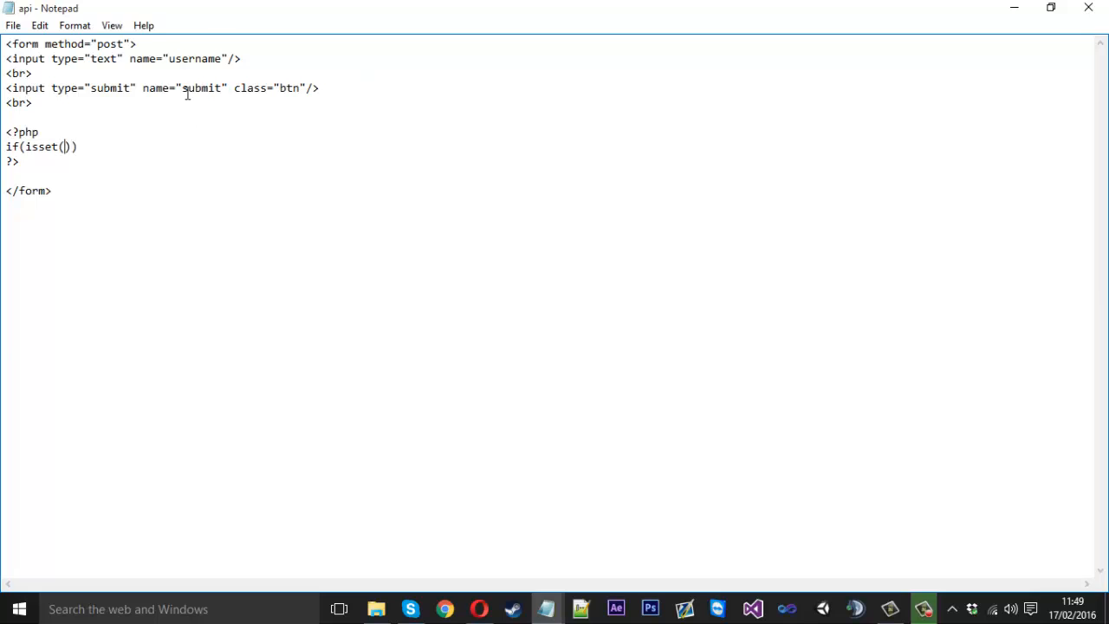
mouse_move(175, 95)
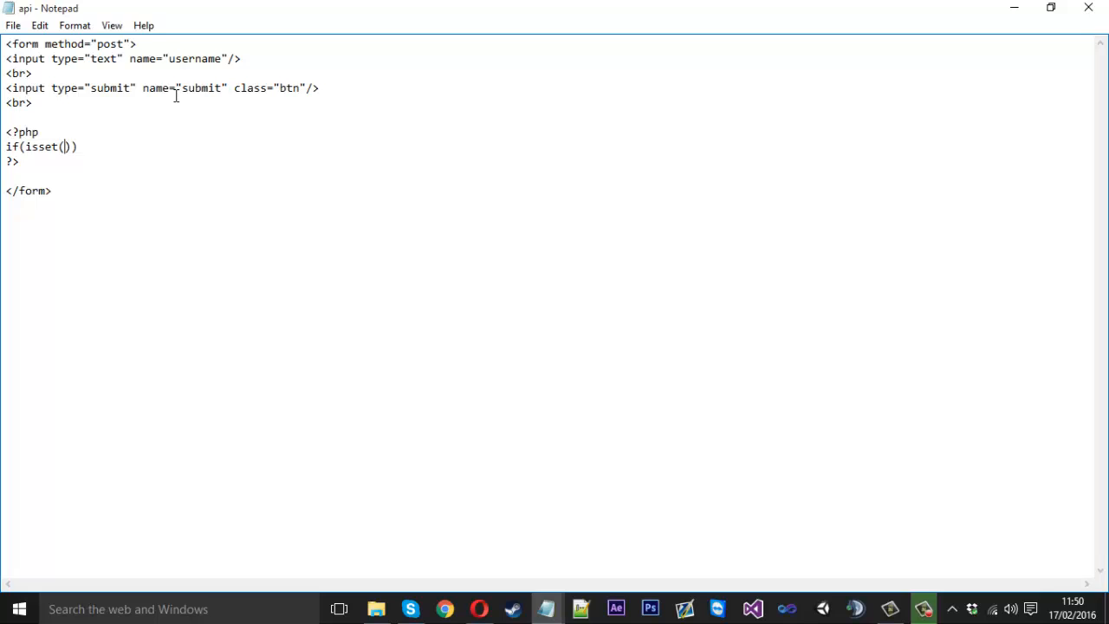
text($_POST)
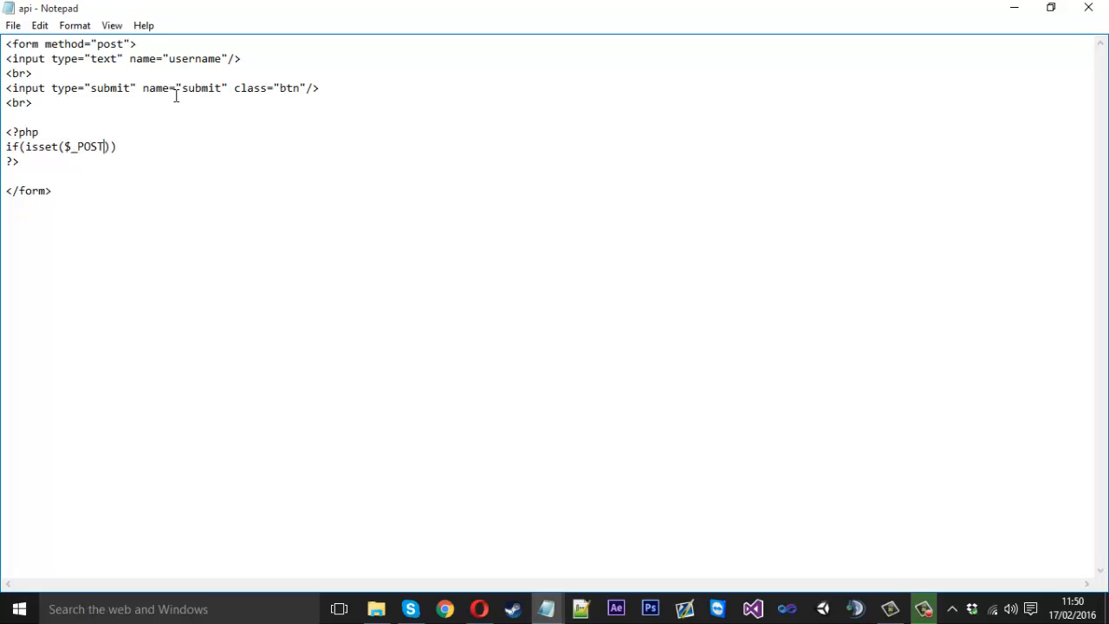
text([])
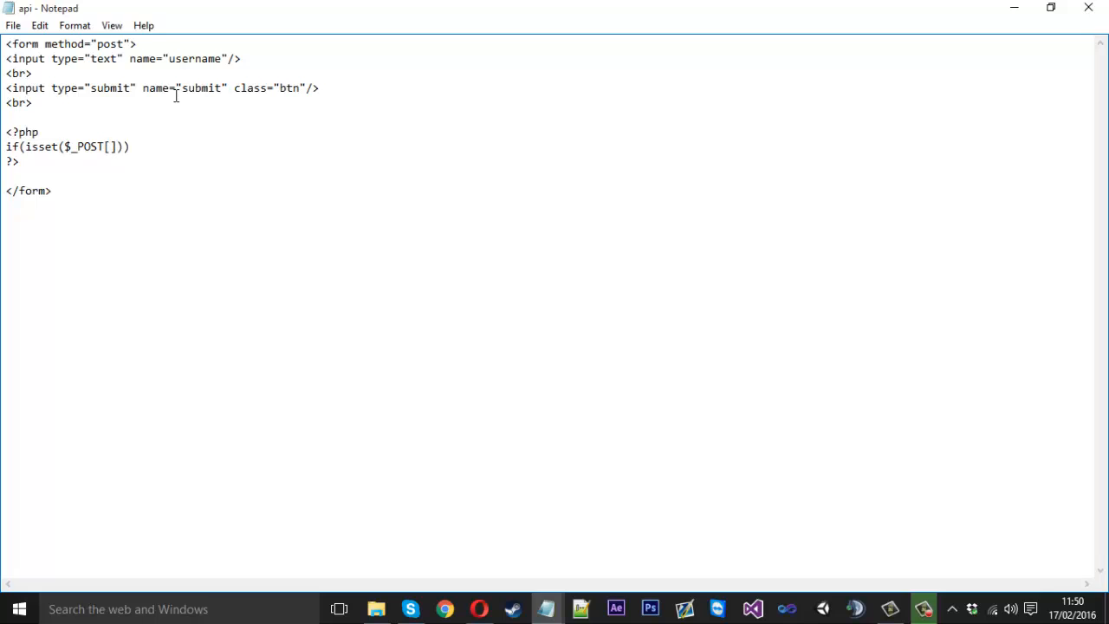
text('')
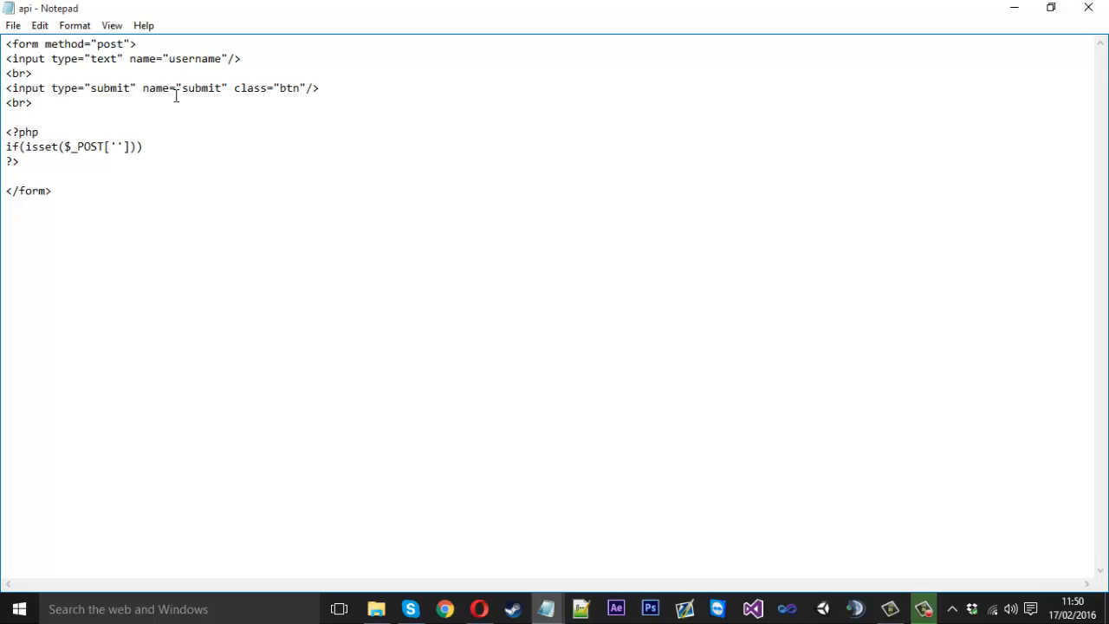
text(submit)
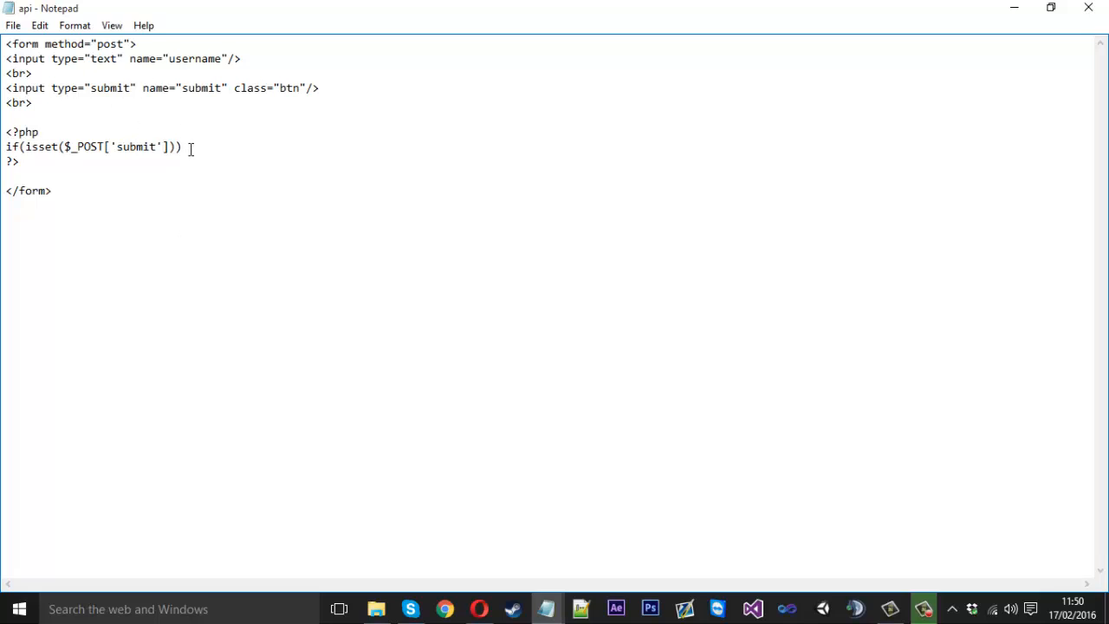
Step: Open braces under the if and assign $name = $_POST['username']; inside them
key(enter)
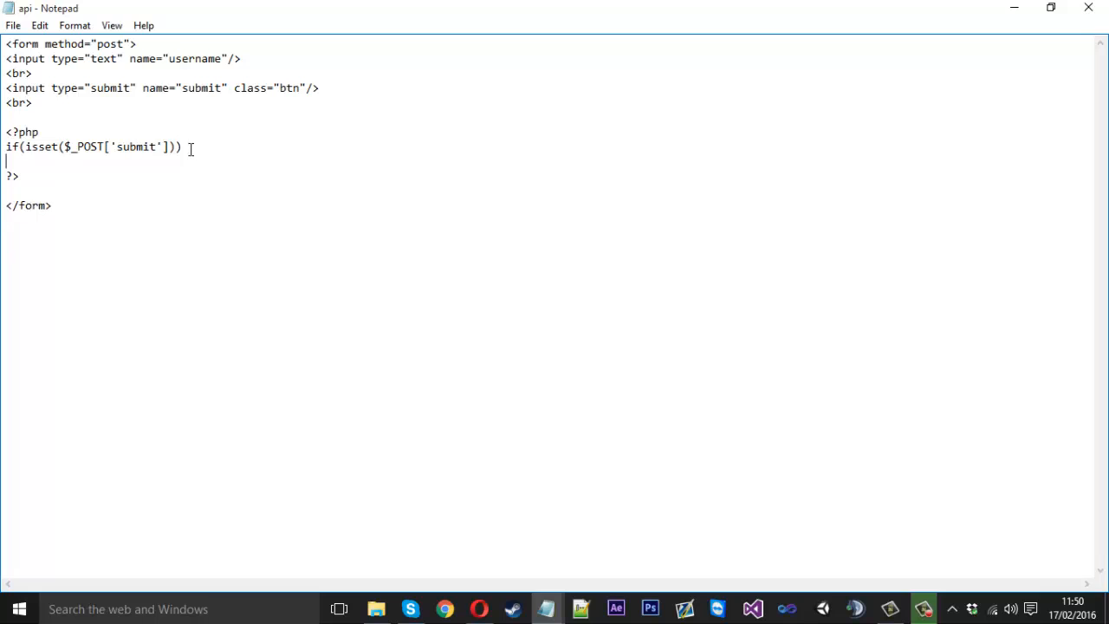
text({)
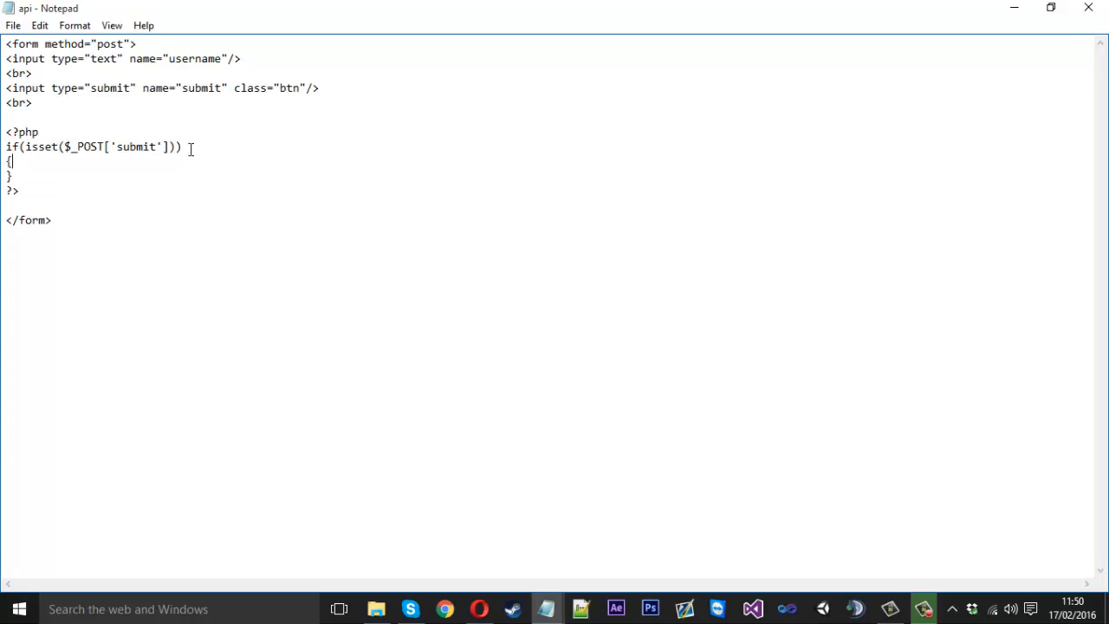
key(enter)
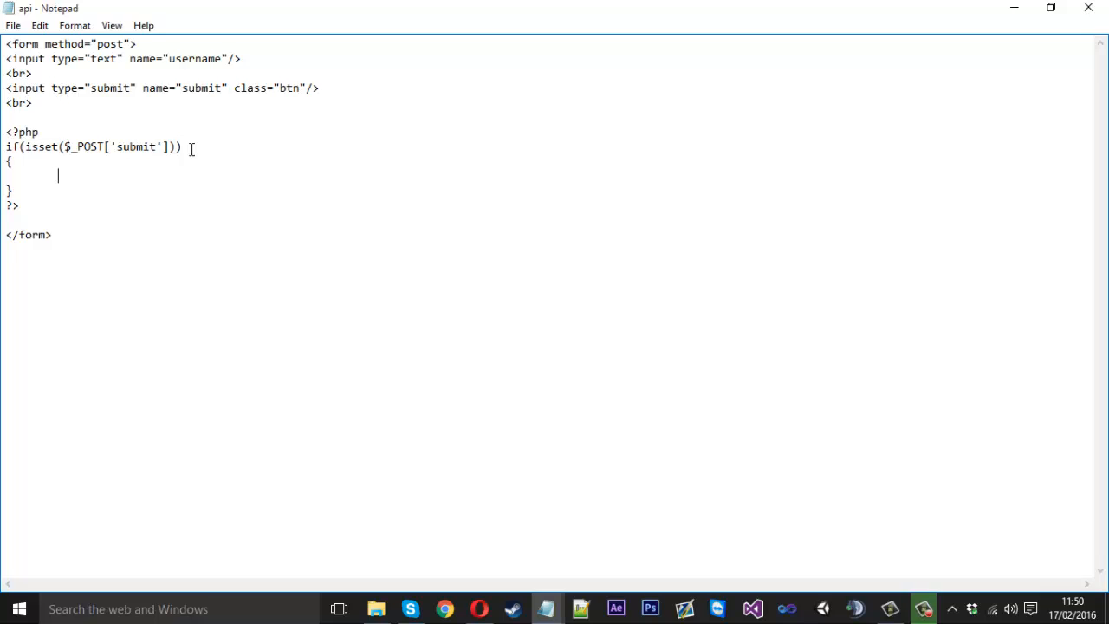
text($)
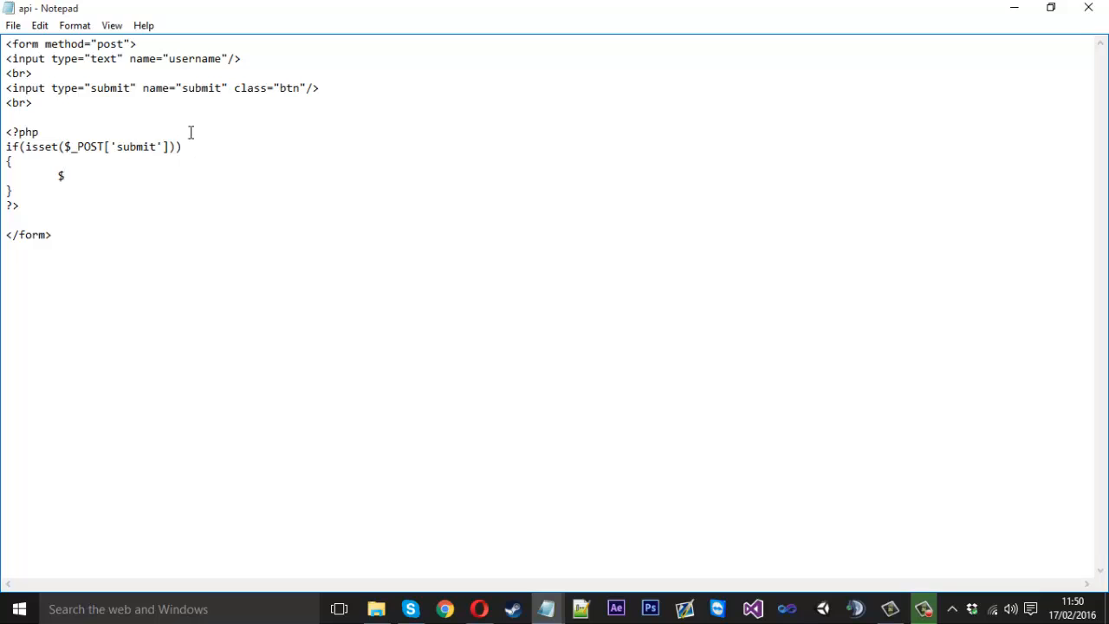
mouse_move(183, 62)
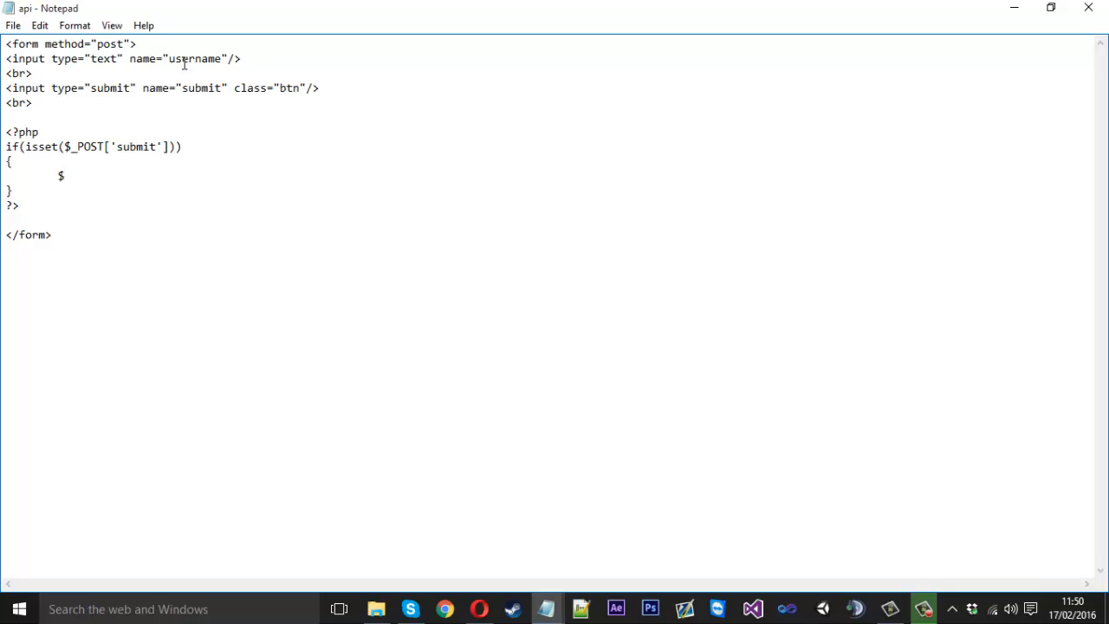
text(name)
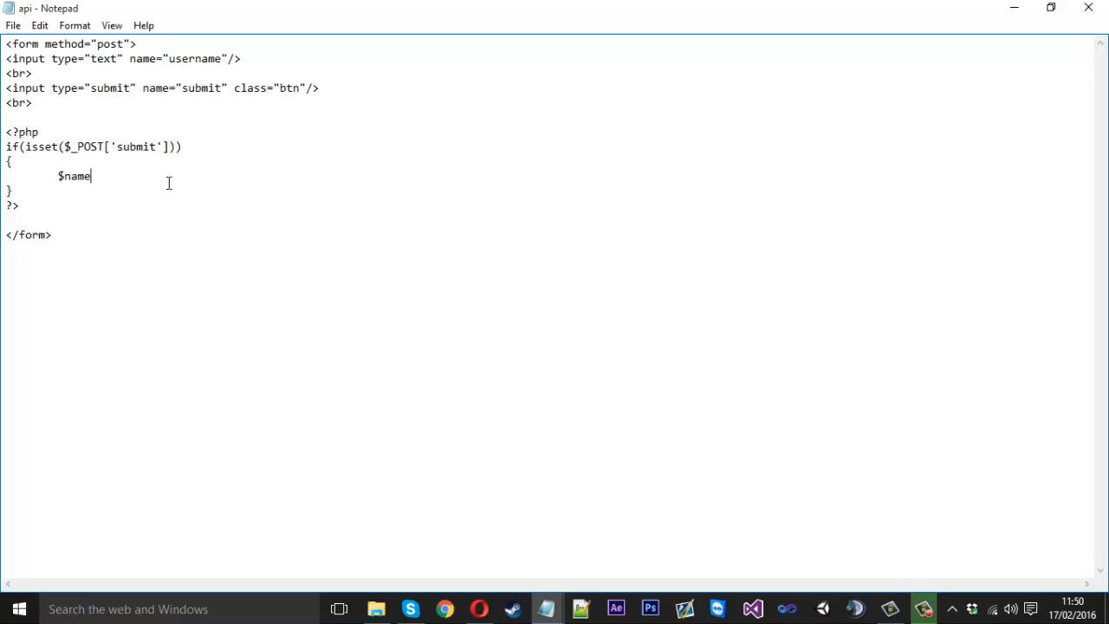
text(= $)
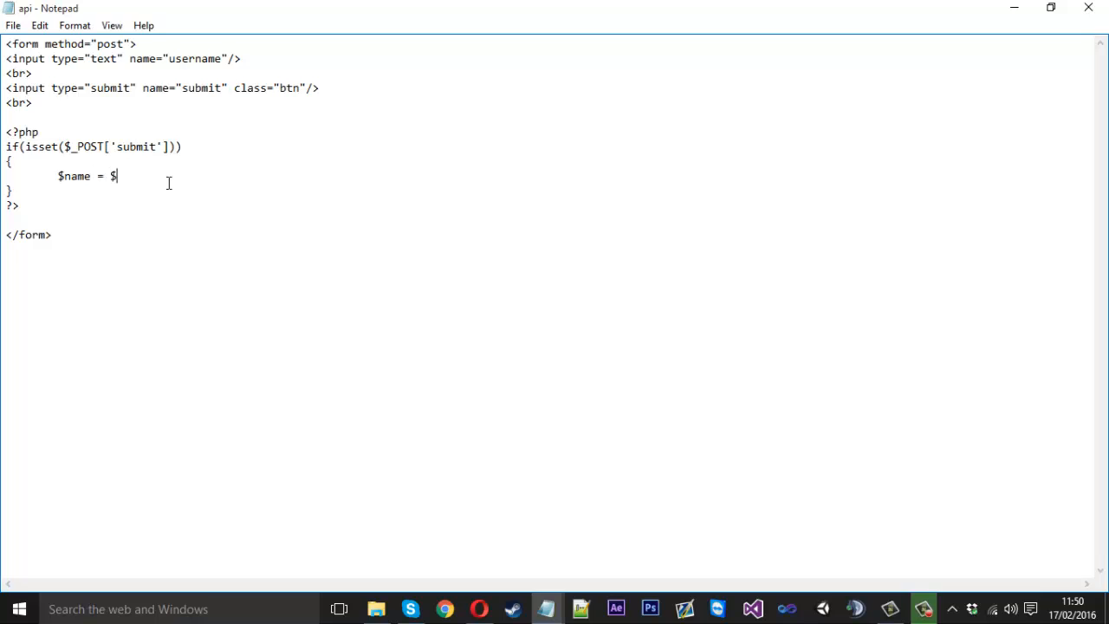
text(_POST[')
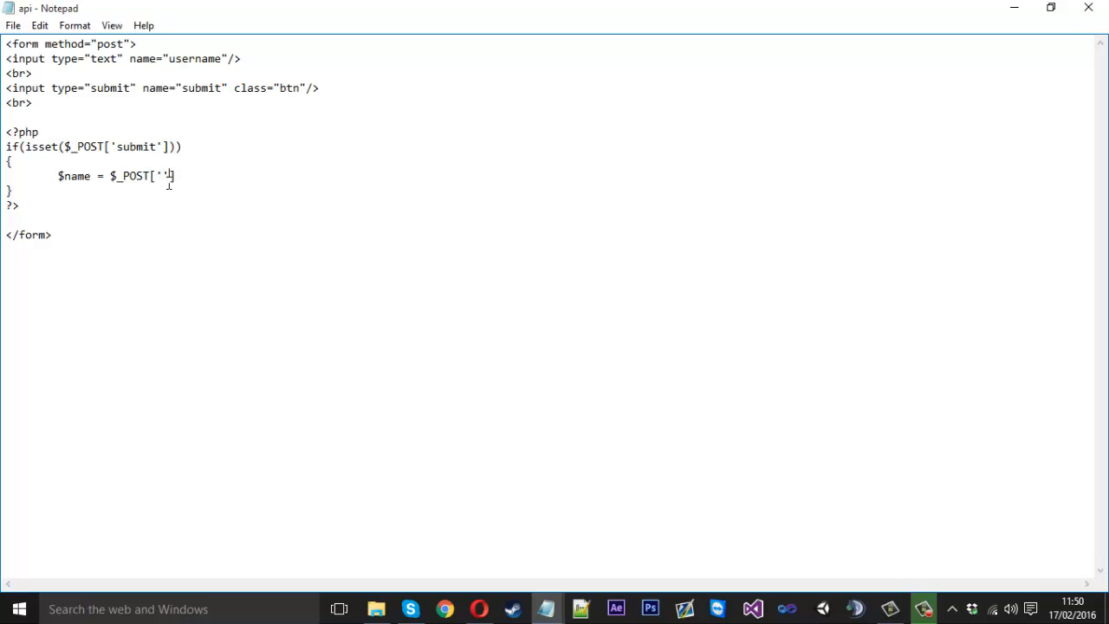
text(username)
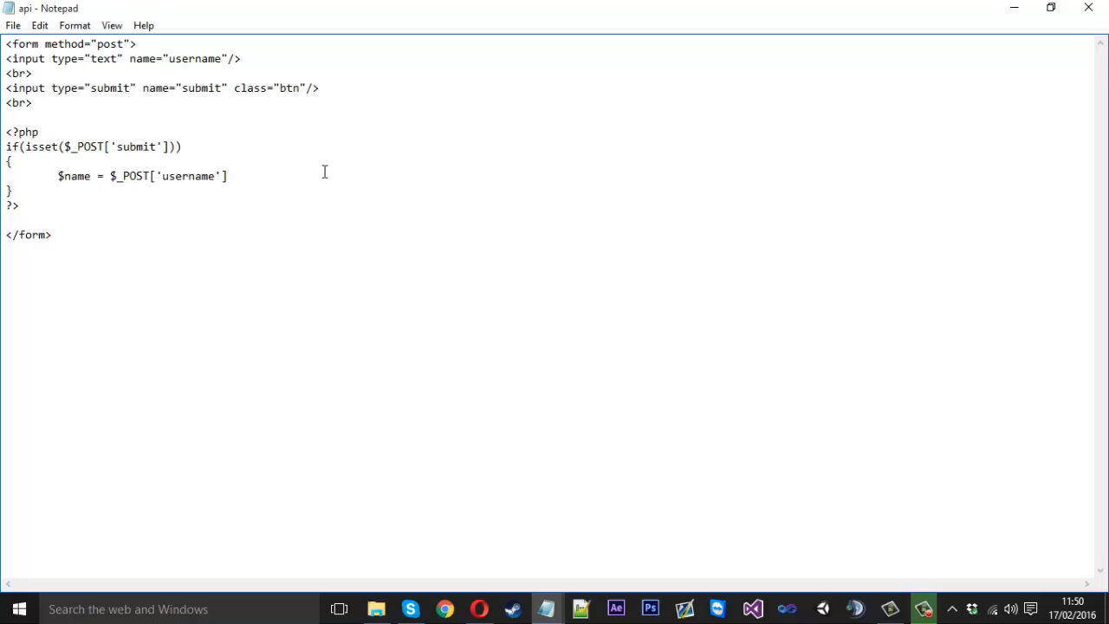
text(;)
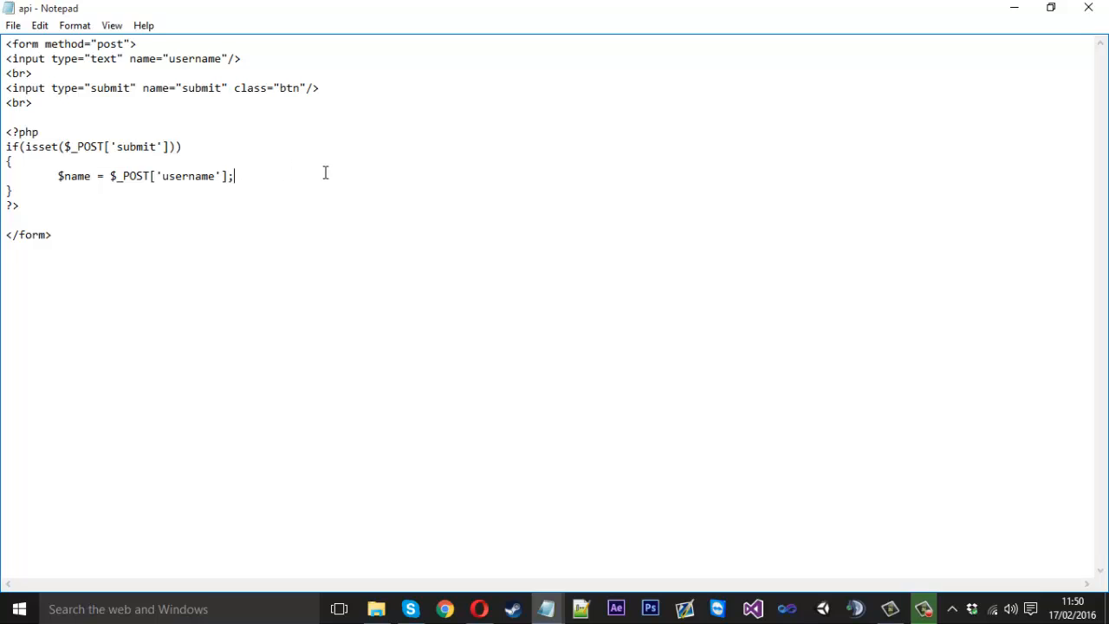
key(Enter)
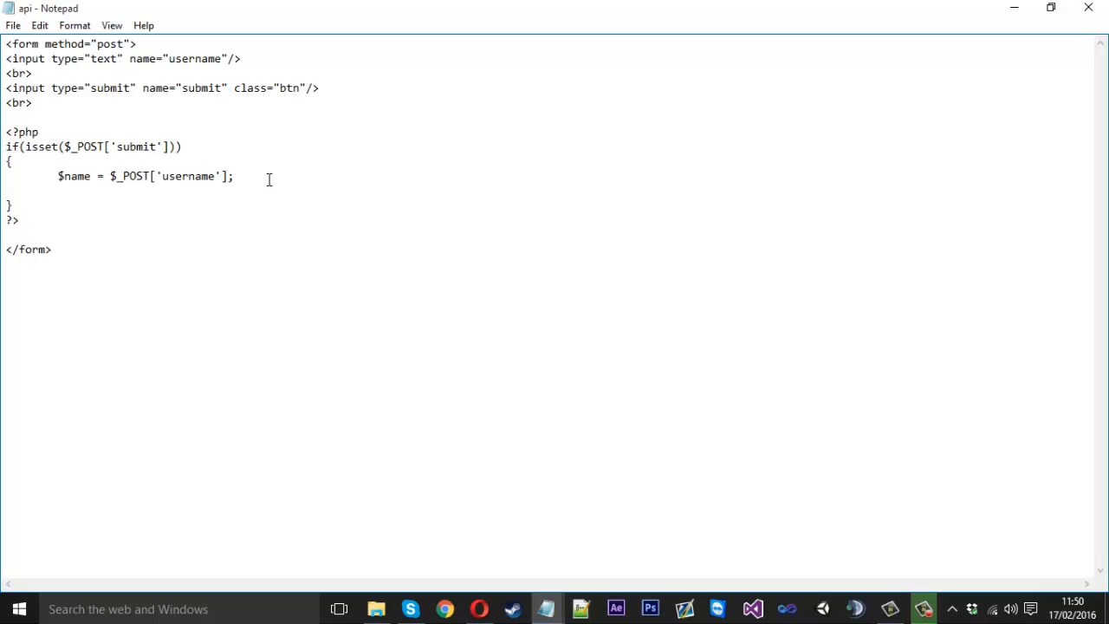
Step: Type $result = file_get_contents("") on the line after the $name assignment
text($resul)
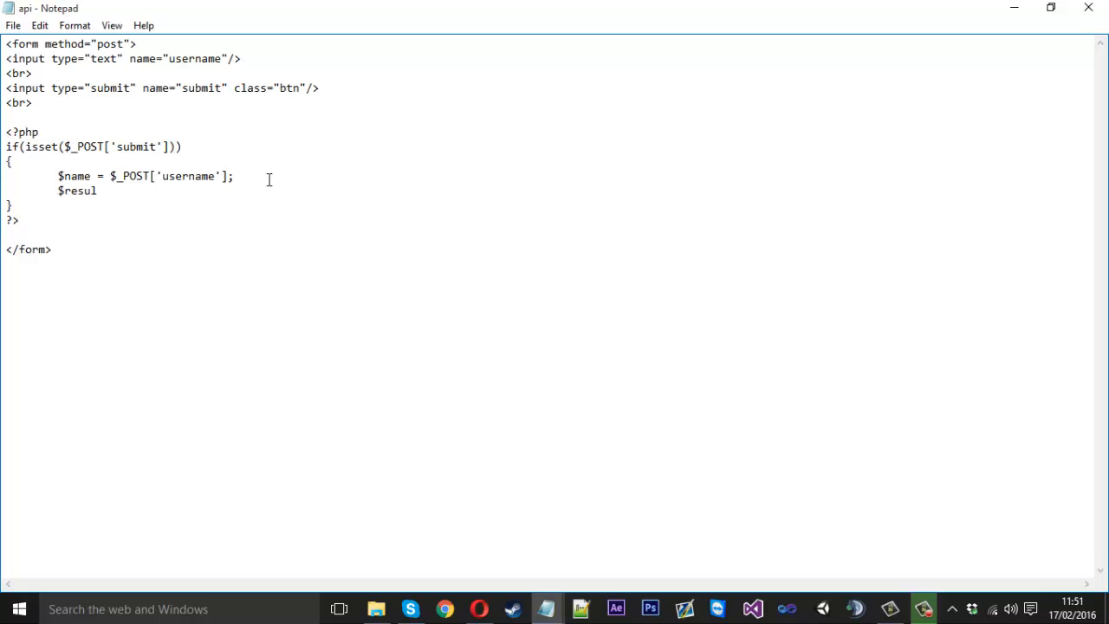
text(t =)
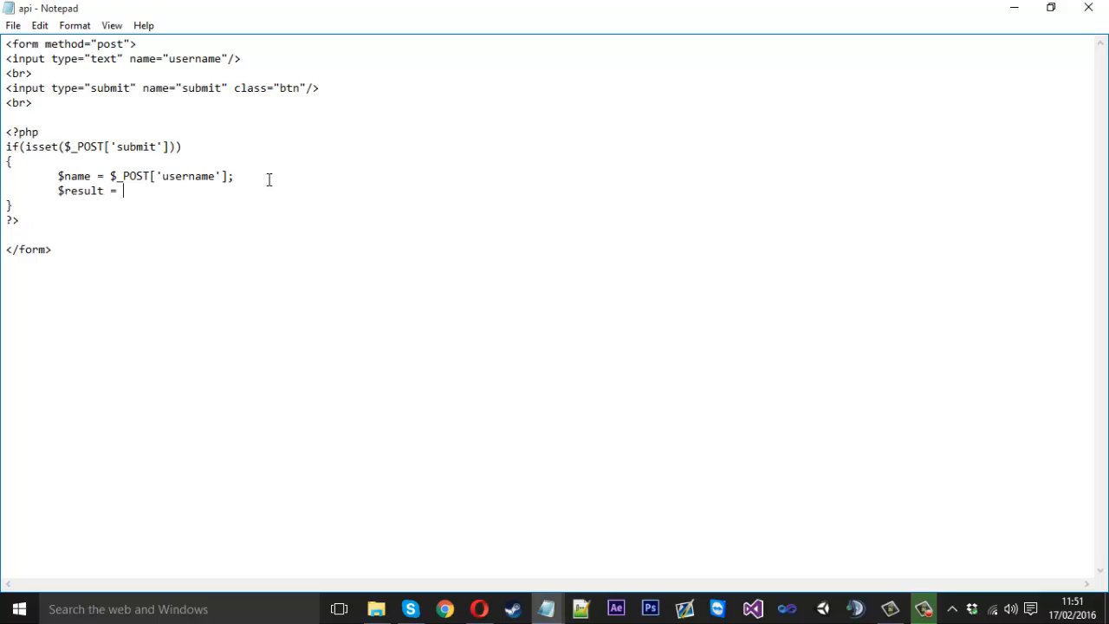
text(file_g)
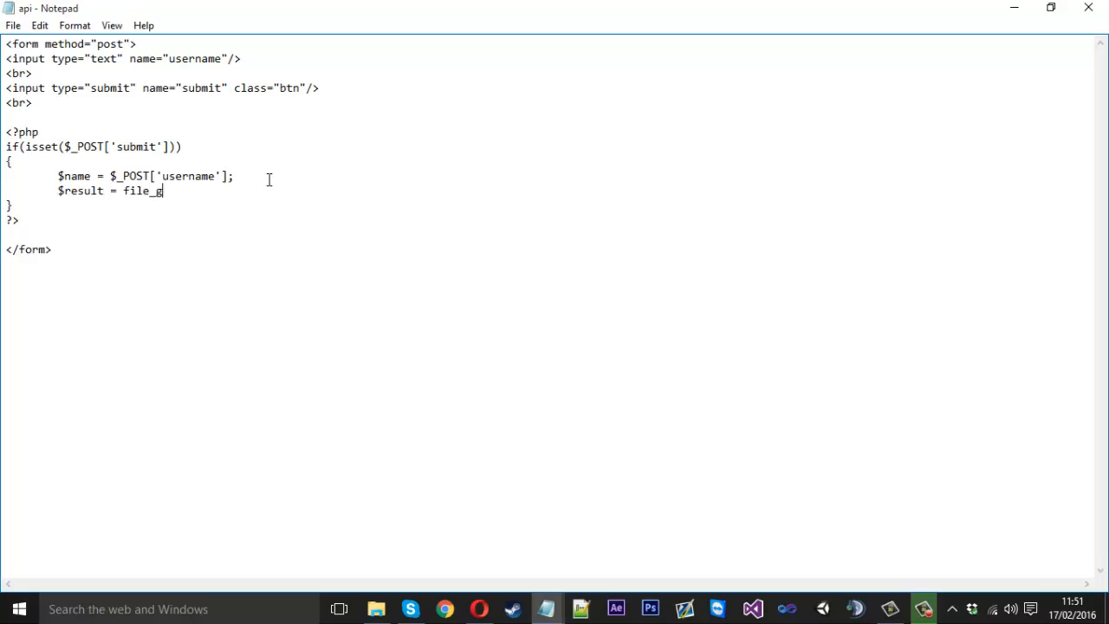
text(et_content)
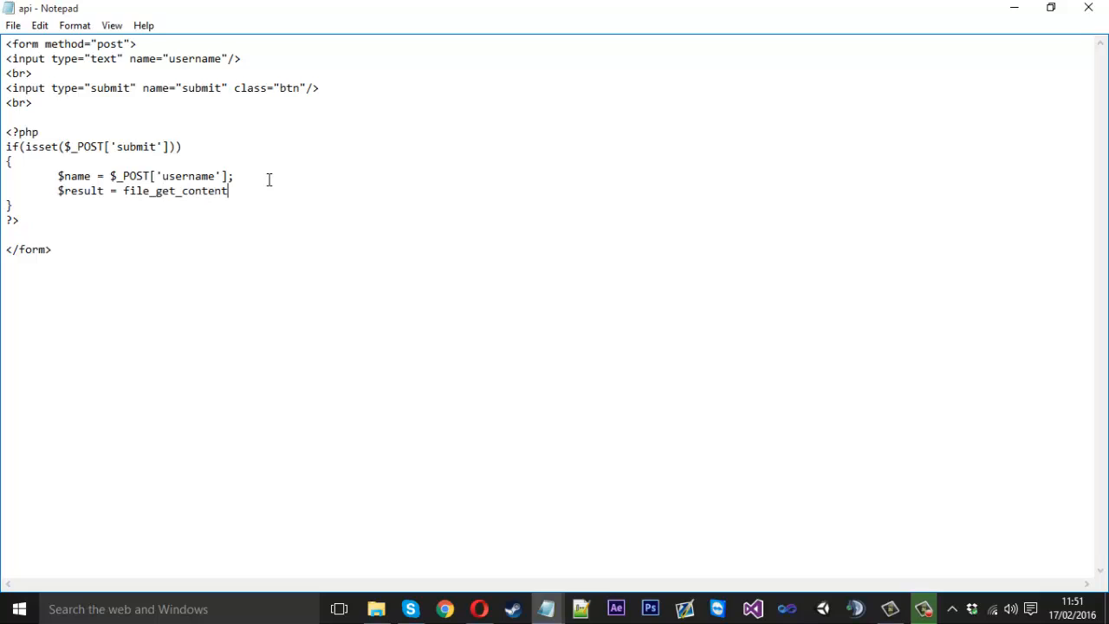
text(s)
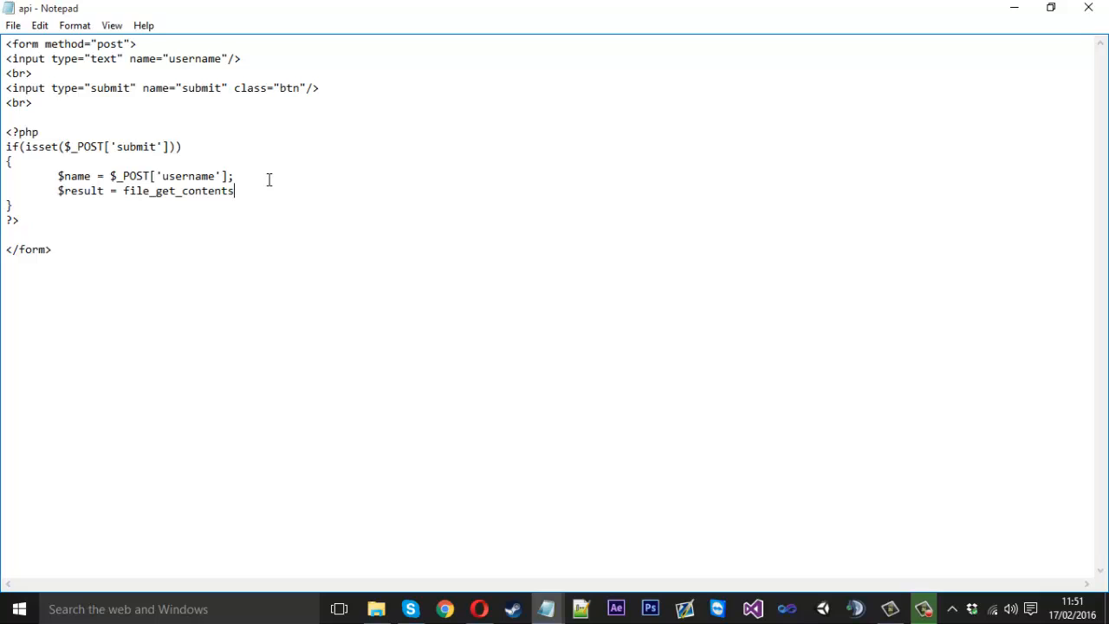
text(())
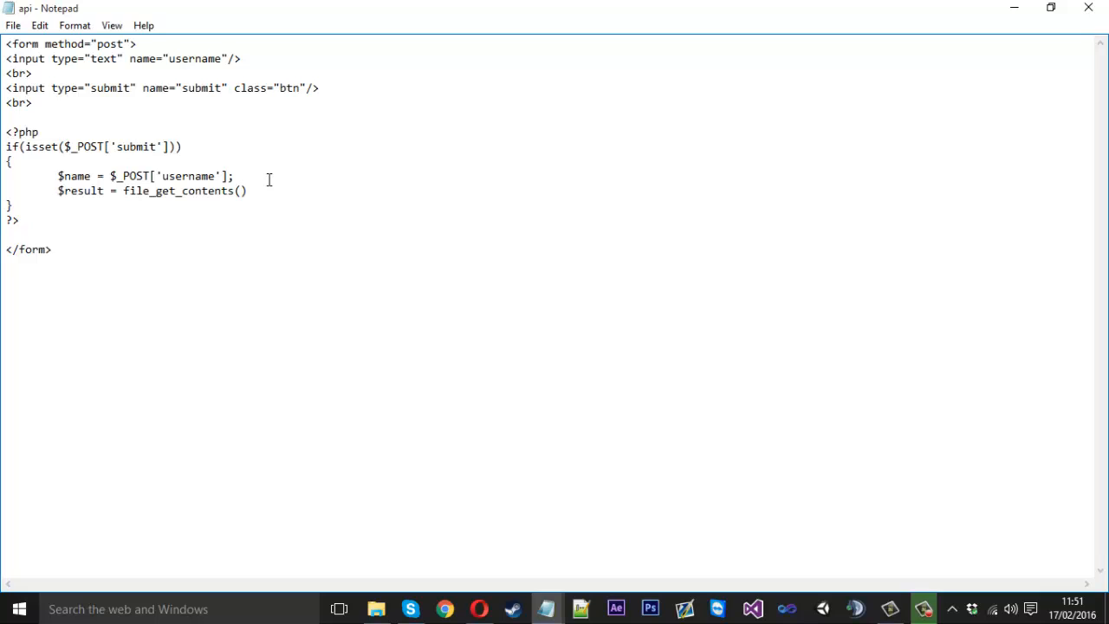
text("")
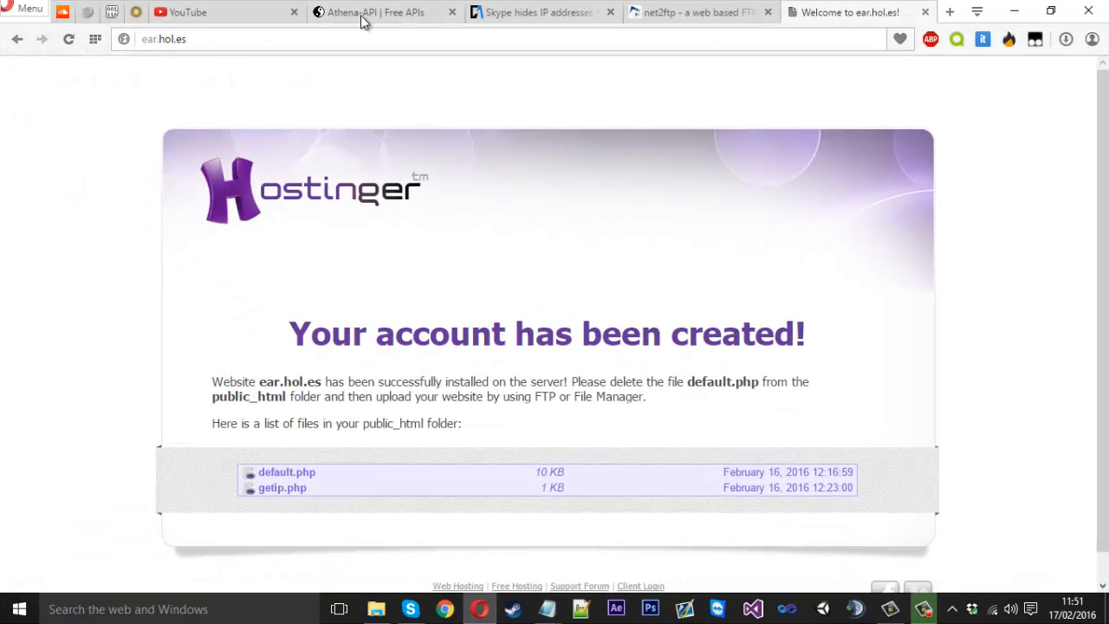
Step: Visit the Athena-API tab in Opera to look up the resolver URL
click(381, 12)
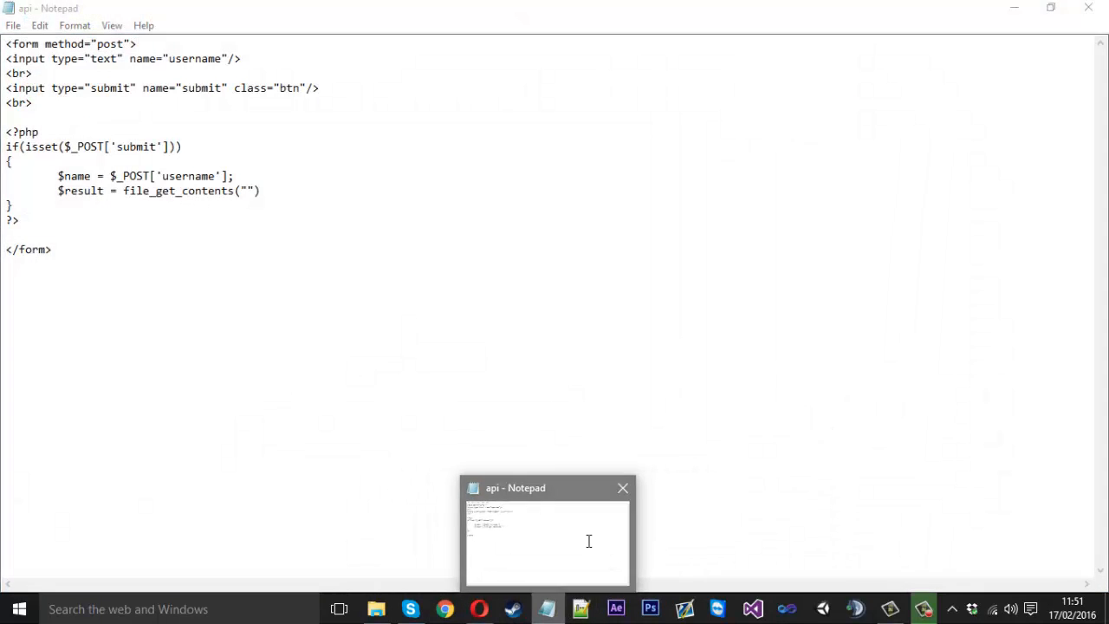
text(http://api.predator.wtf/resolver/?arguments=cubertwin1)
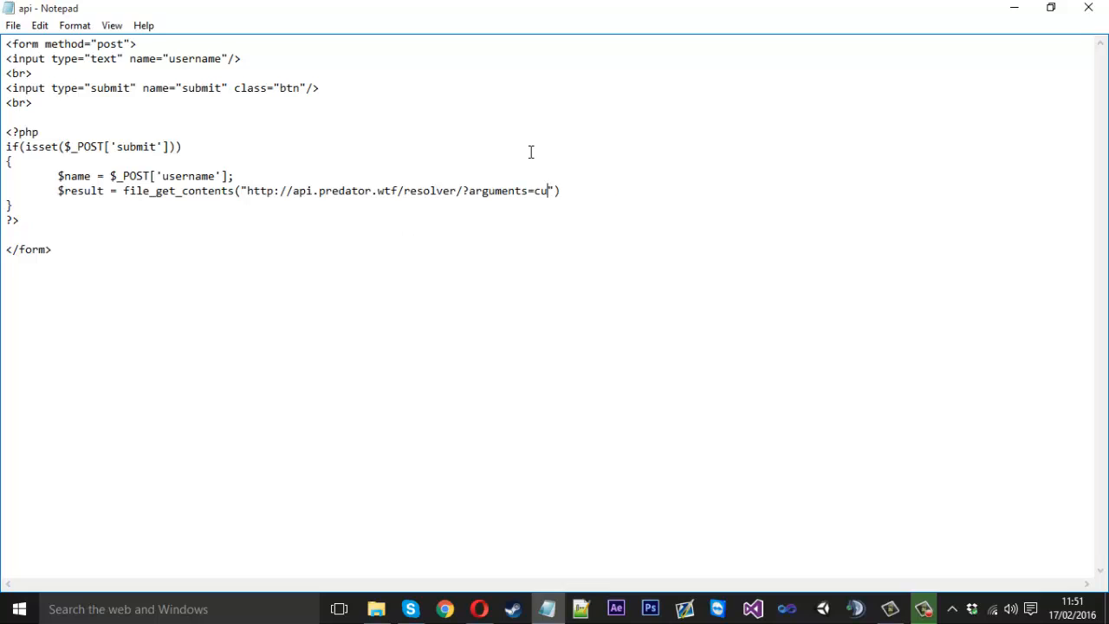
key(Backspace)
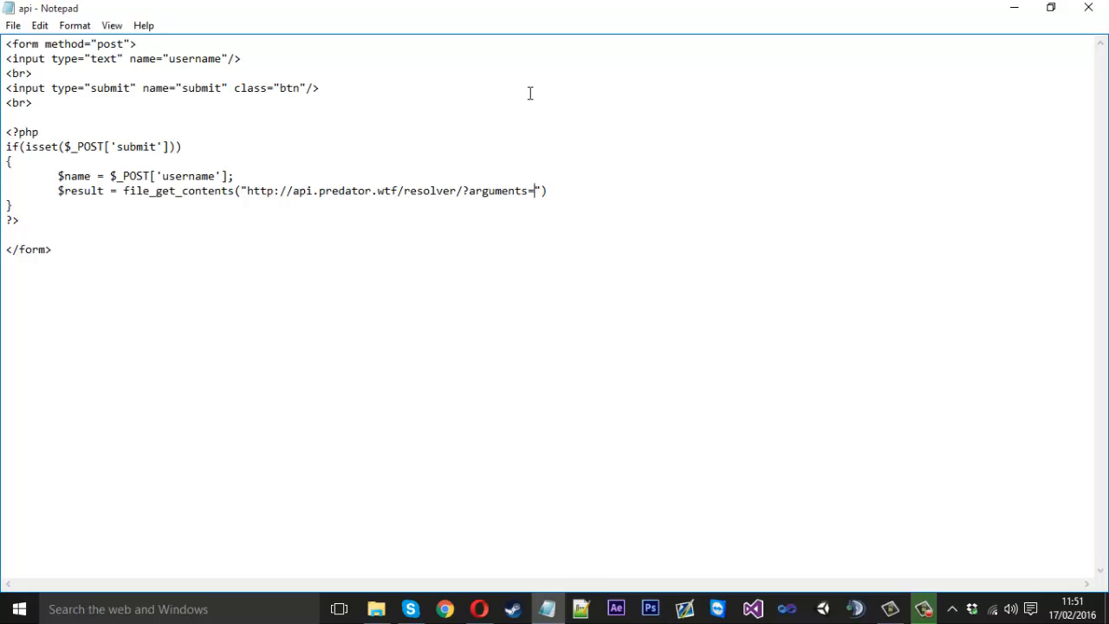
double_click(78, 176)
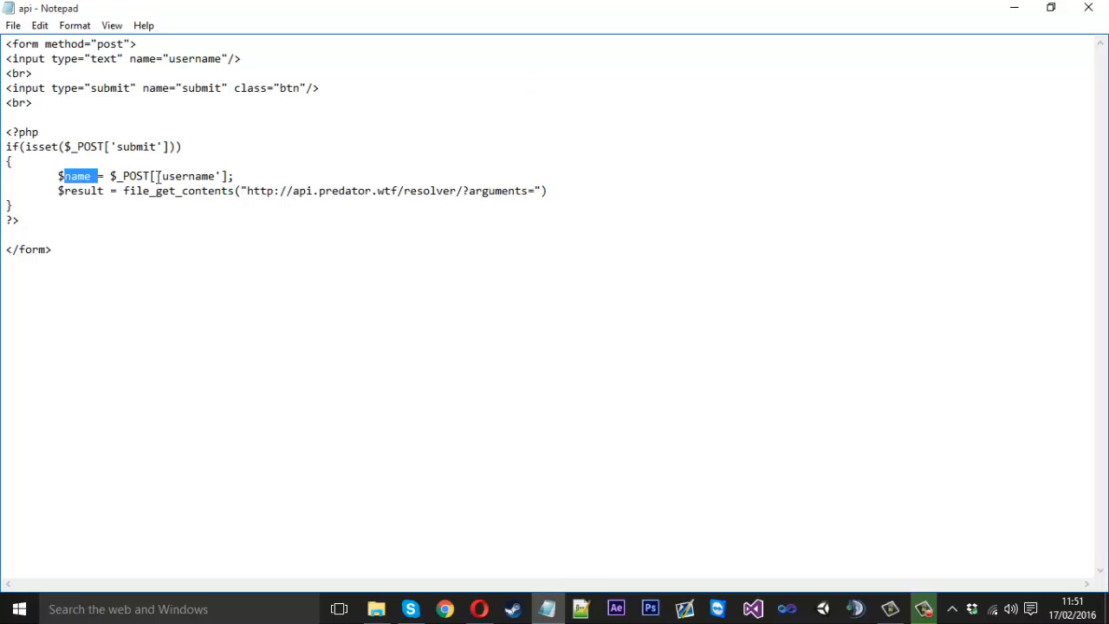
key(Delete)
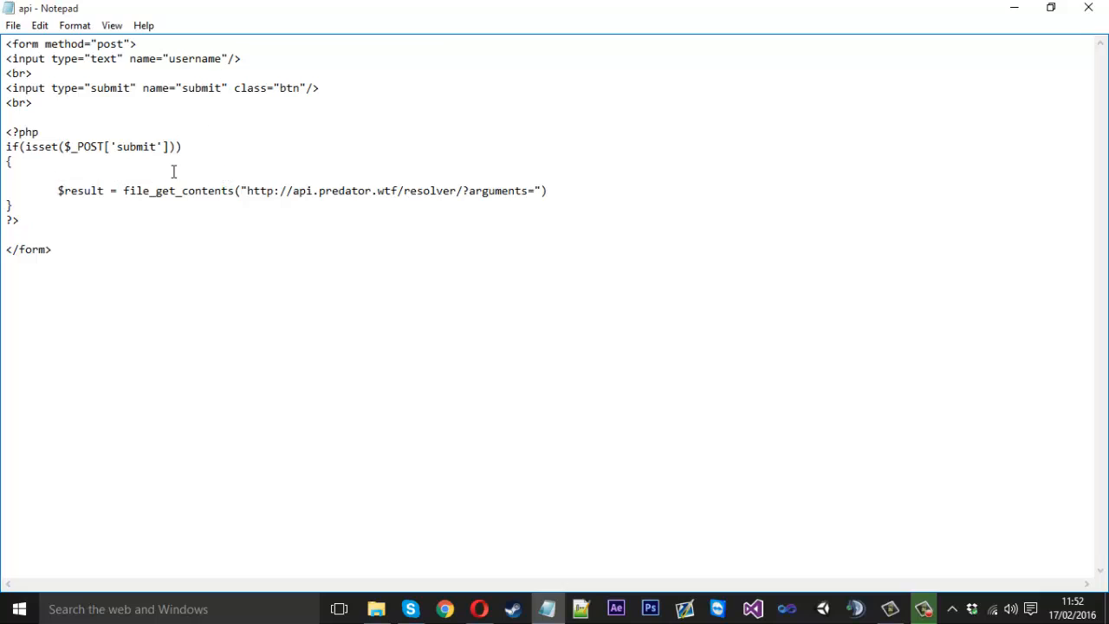
text($name = $_POST['username'];)
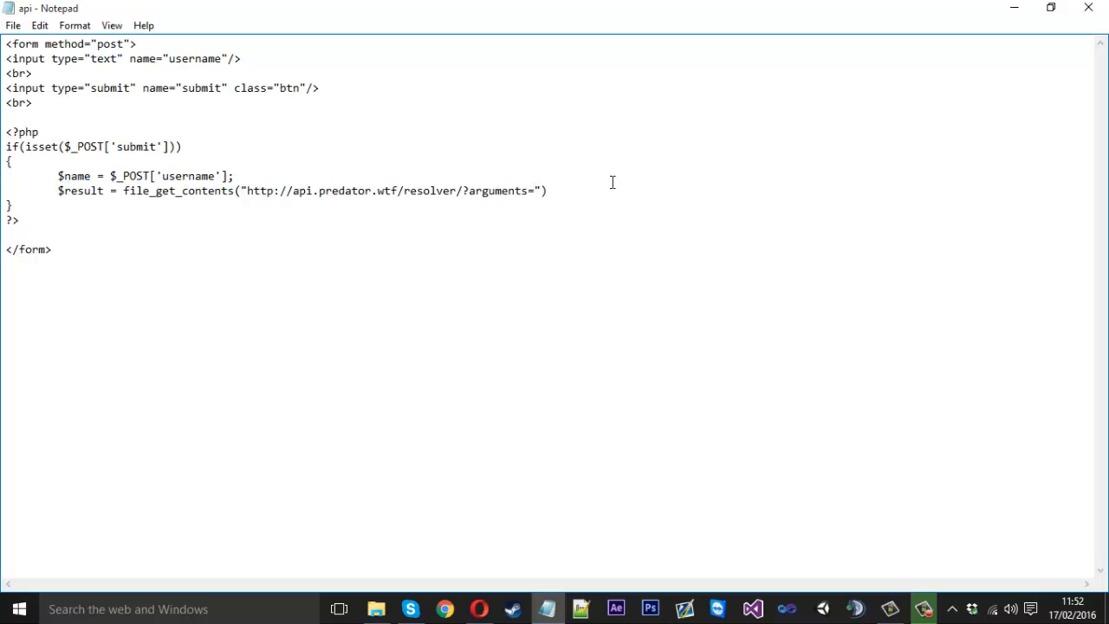
text({})
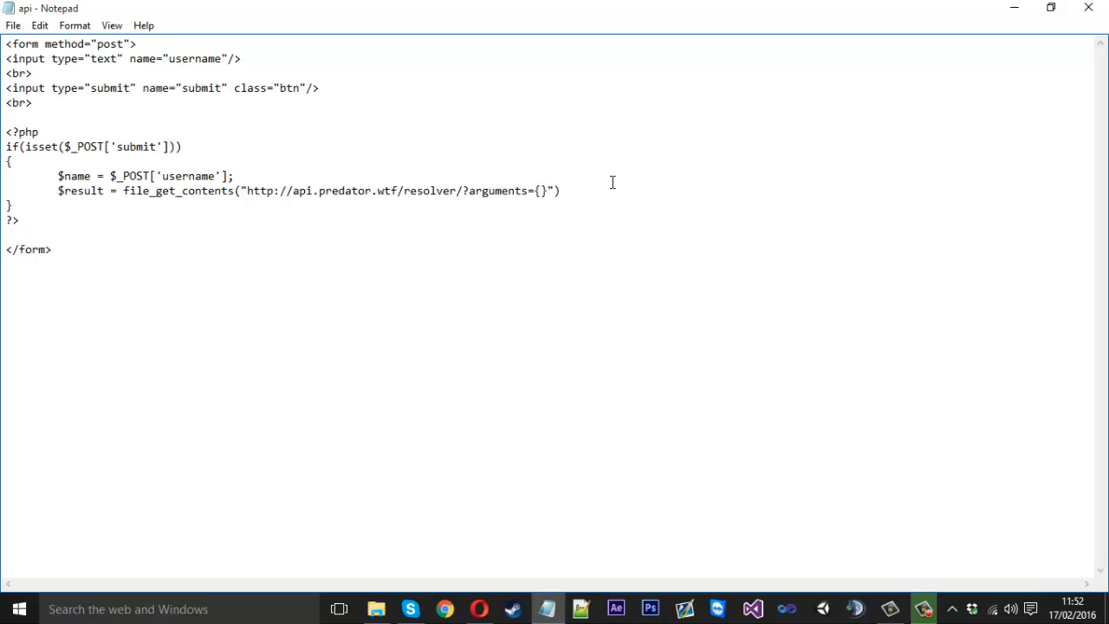
text($)
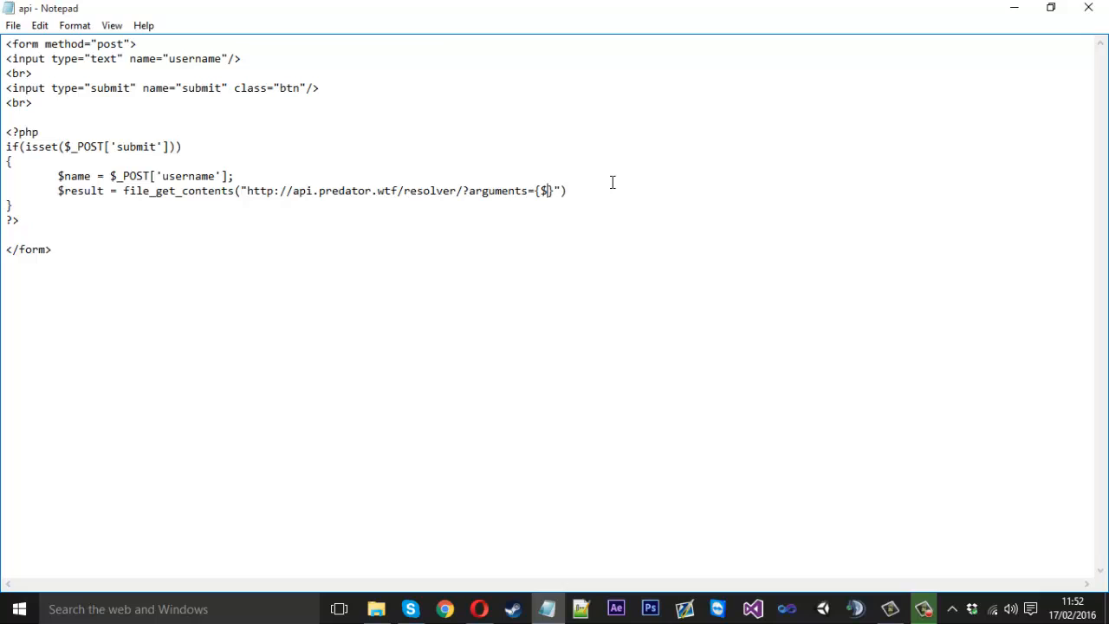
text(name)
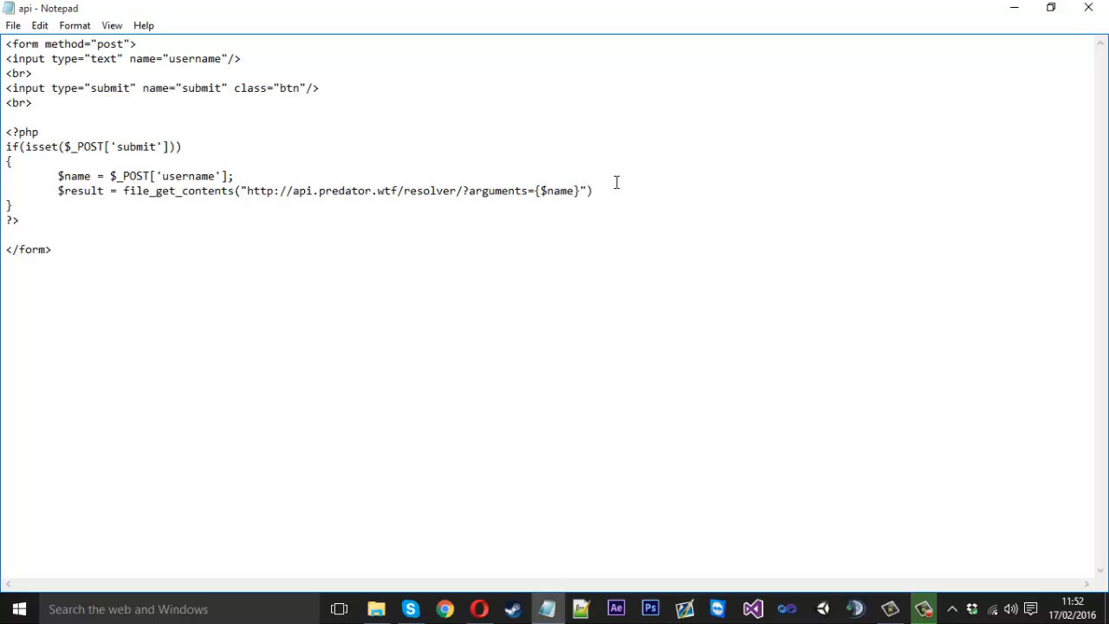
mouse_move(447, 136)
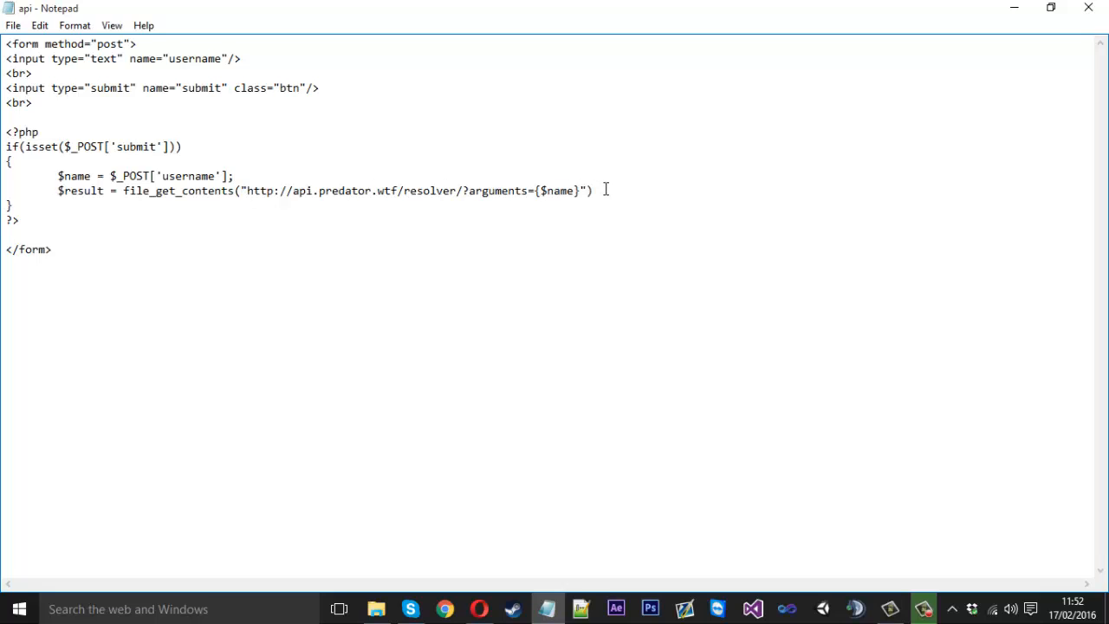
text(;)
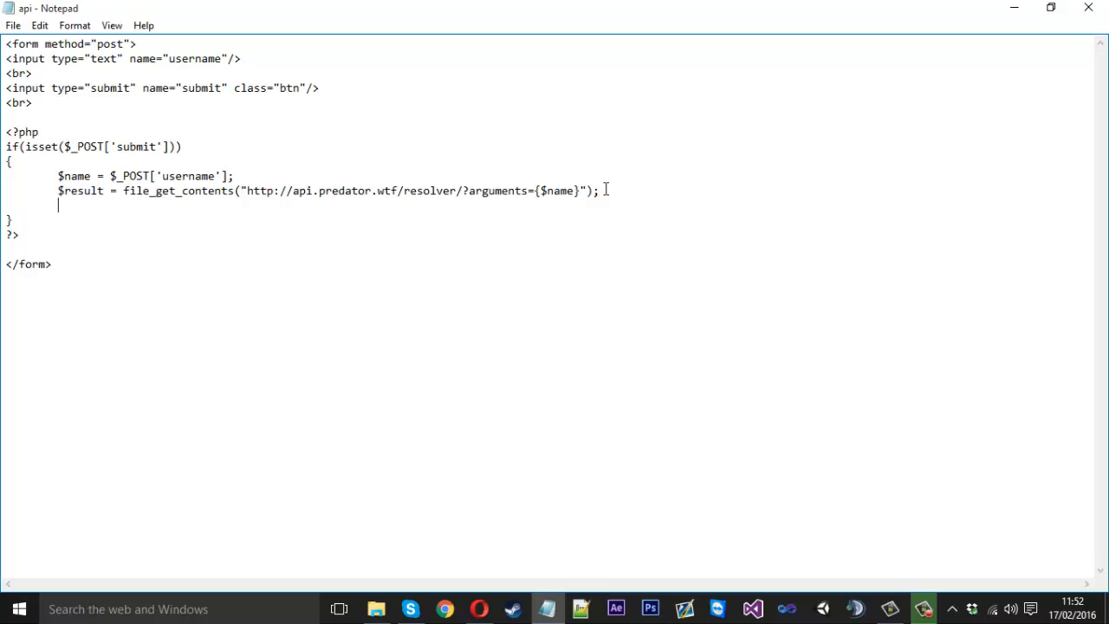
Step: Add an echo line outputting "$name 's IP: $result" below the result line
key(enter)
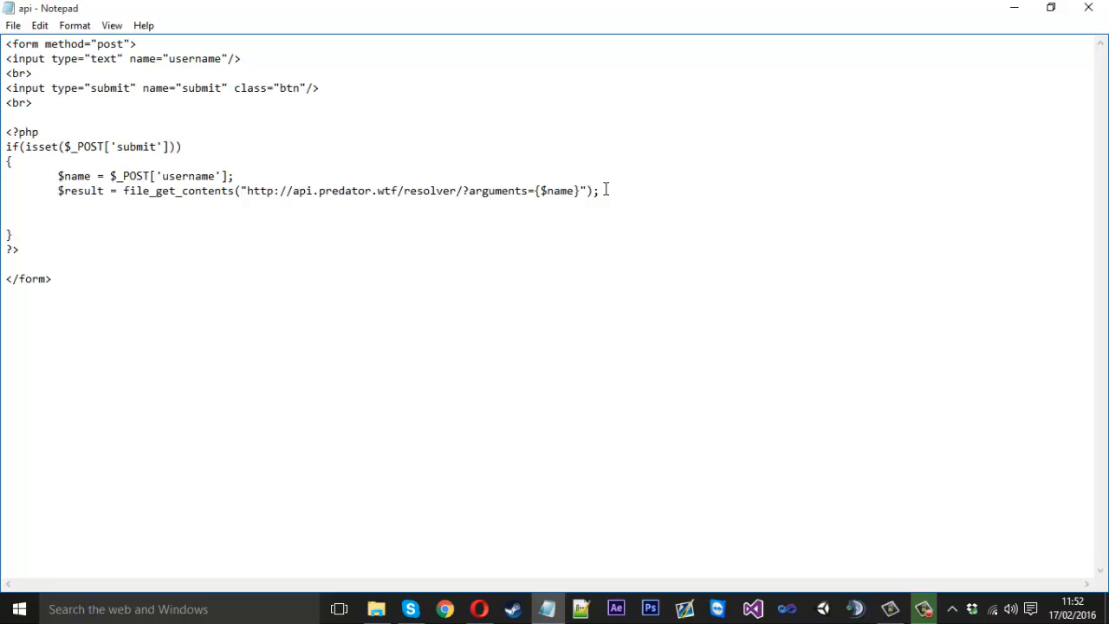
text(echo)
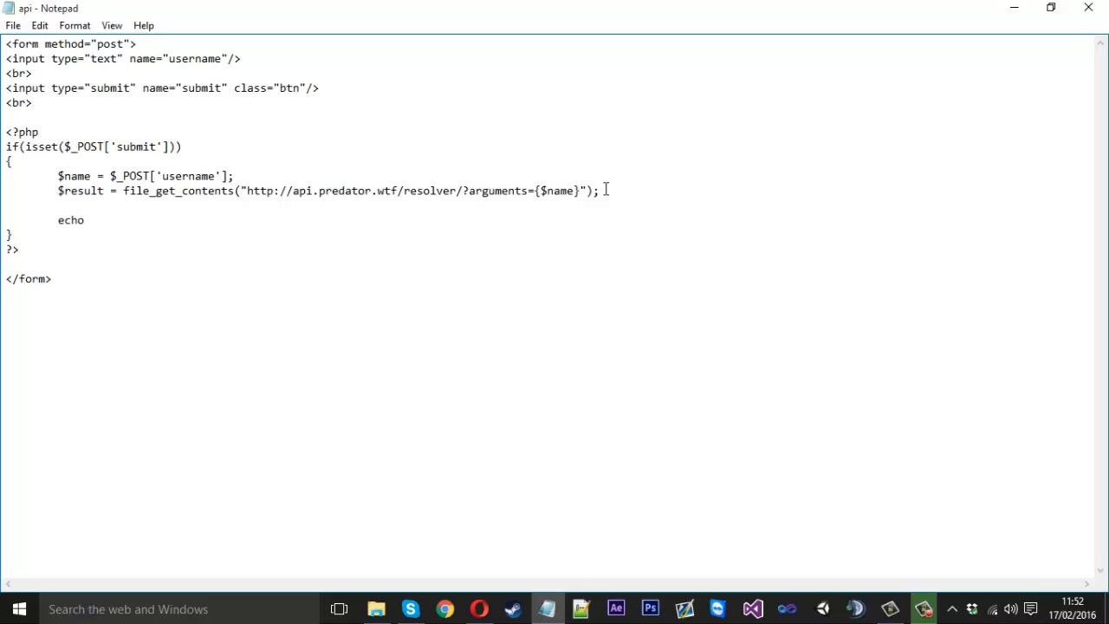
text("")
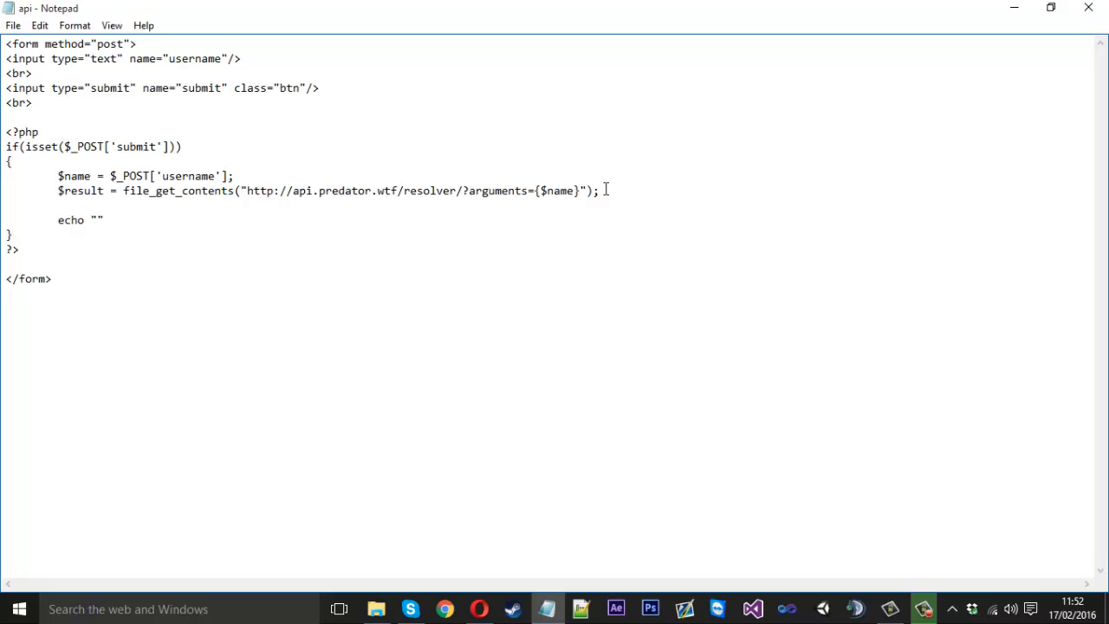
text($name)
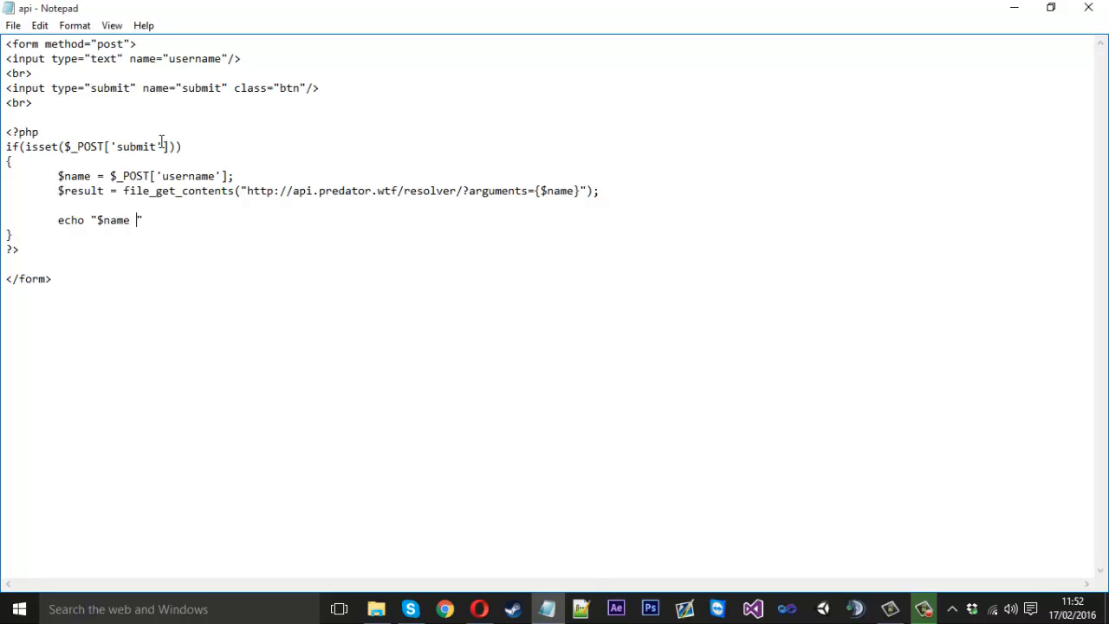
text('s IP:)
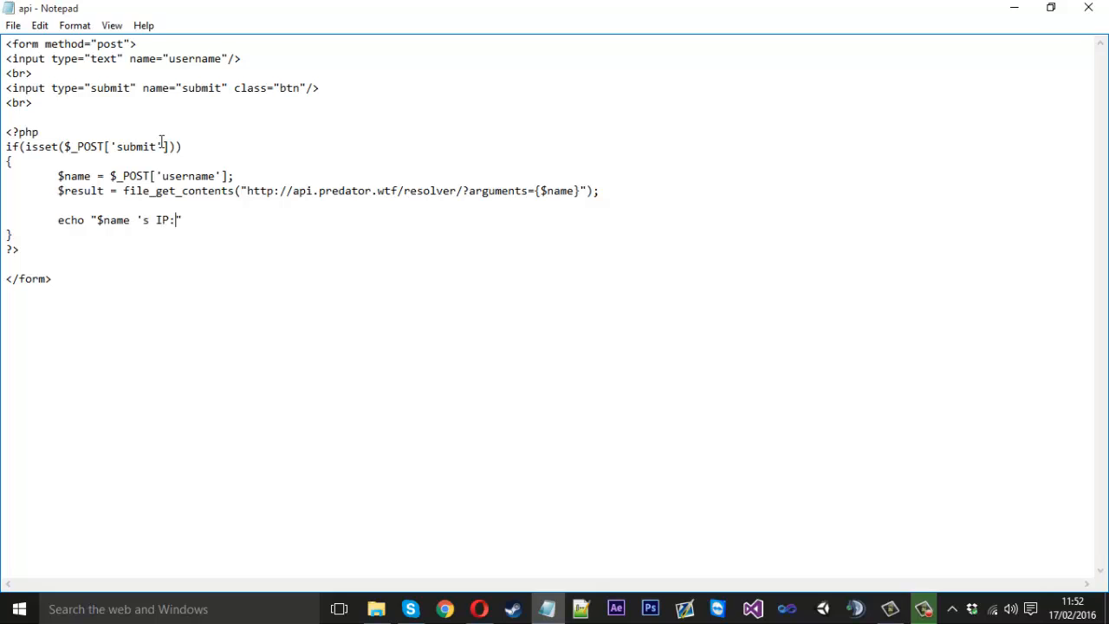
text($)
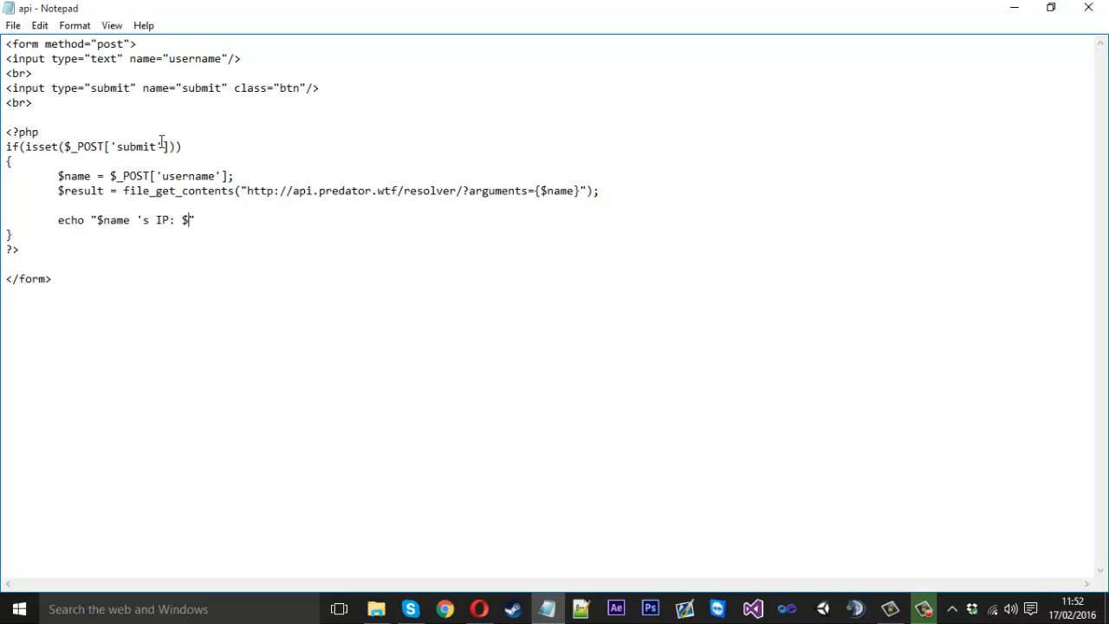
text(result)
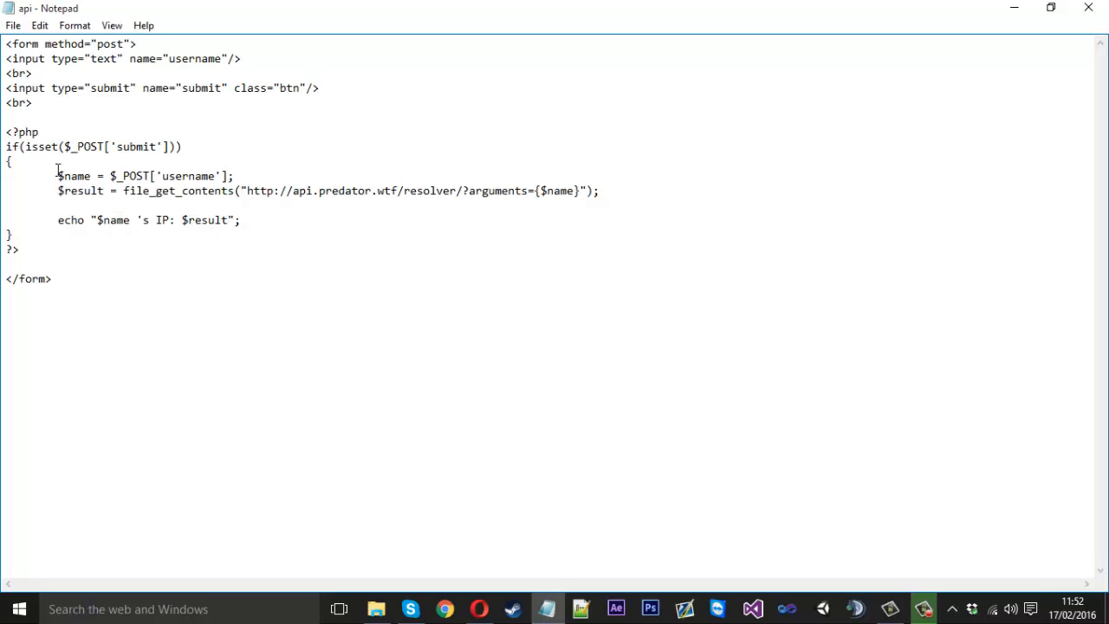
double_click(113, 220)
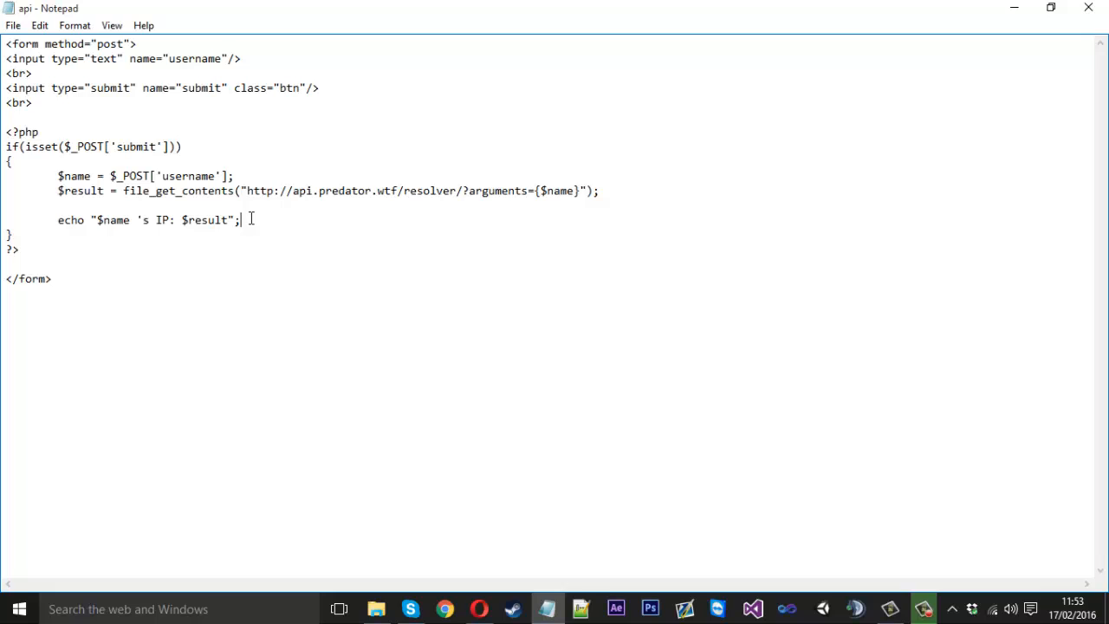
Step: Start a second echo statement on a new line, then delete the unfinished text
key(enter)
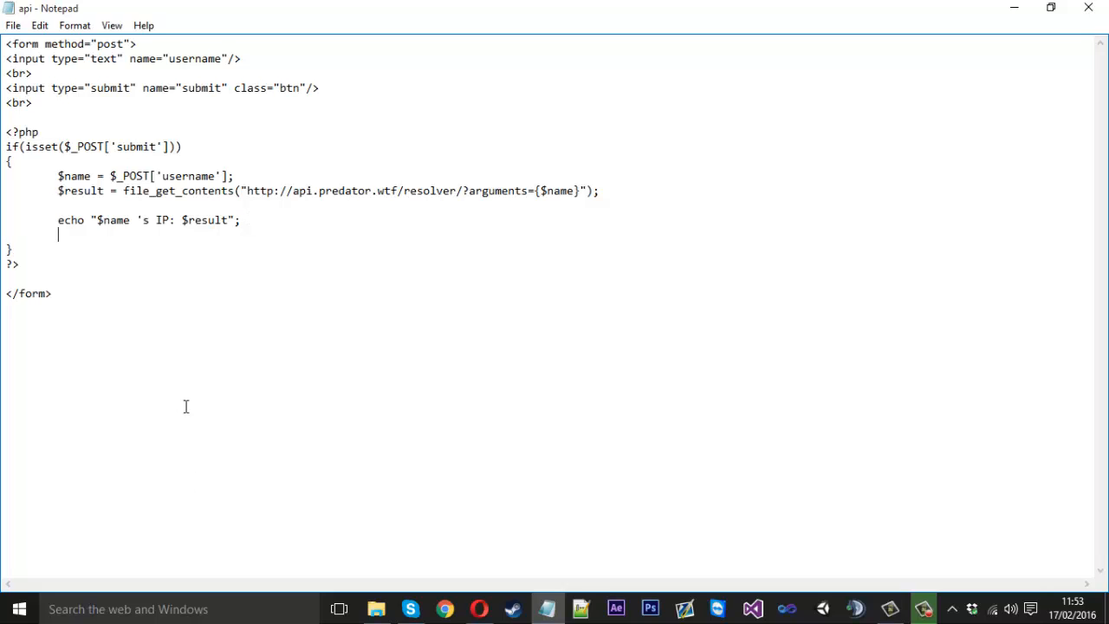
text(ech)
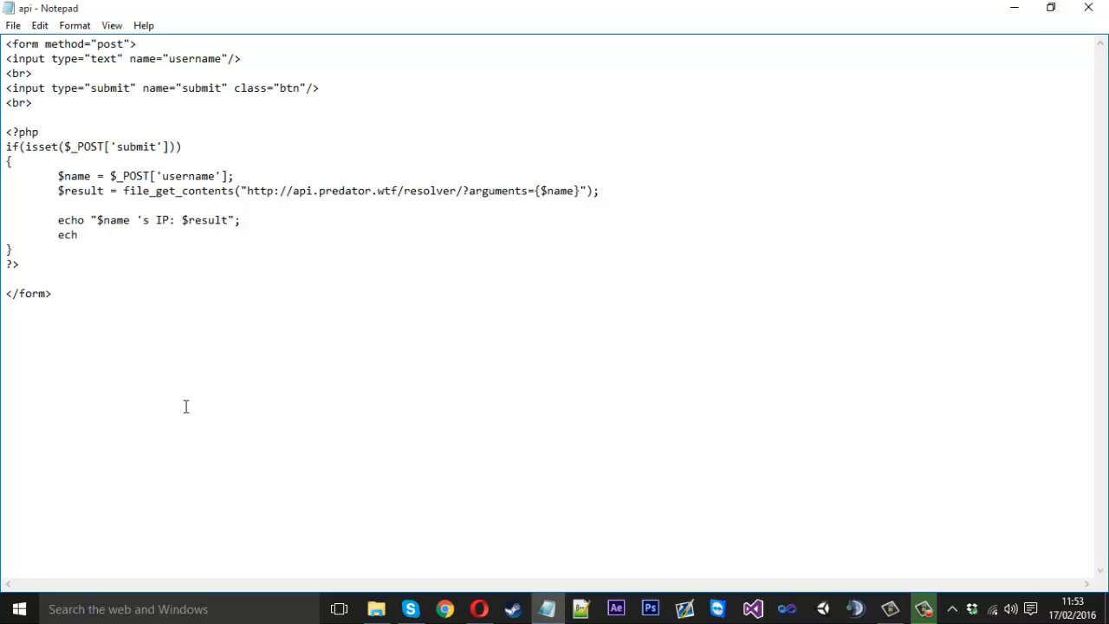
text(o)
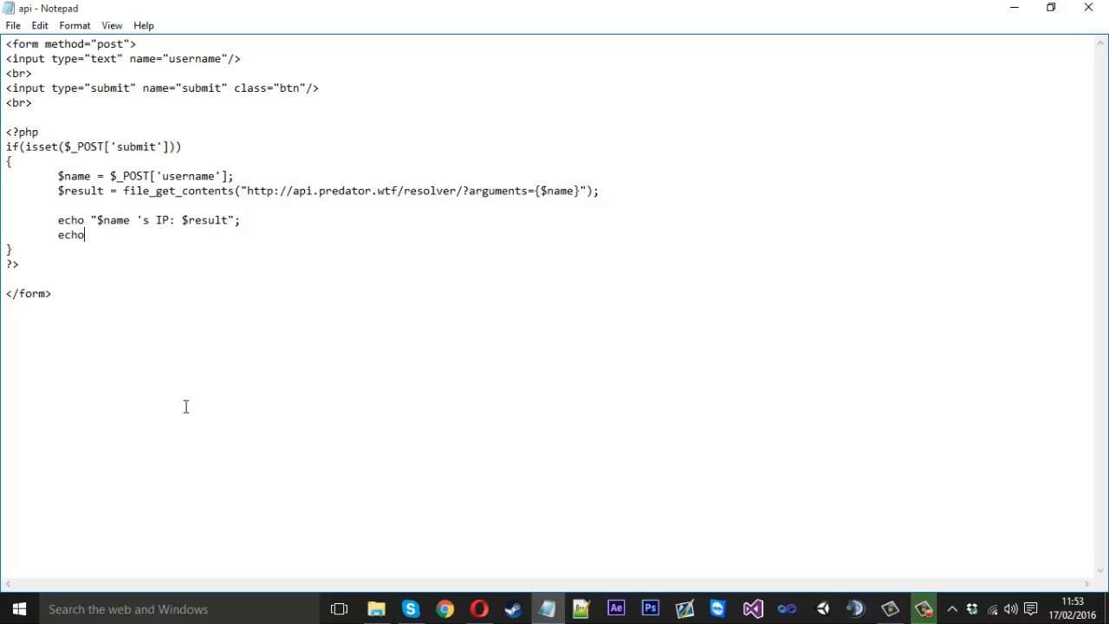
key(Backspace)
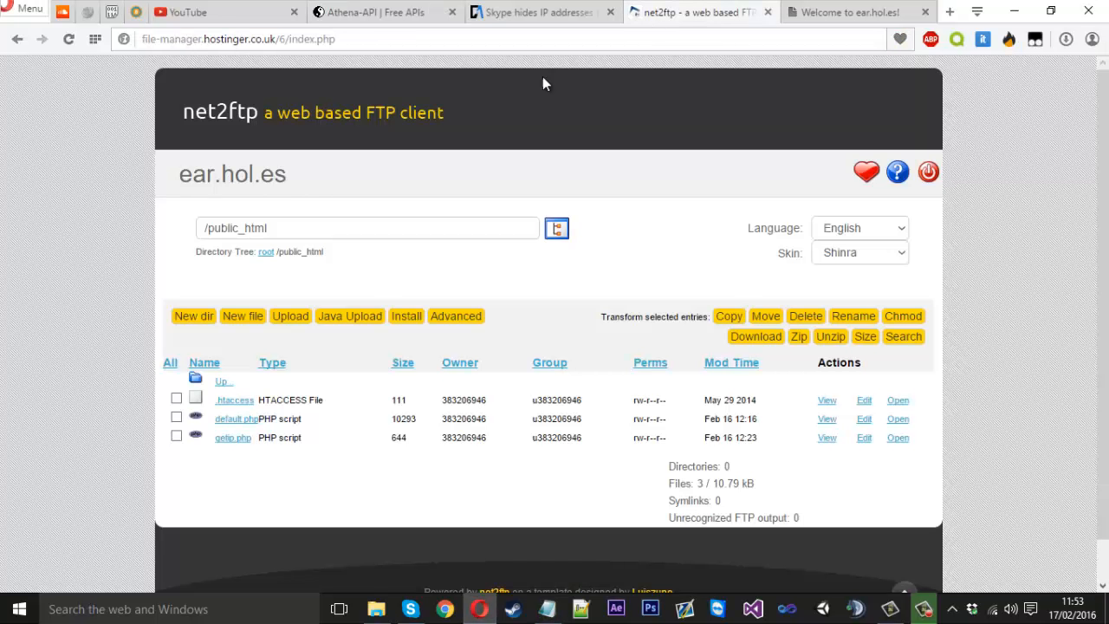
Step: Select api.php in net2ftp's upload page and transfer it to /public_html
click(289, 316)
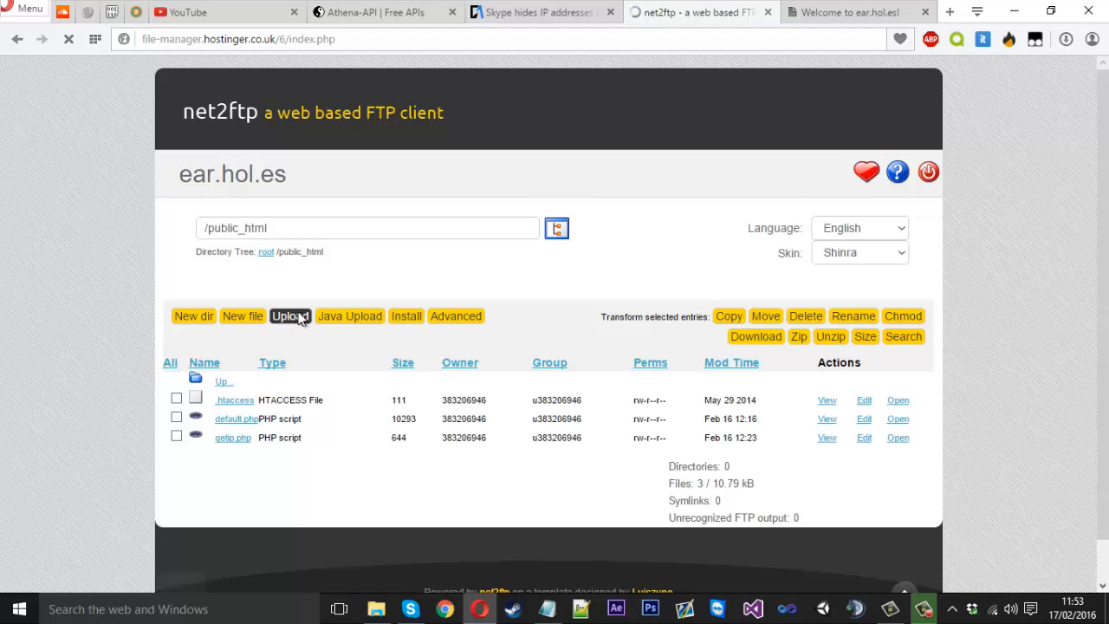
click(237, 437)
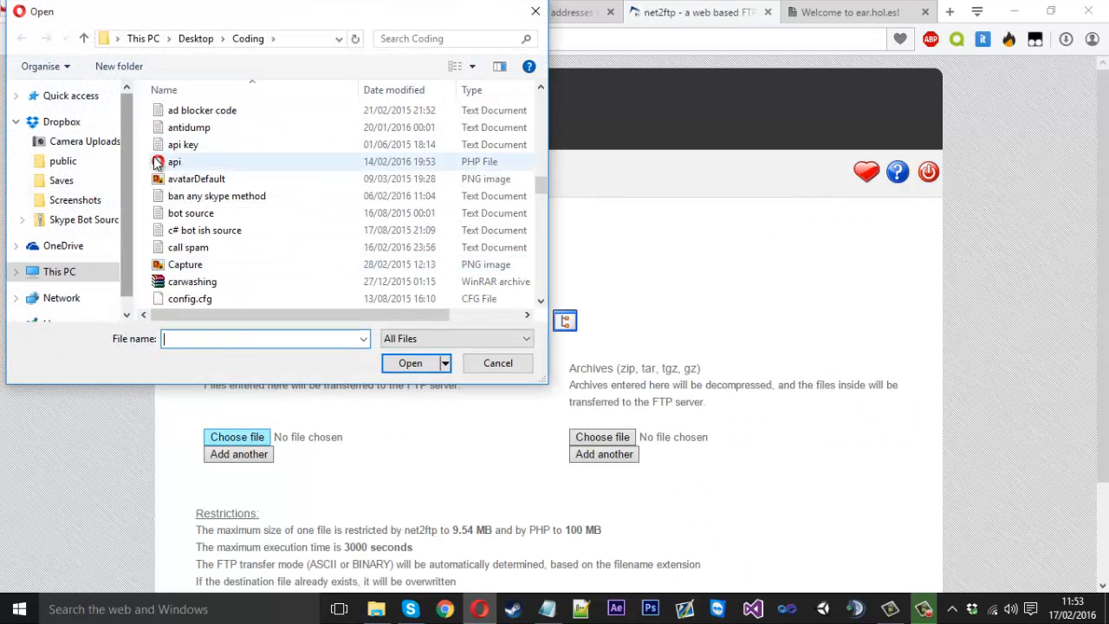
click(174, 162)
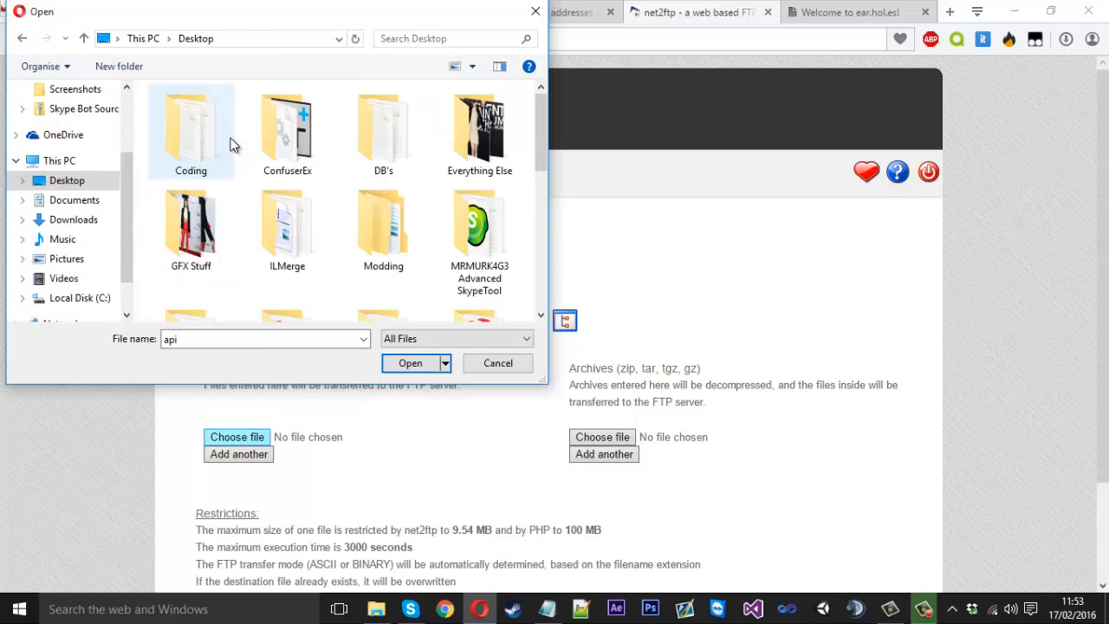
scroll(down, 3)
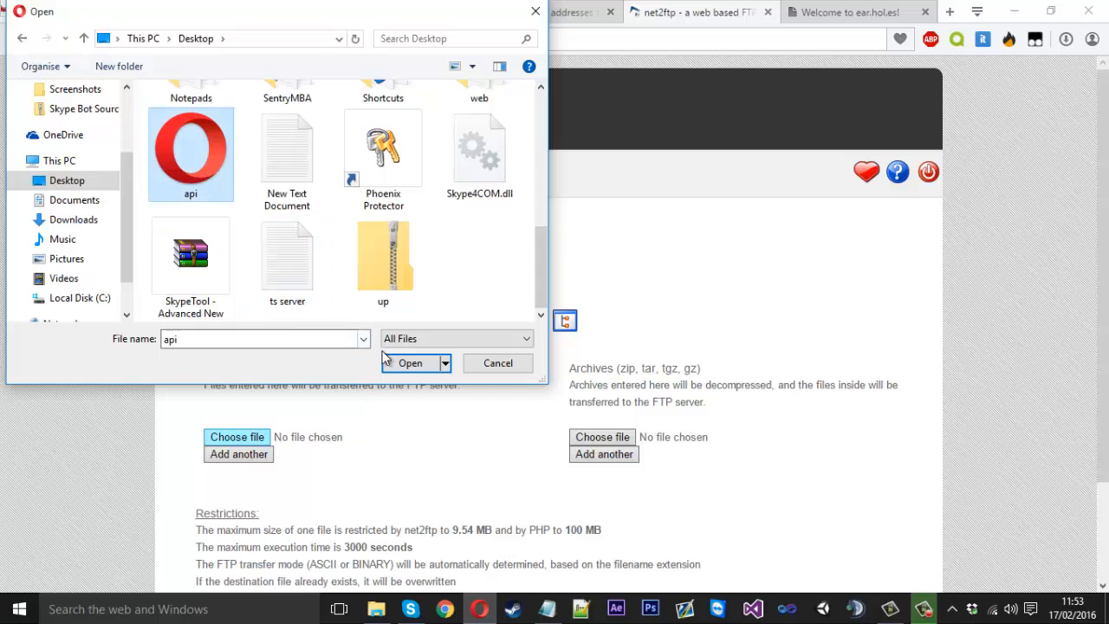
click(409, 363)
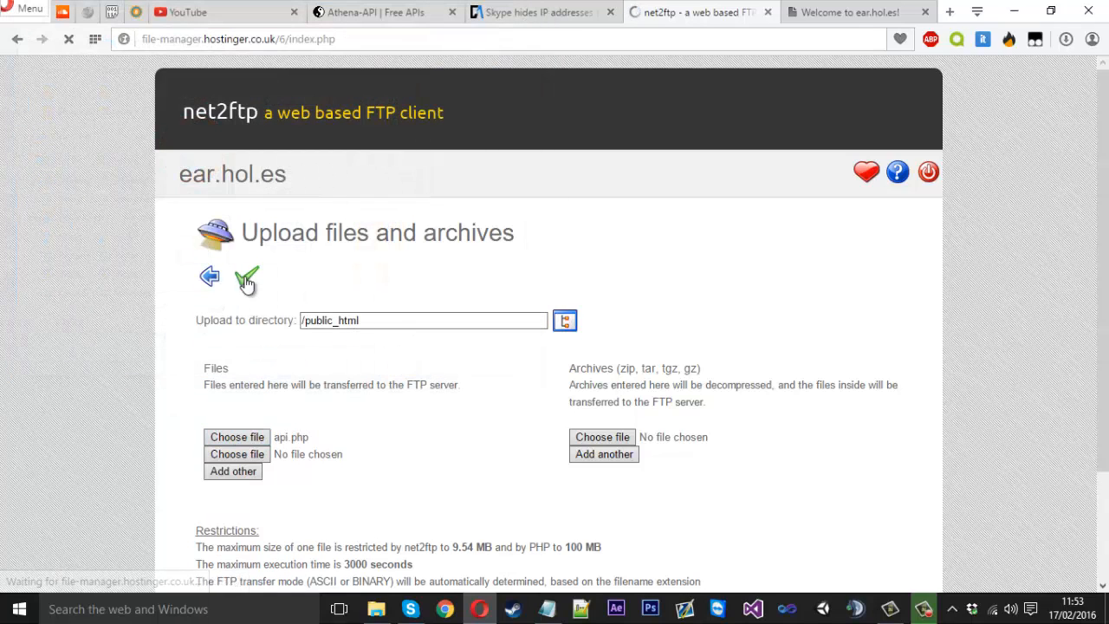
click(247, 275)
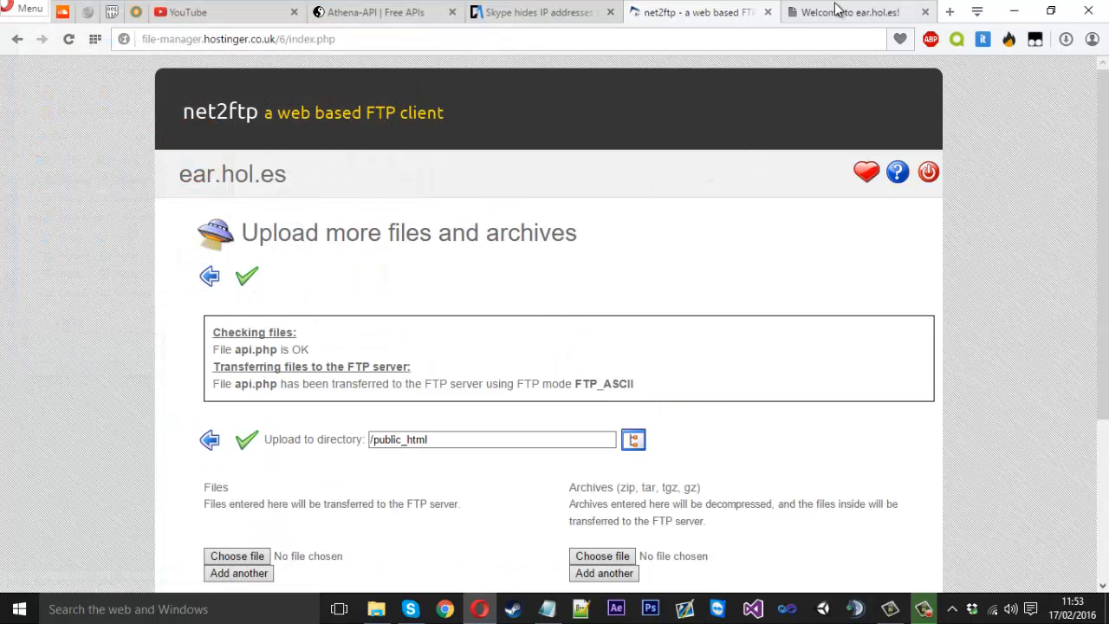
click(844, 12)
text(mr)
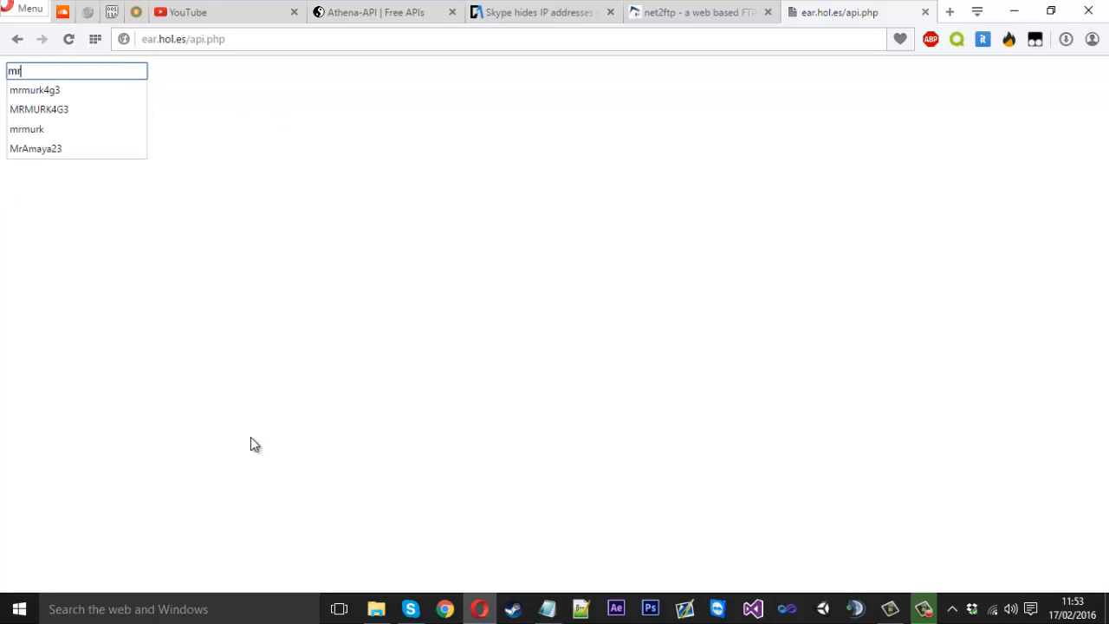
click(35, 89)
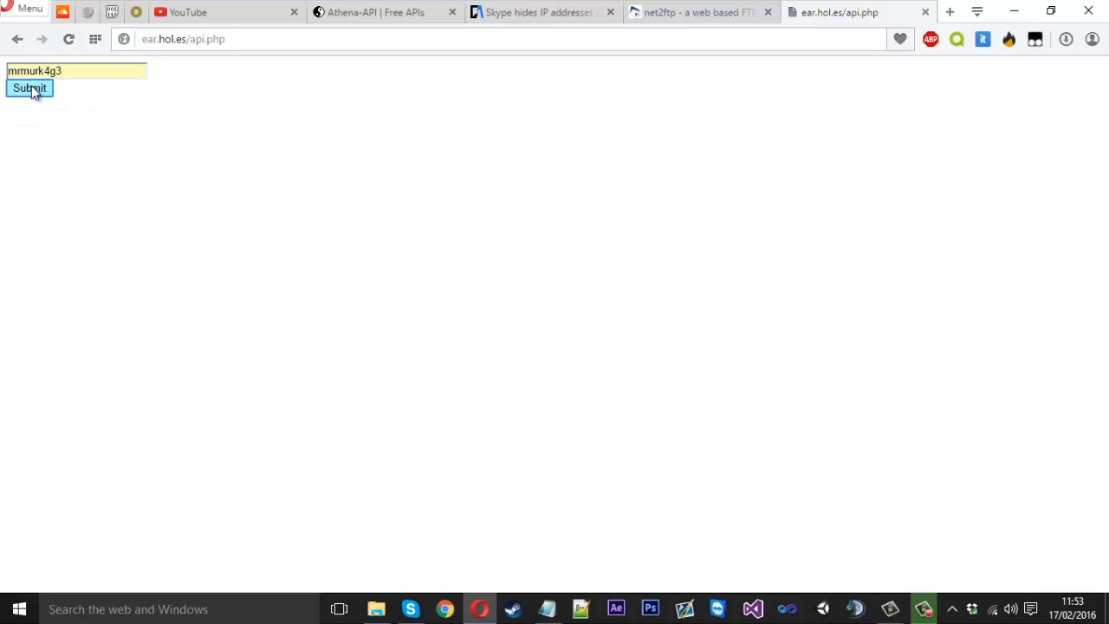
click(29, 87)
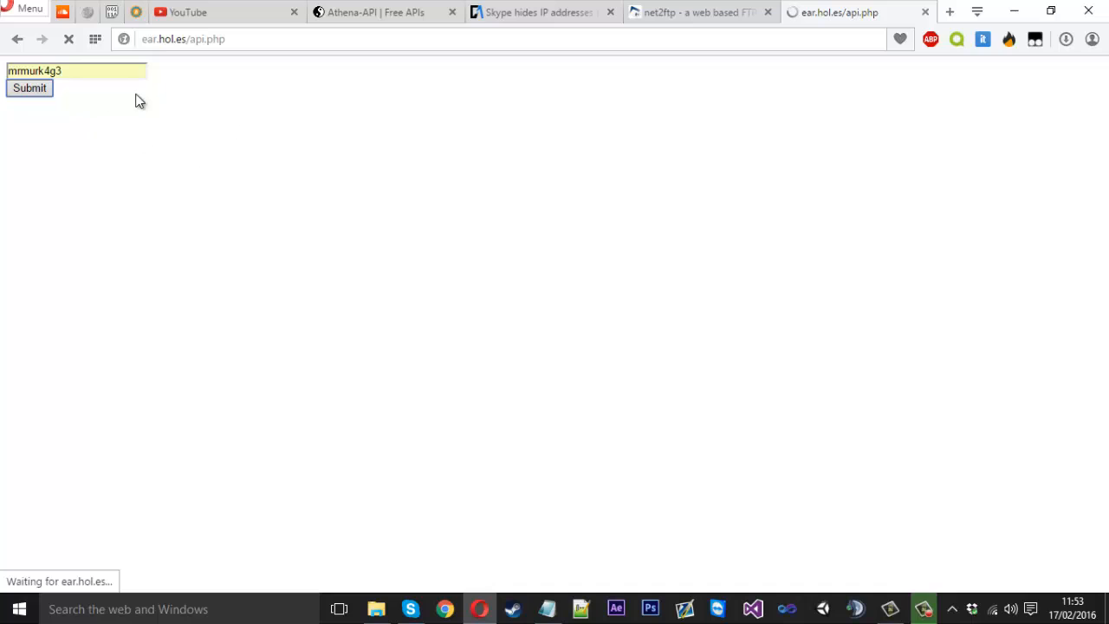
click(29, 88)
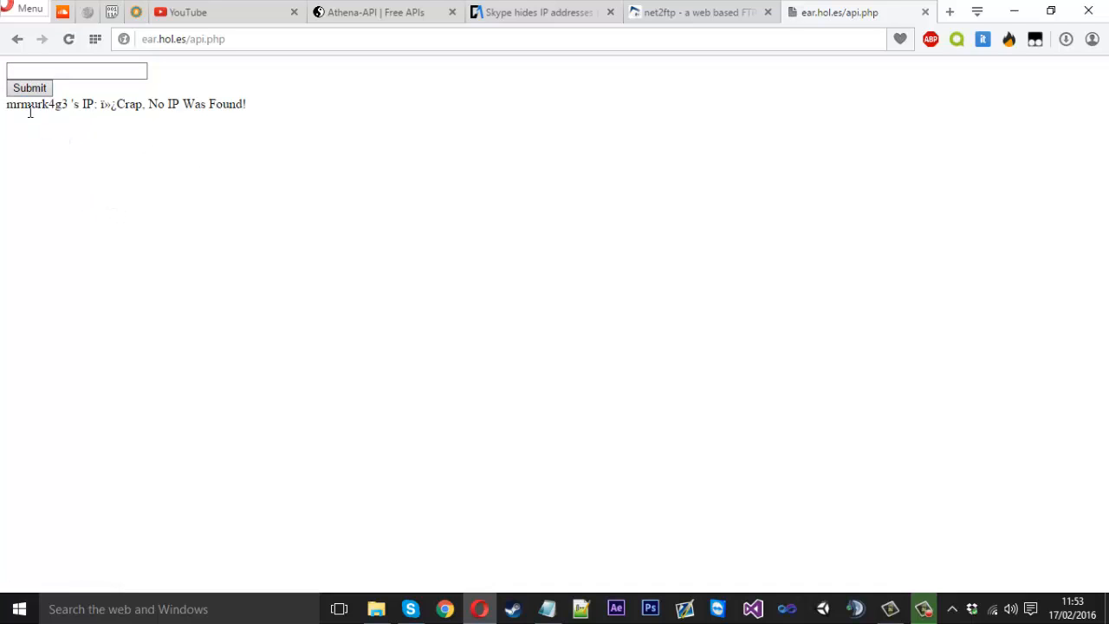
double_click(37, 104)
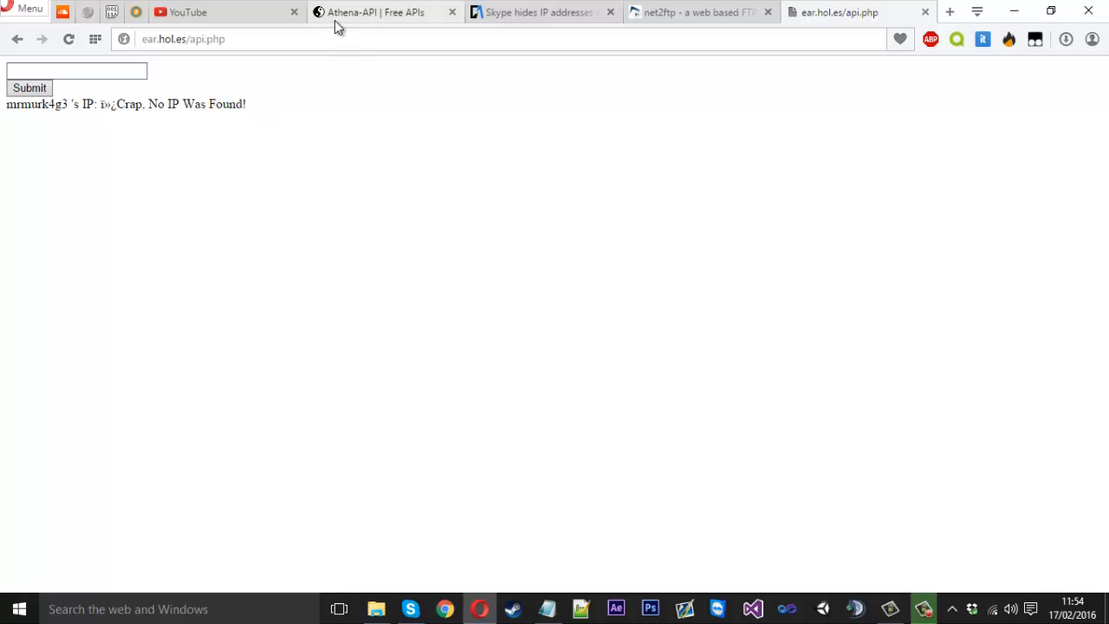
Step: Read through the TechGame article about Skype hiding users' IP addresses
click(537, 12)
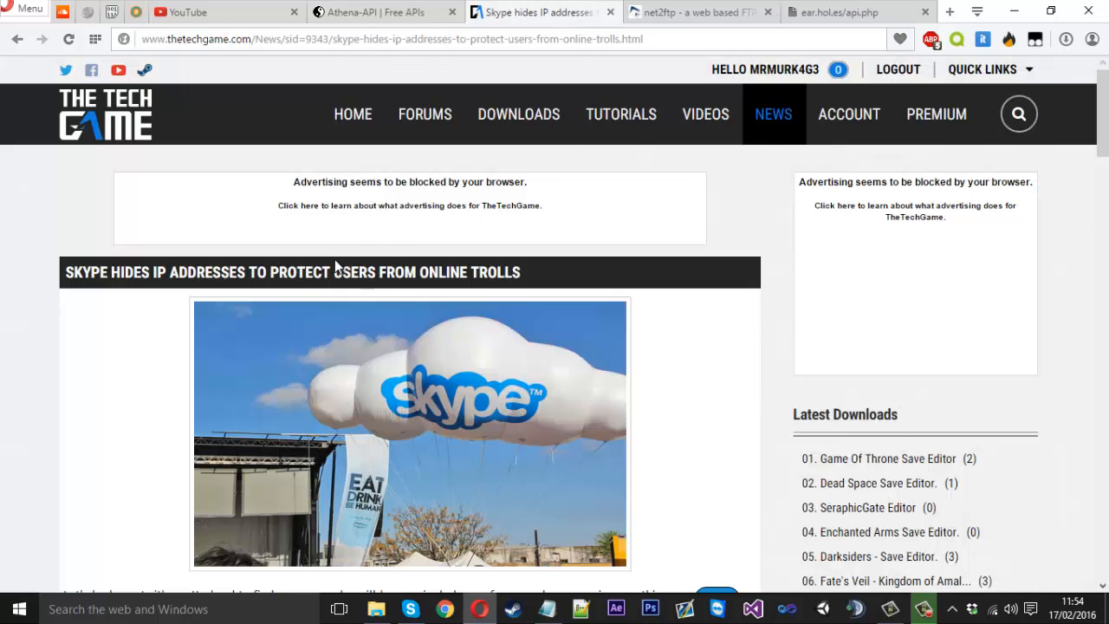
mouse_move(554, 296)
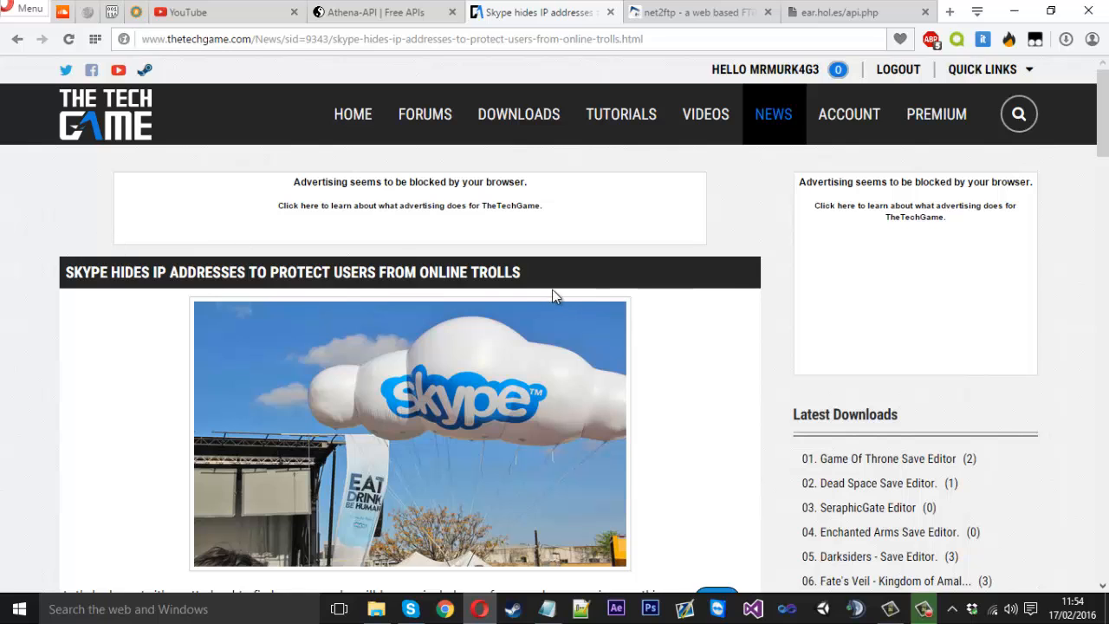
scroll(down, 3)
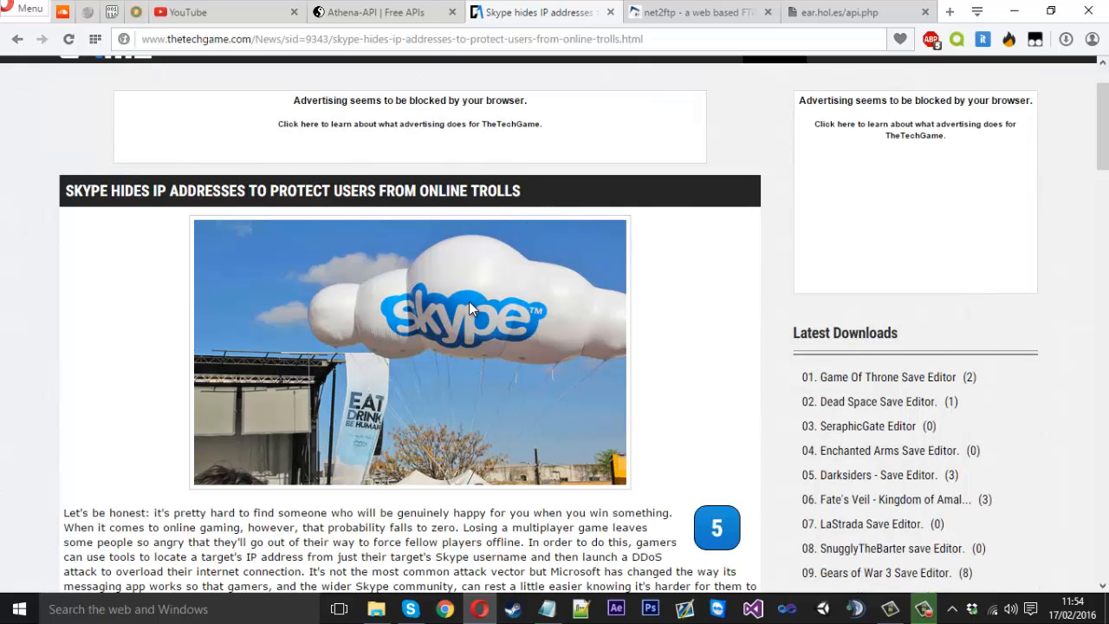
scroll(down, 3)
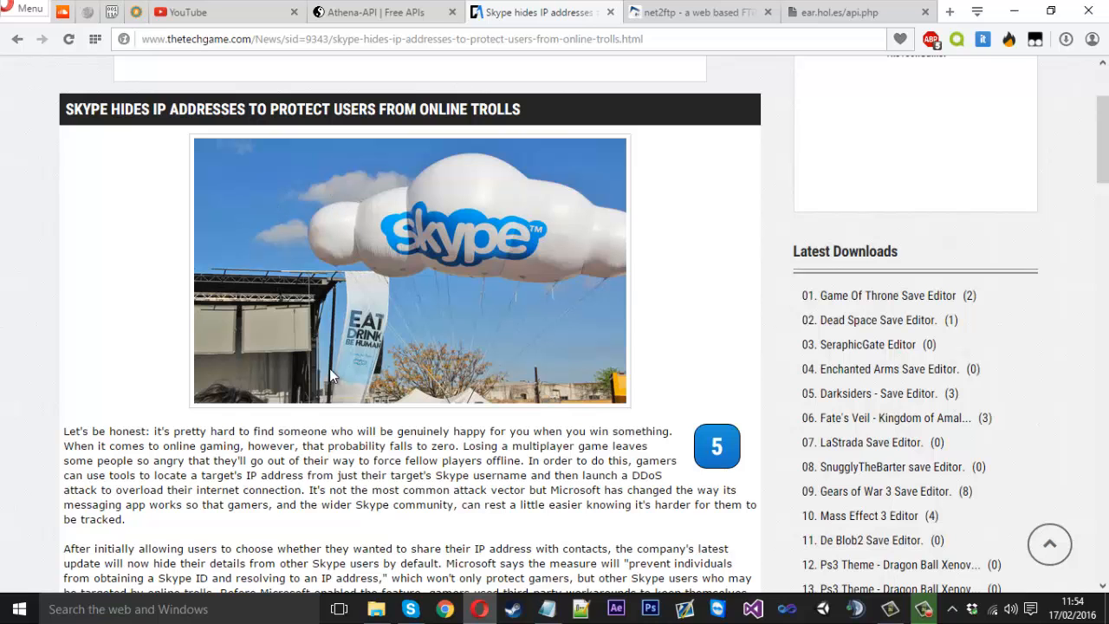
scroll(down, 3)
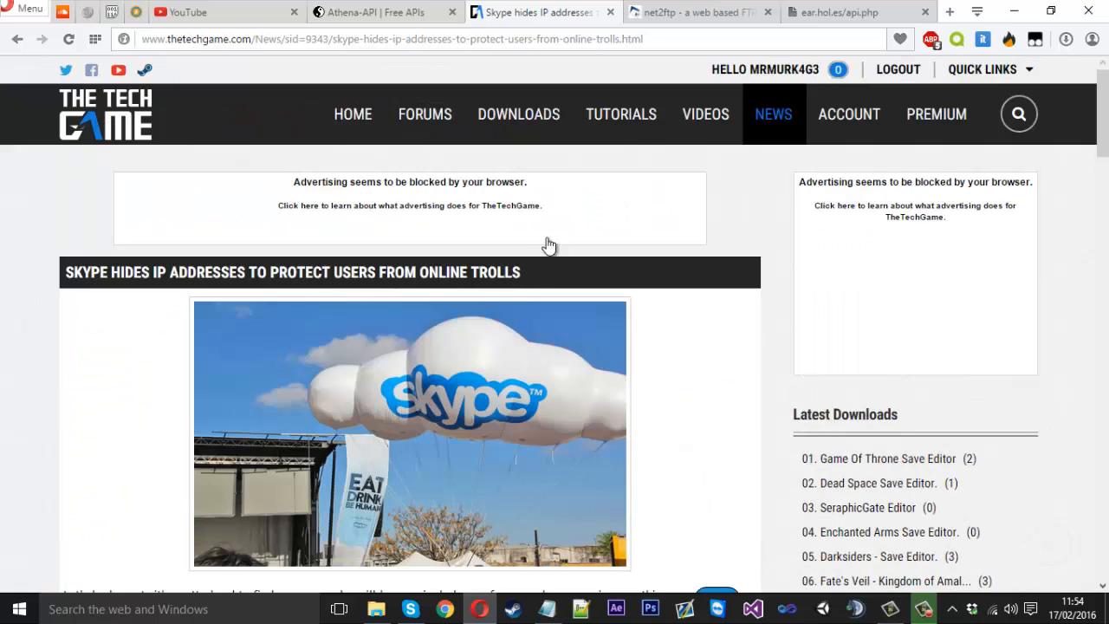
mouse_move(609, 13)
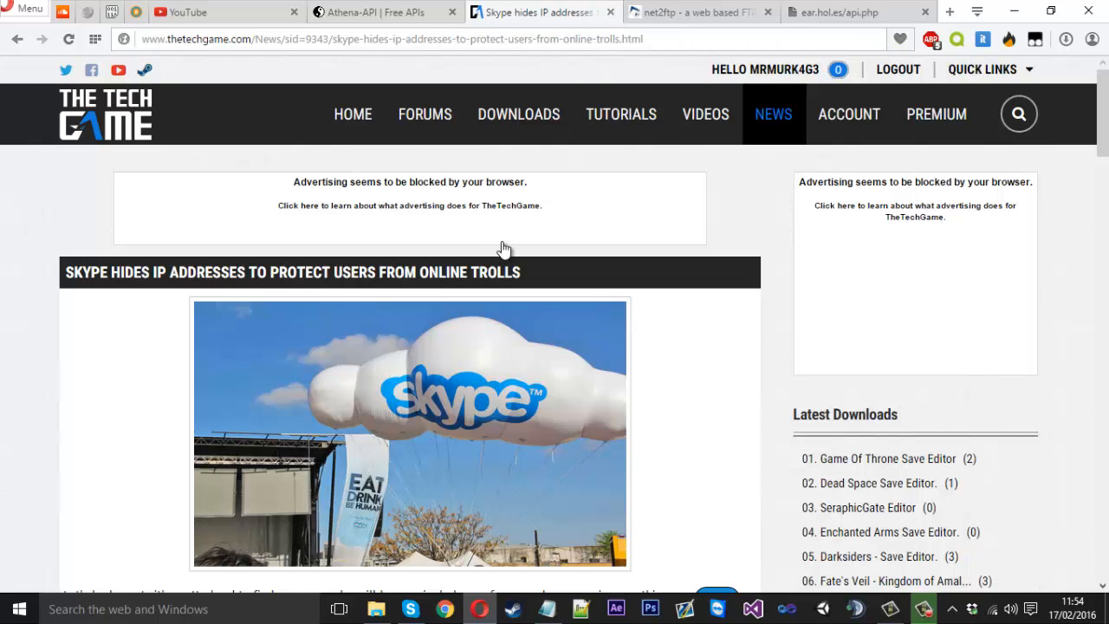
double_click(512, 272)
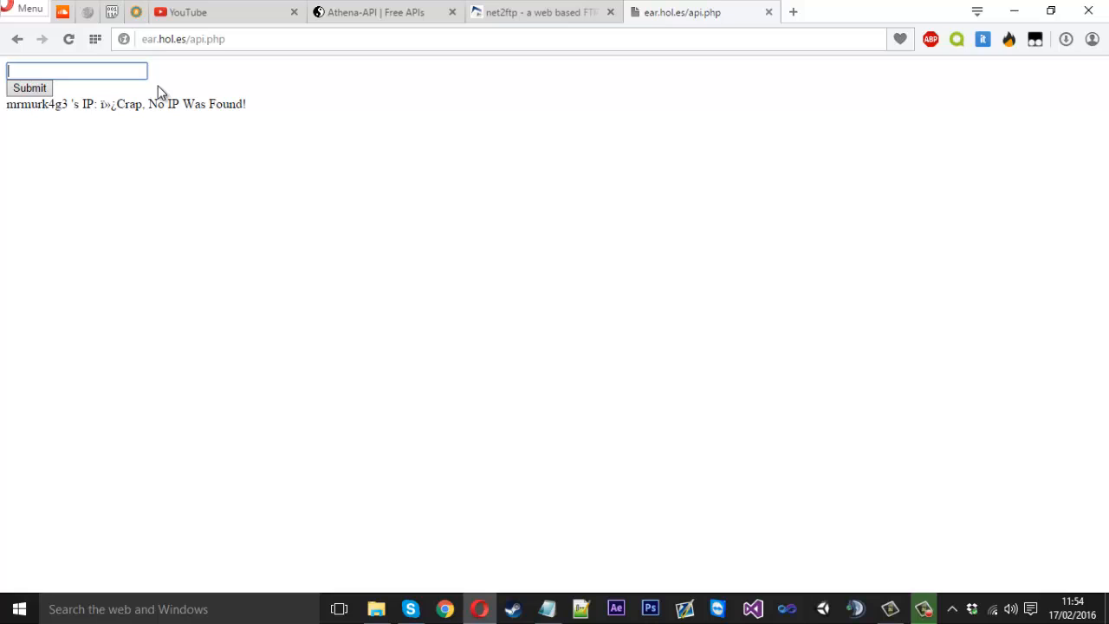
Step: Return to the api.php test page and dismiss the username autocomplete suggestions
click(76, 70)
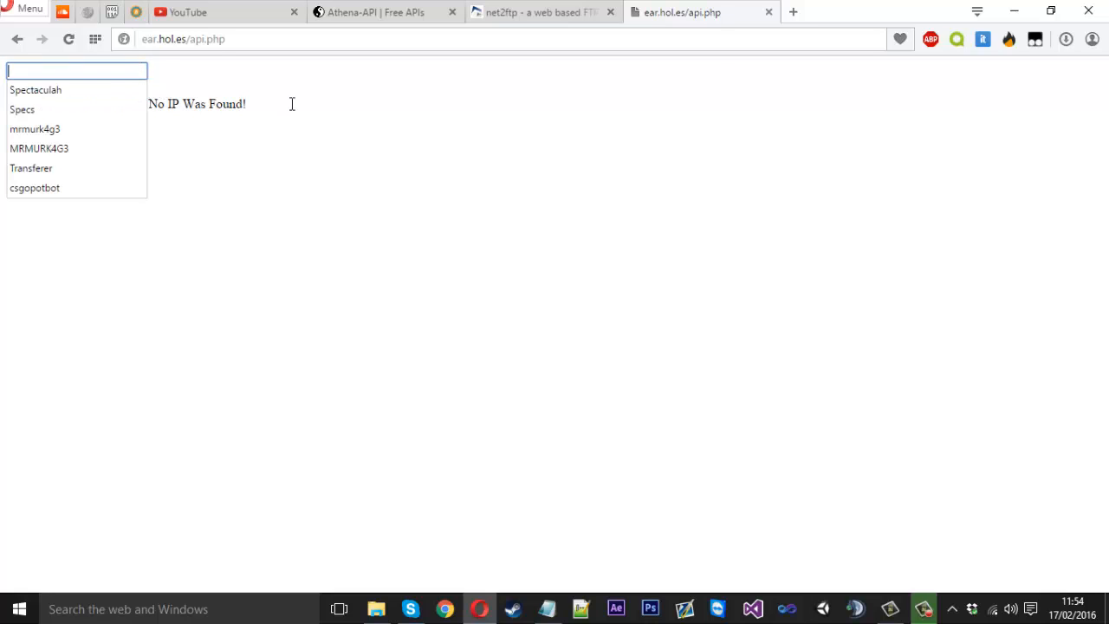
click(28, 87)
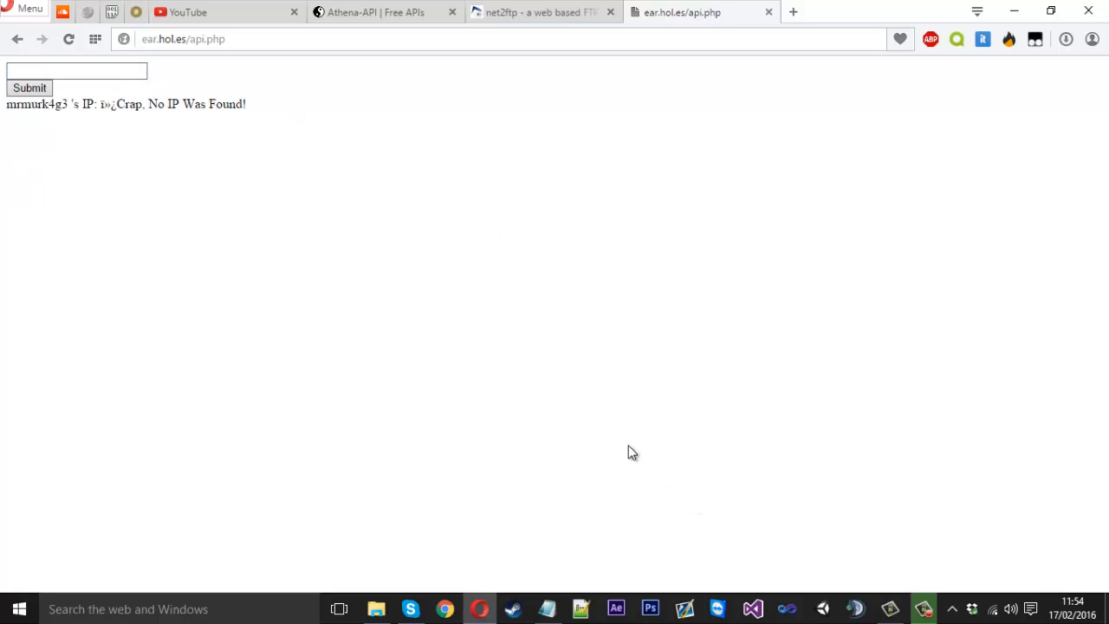
mouse_move(337, 322)
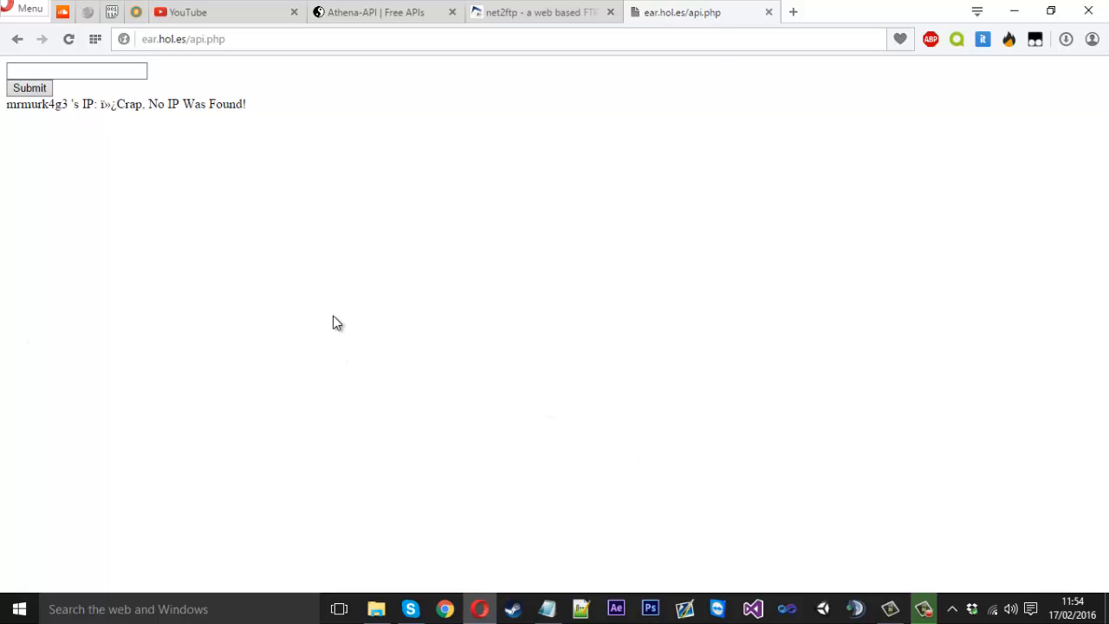
click(77, 71)
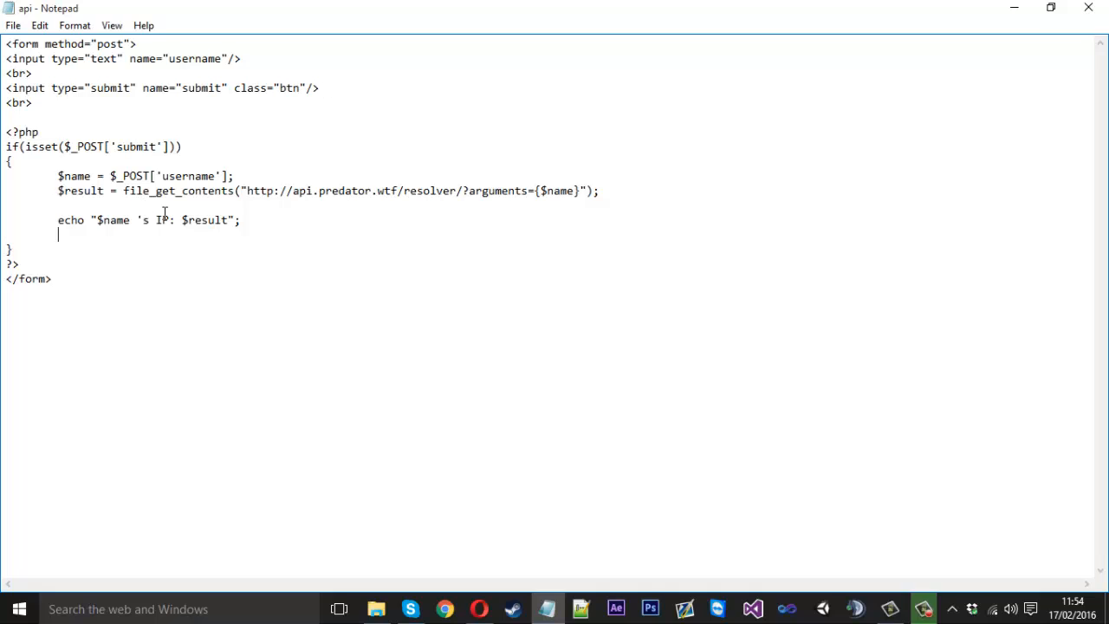
Step: Add the line echo "<img src="">" below the IP echo in api.php
text(e)
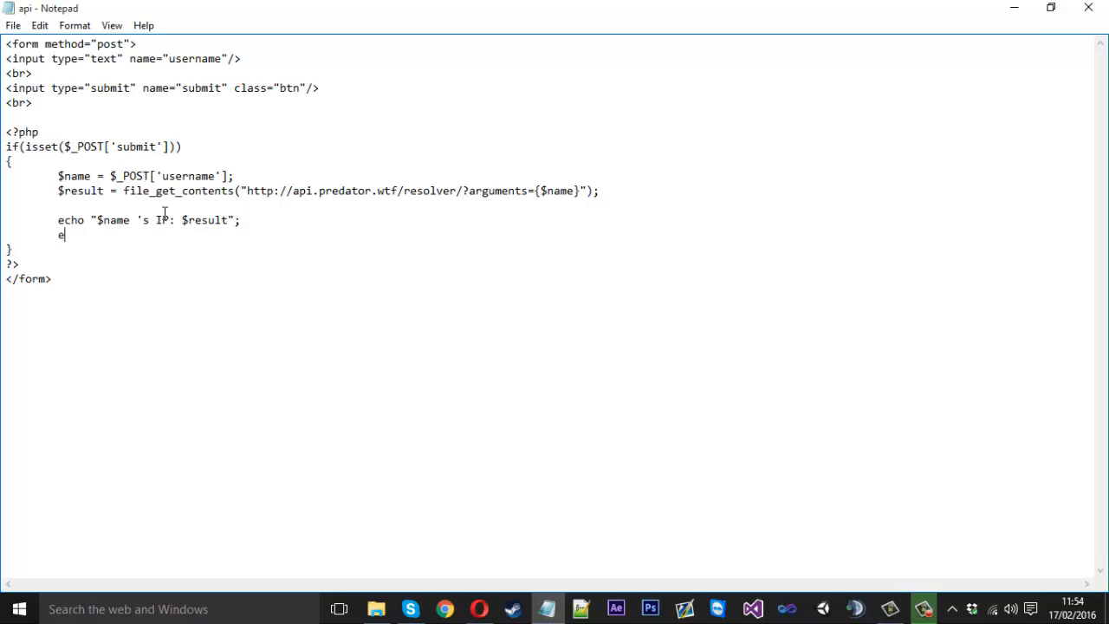
text(cho "")
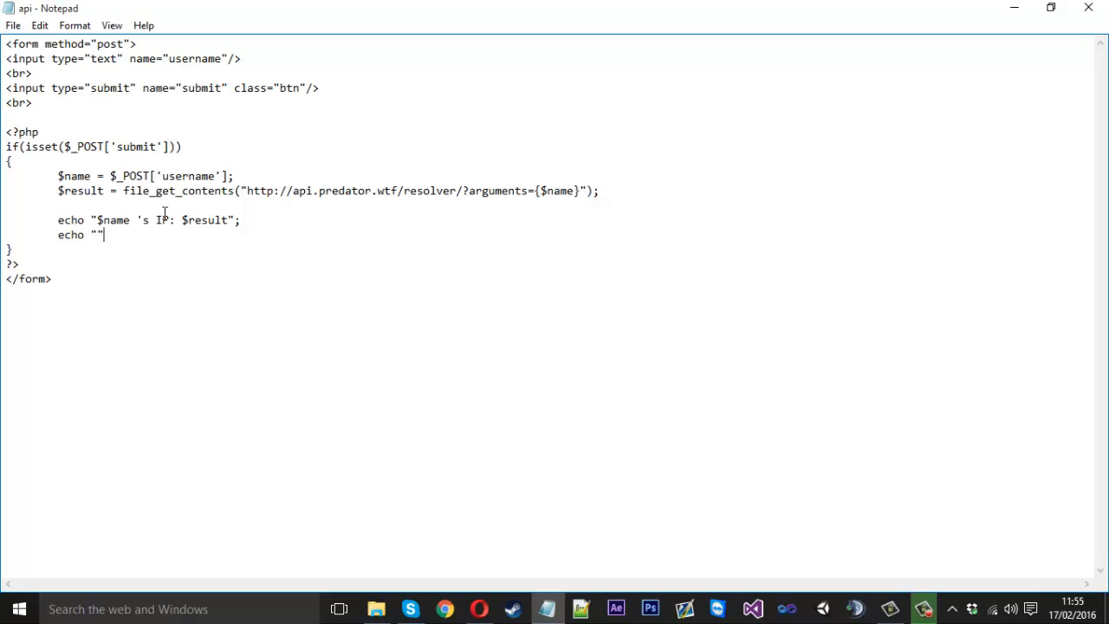
text(>)
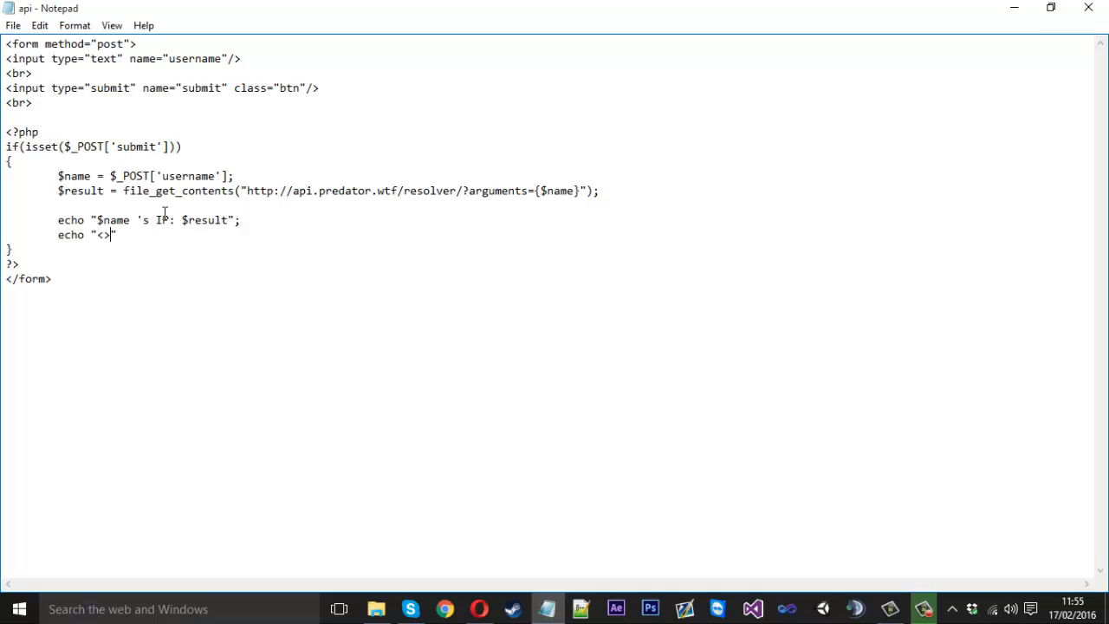
text(img)
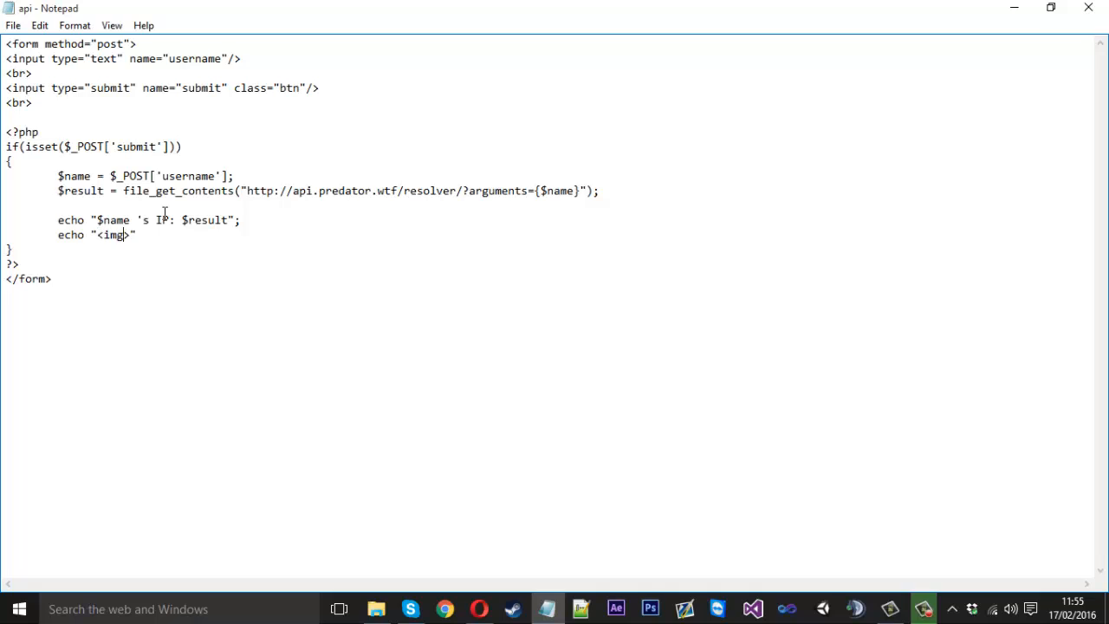
text(src=)
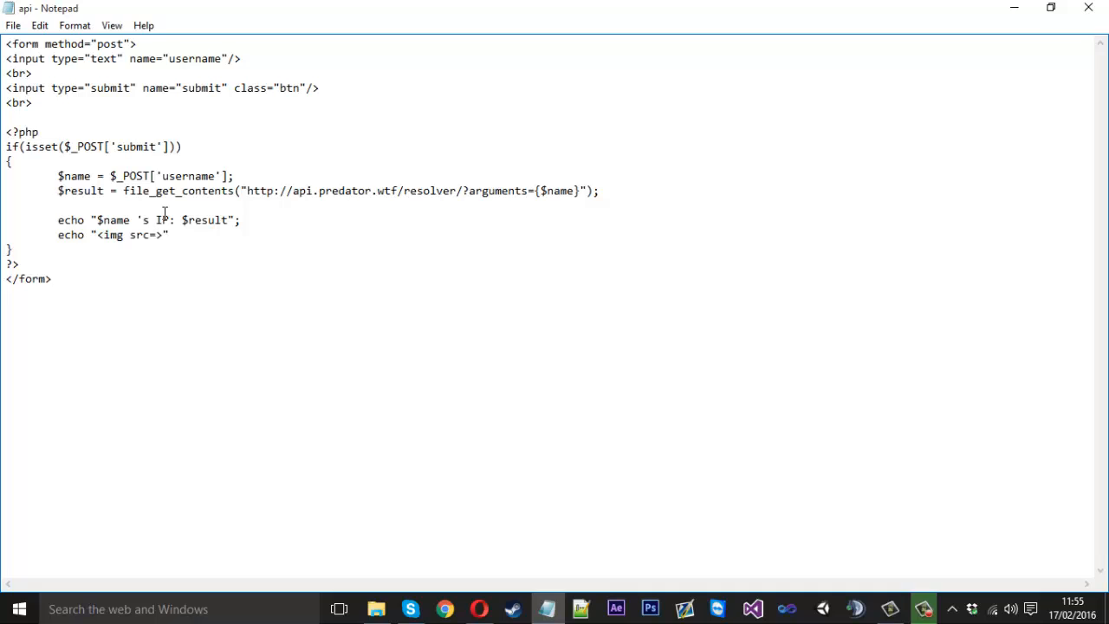
text("")
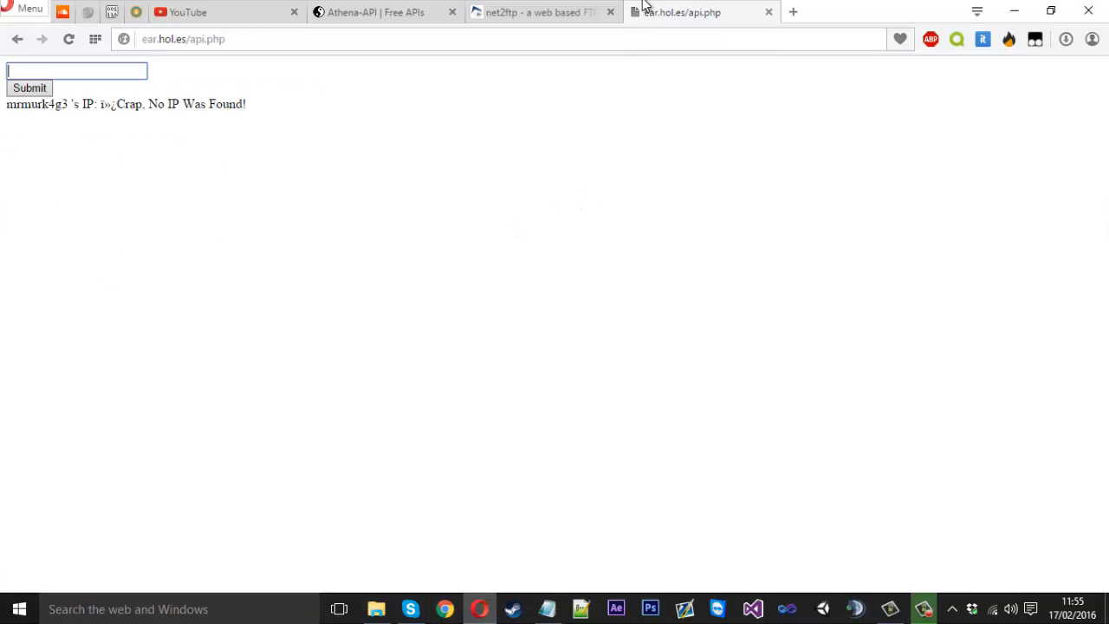
click(793, 11)
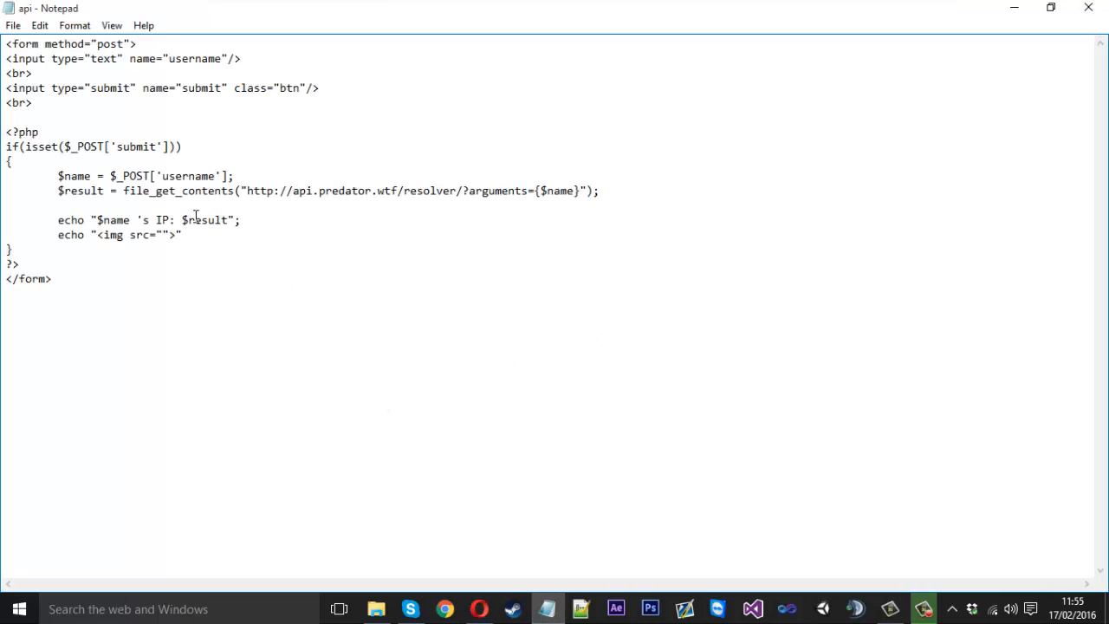
text(https://api.skype.com/users/mrmurk4g3/profile/avatar)
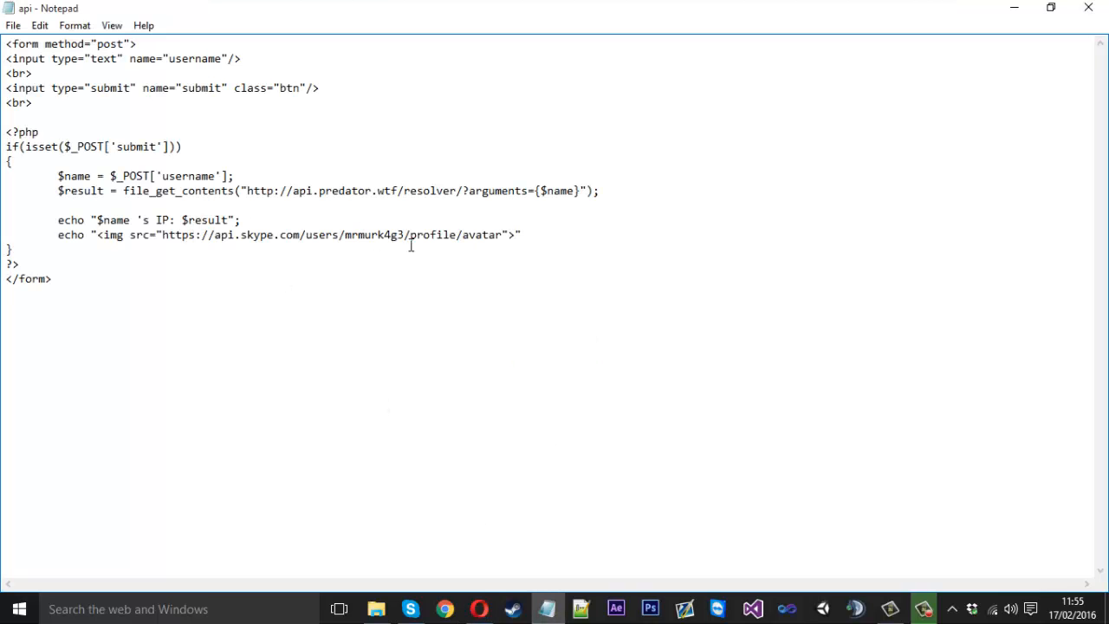
double_click(373, 235)
text({)
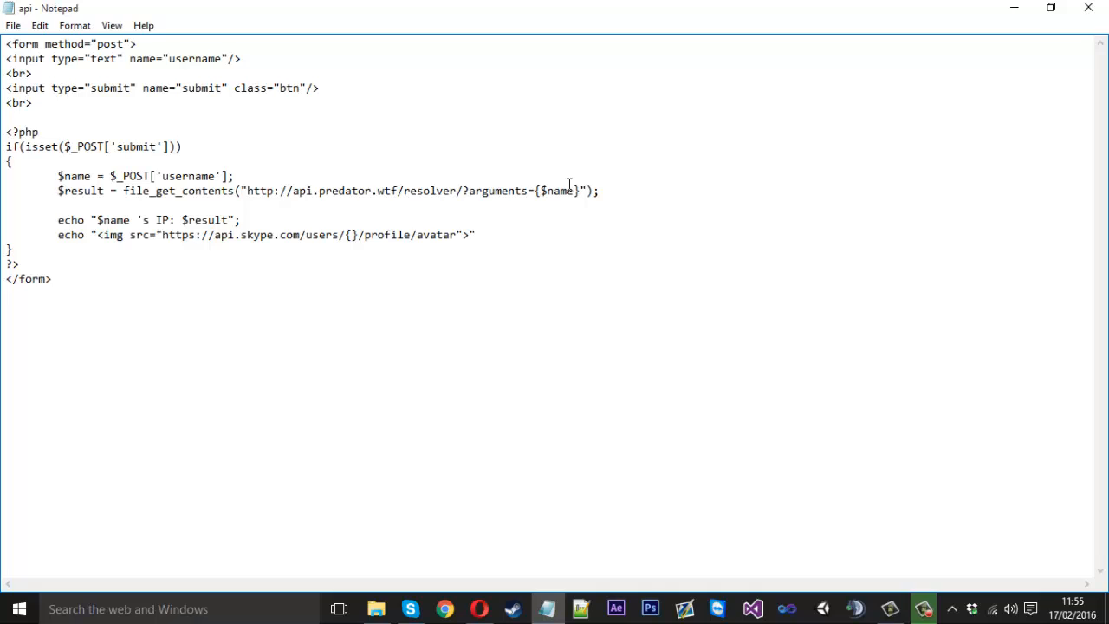
text($name)
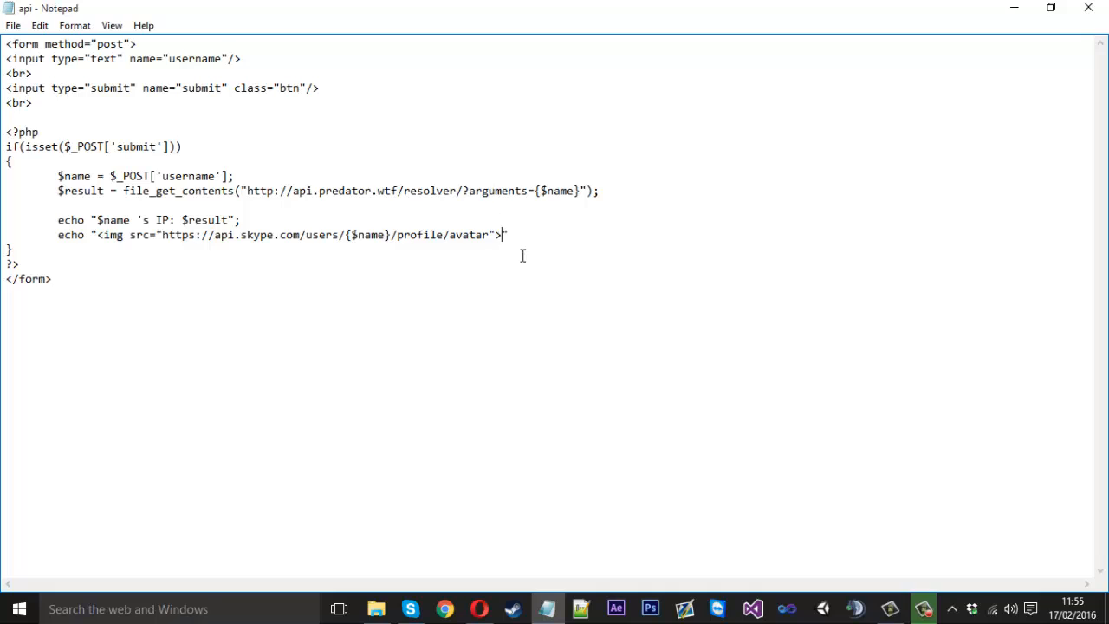
mouse_move(552, 294)
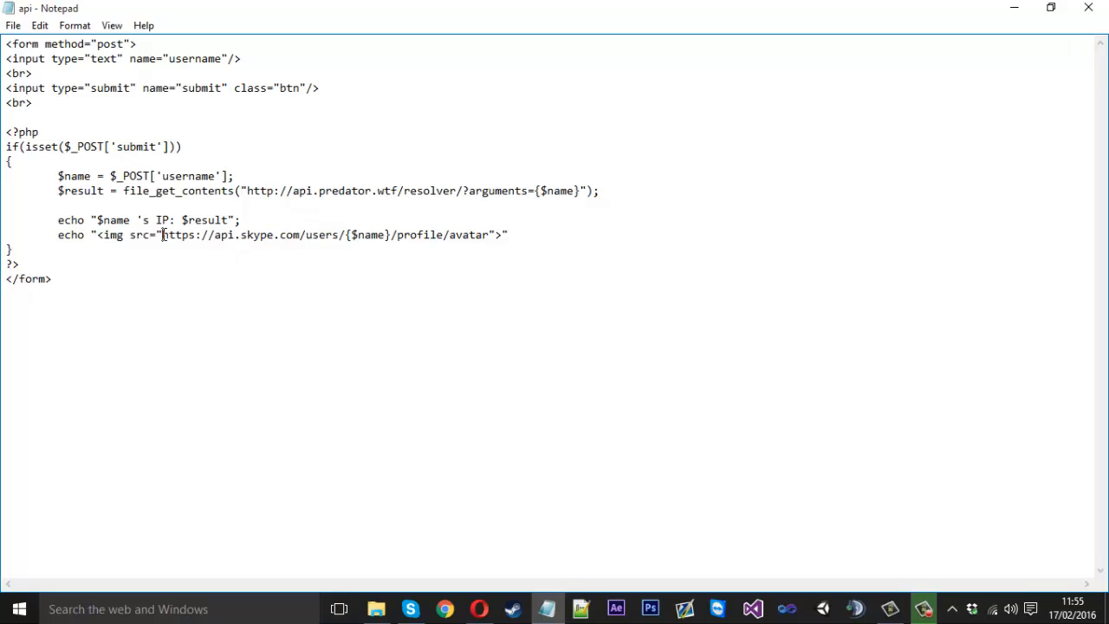
text(\)
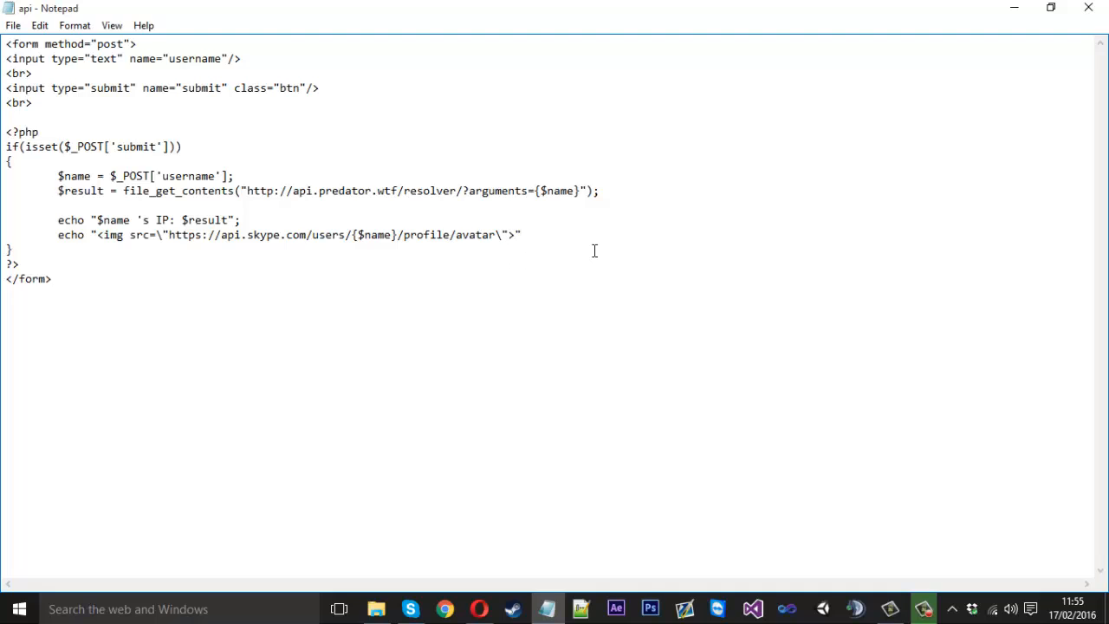
text(;)
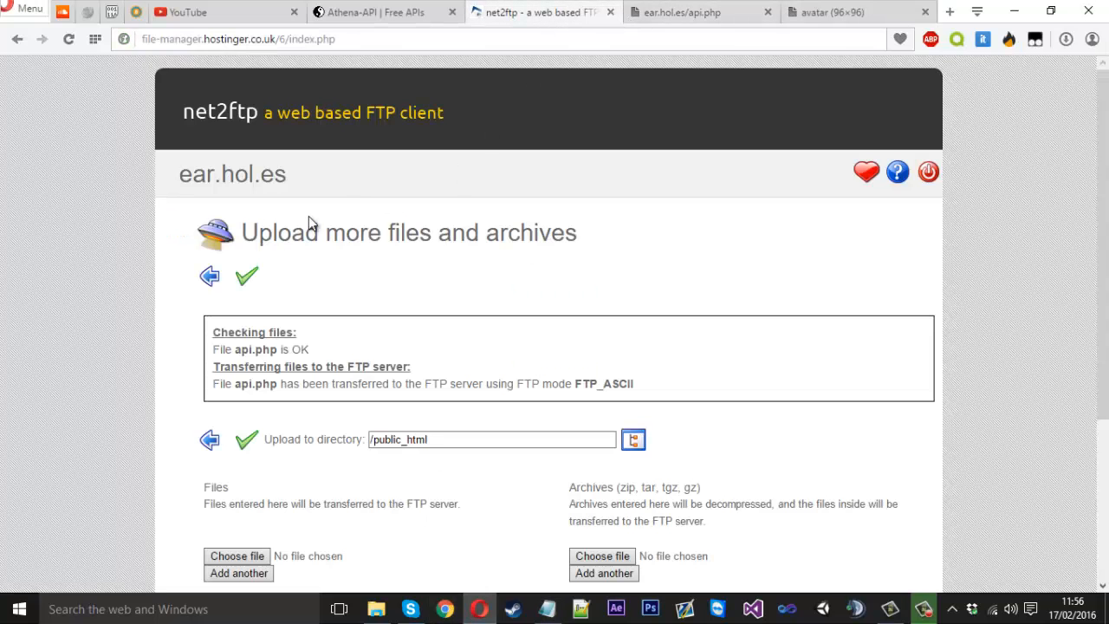
Step: Re-upload api.php, reload the live page and enter username 'jo' to test the avatar
click(237, 556)
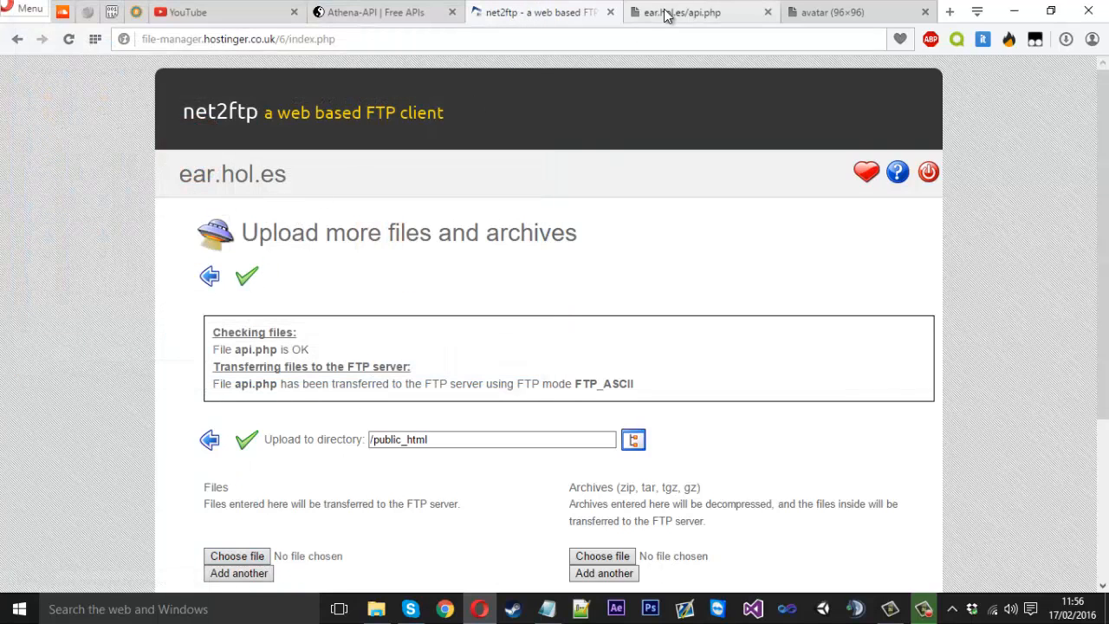
click(682, 12)
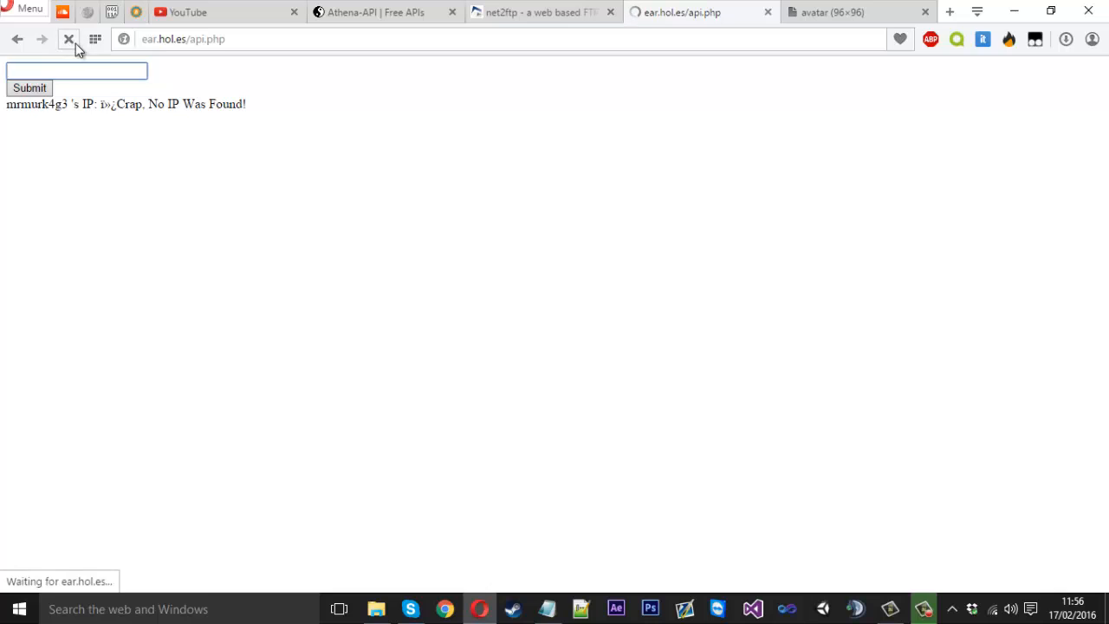
click(68, 39)
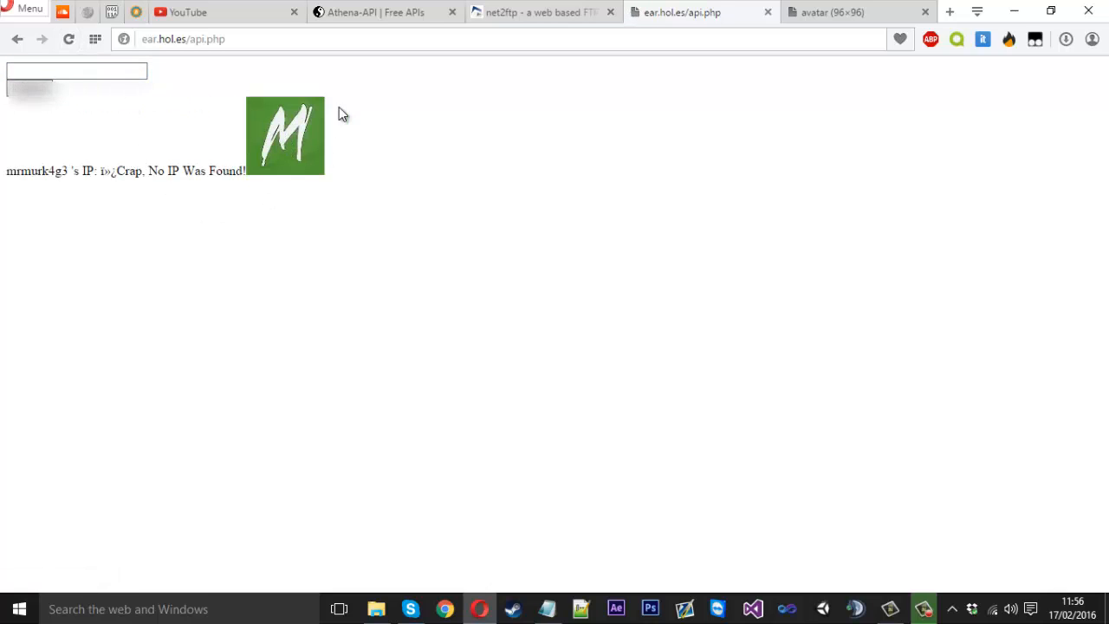
text(jo)
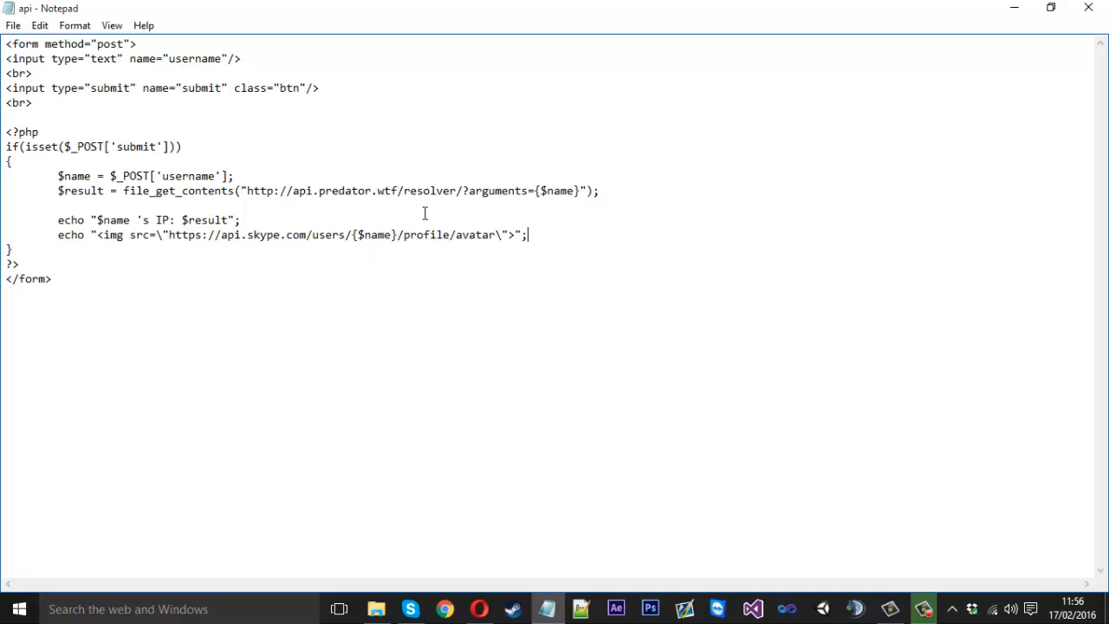
mouse_move(225, 219)
text( <br>)
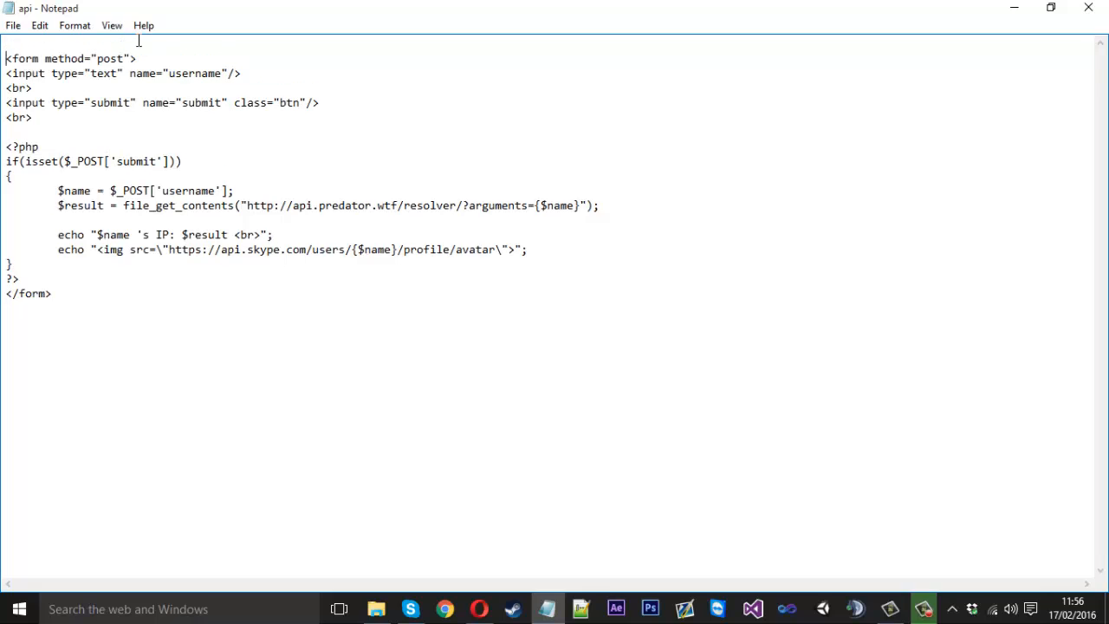
Step: Wrap the code in <center> tags and add a <p>Simple resolver.</p> heading
text(<center>)
text(</center>)
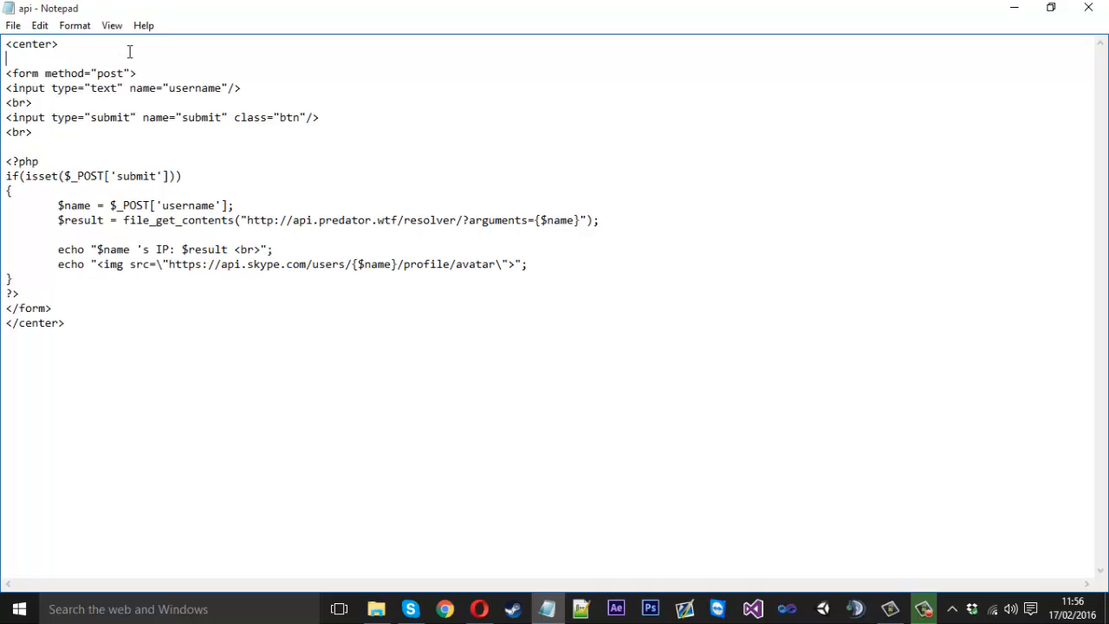
text(<p><>)
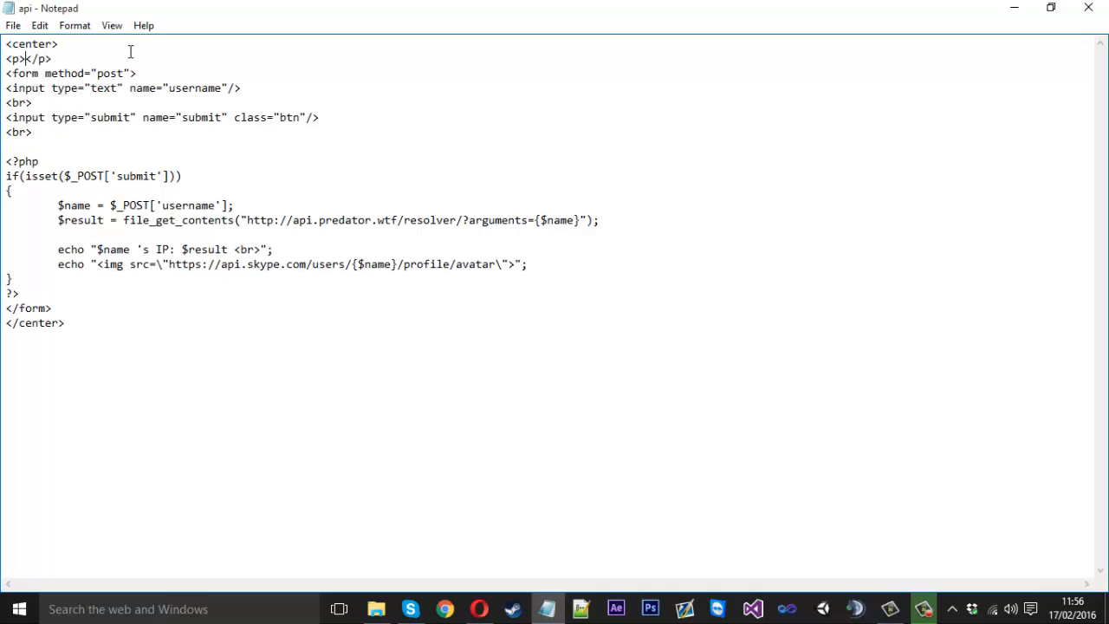
text(Simple)
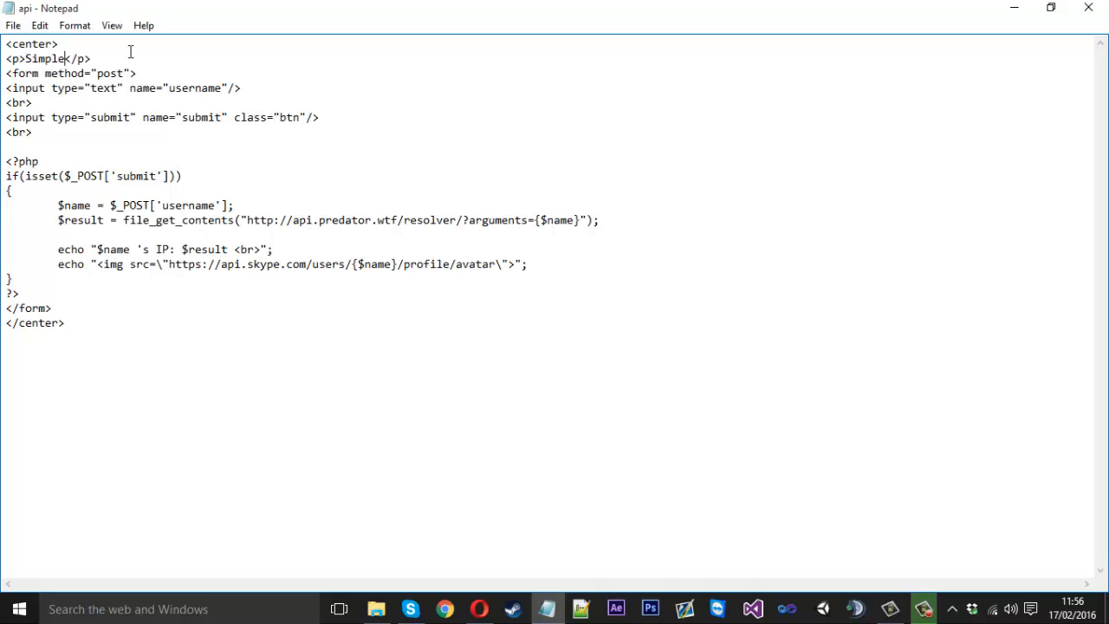
text(resolver.)
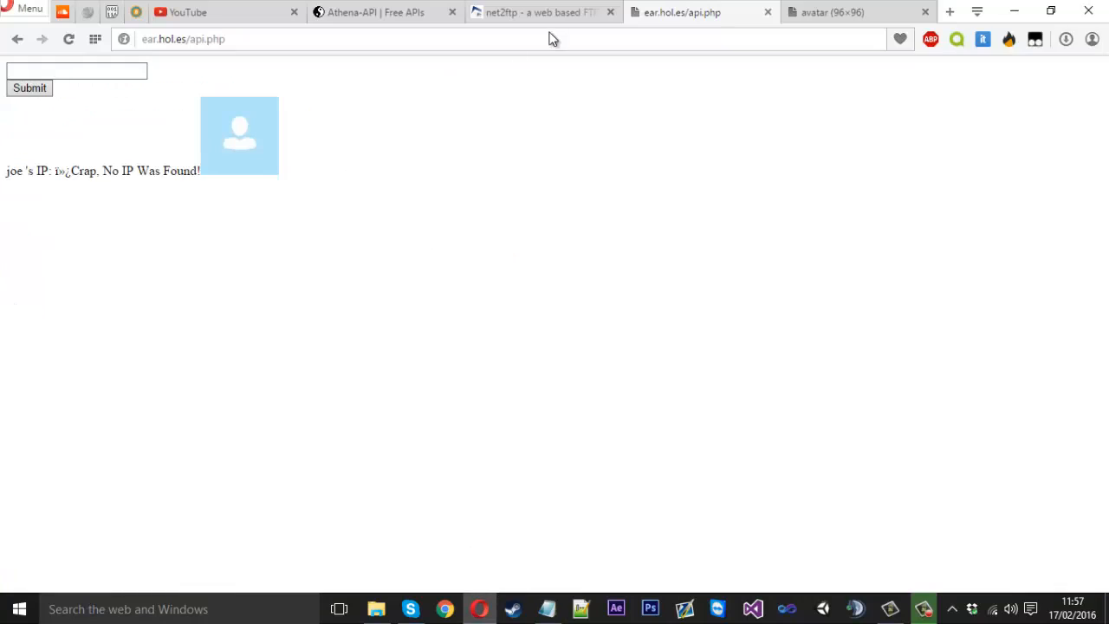
Step: Re-upload api.php, submit mrmurk4g3 to see the green avatar, and close the avatar tab
click(236, 555)
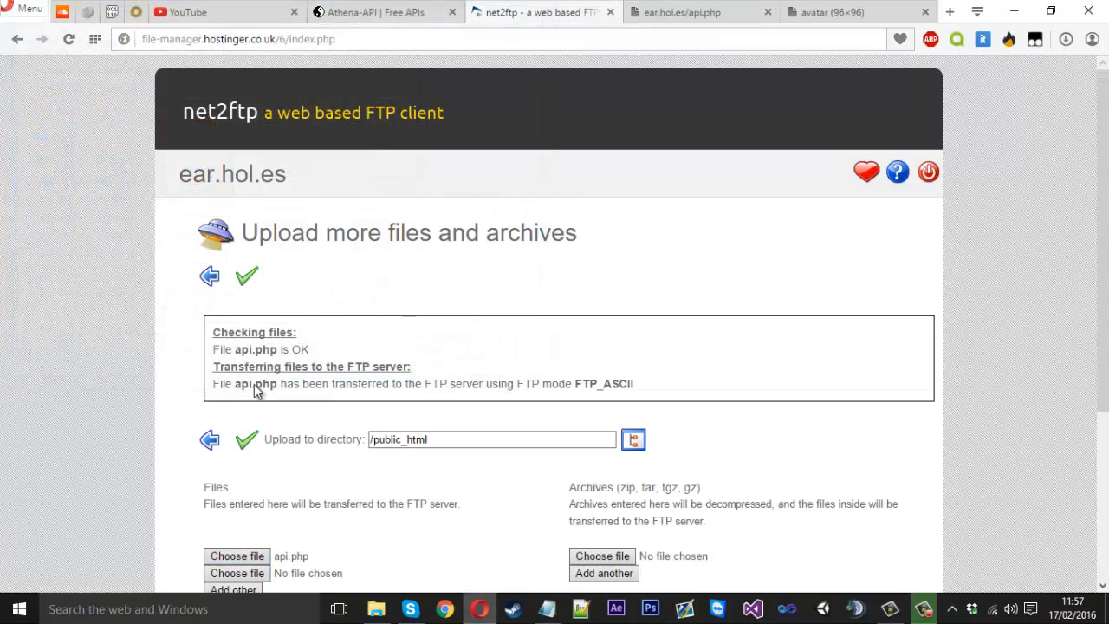
click(681, 12)
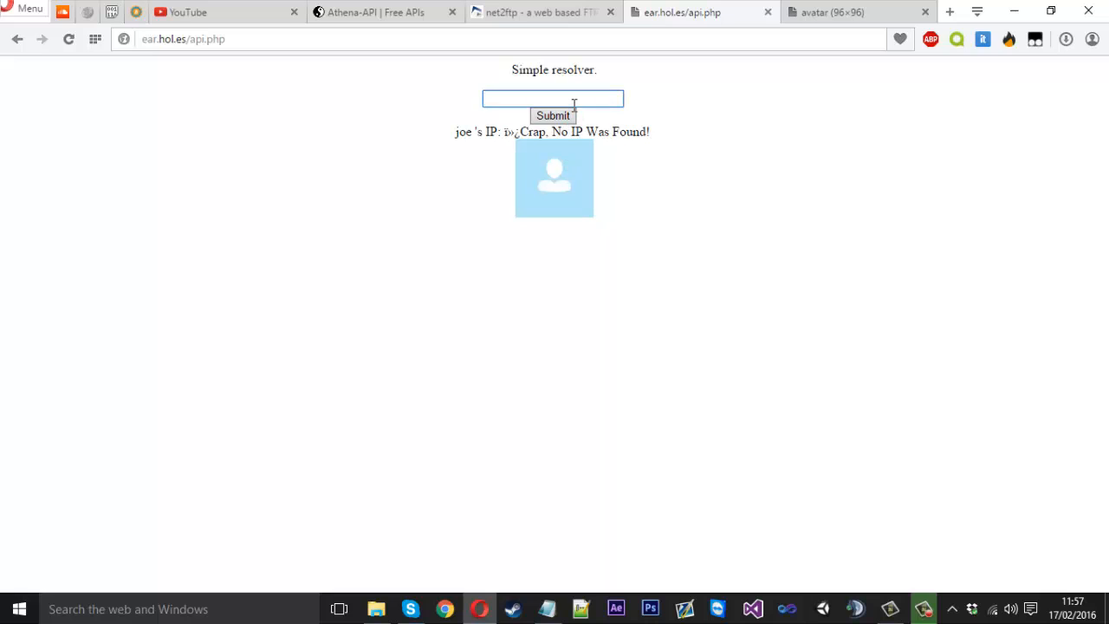
text(mrmurk4g3)
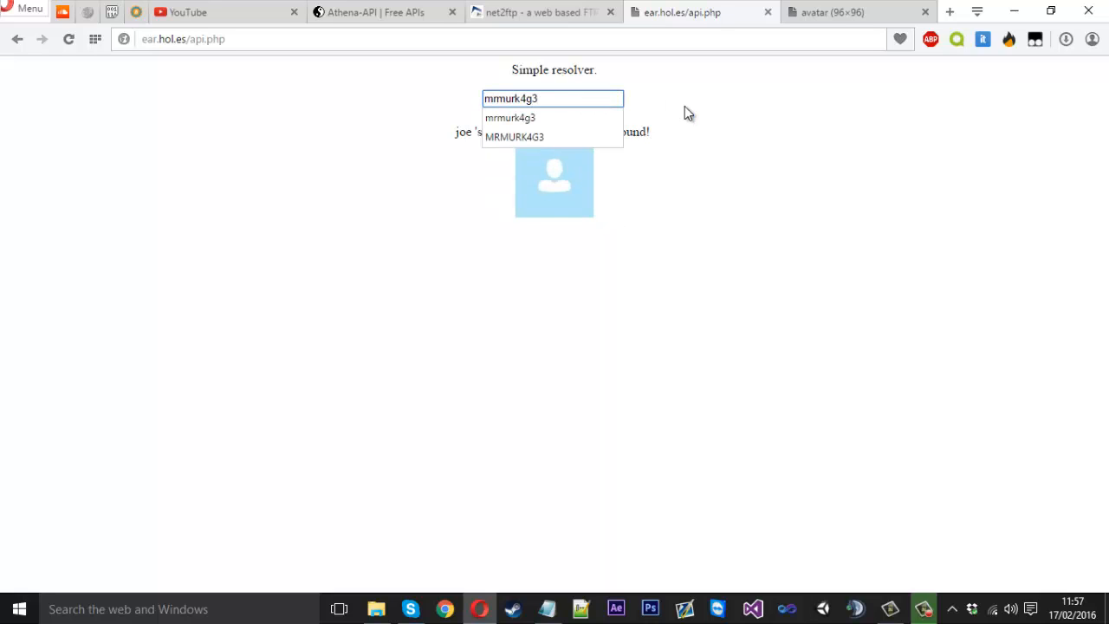
click(553, 115)
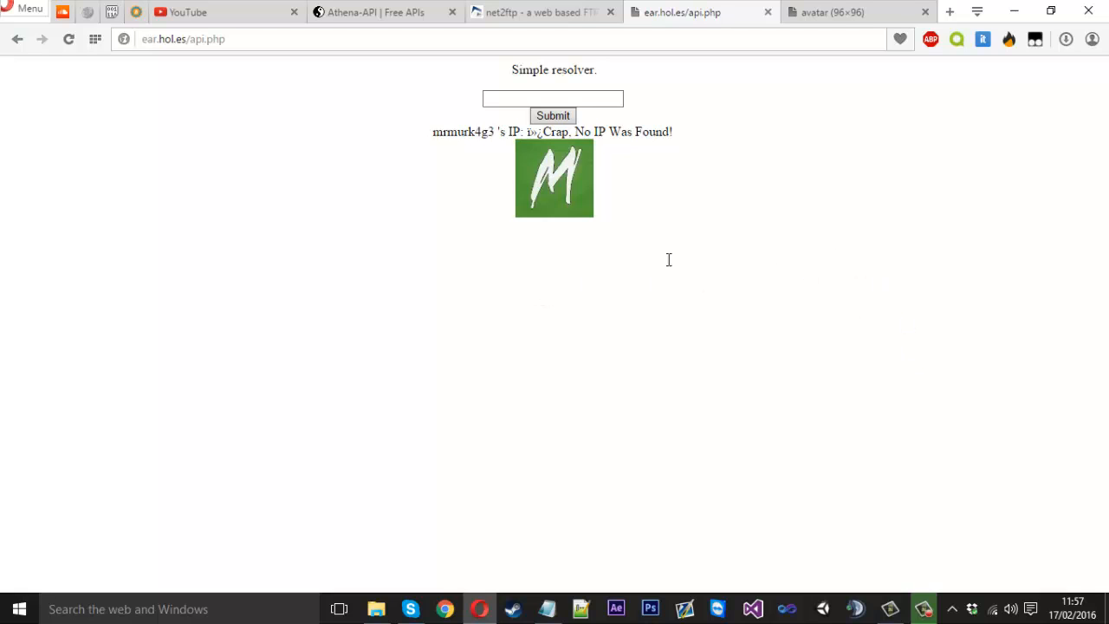
mouse_move(546, 262)
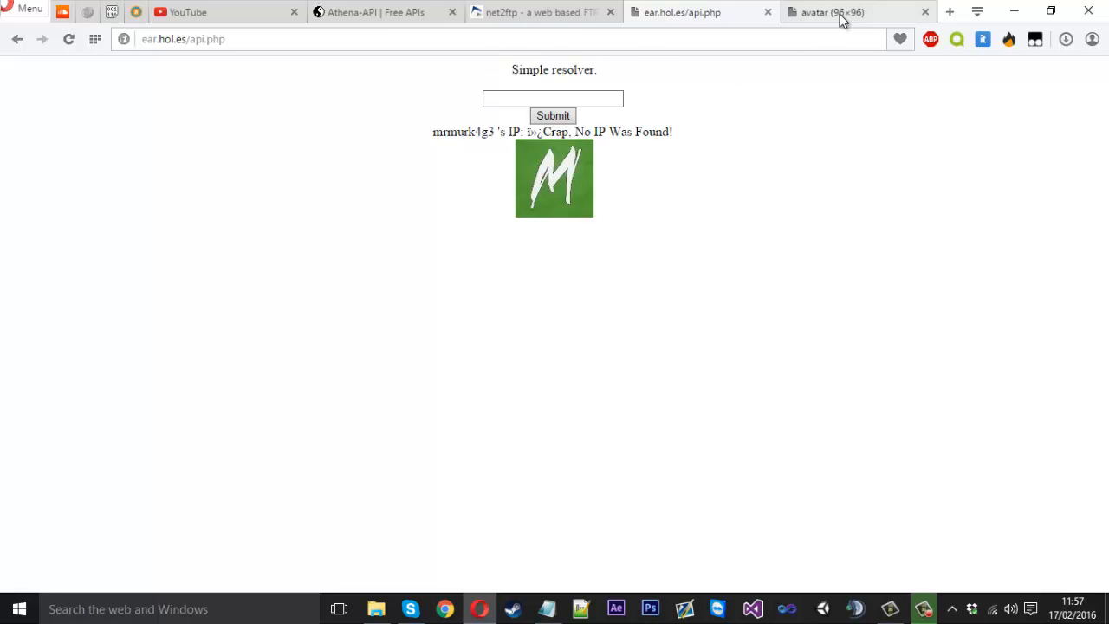
click(925, 11)
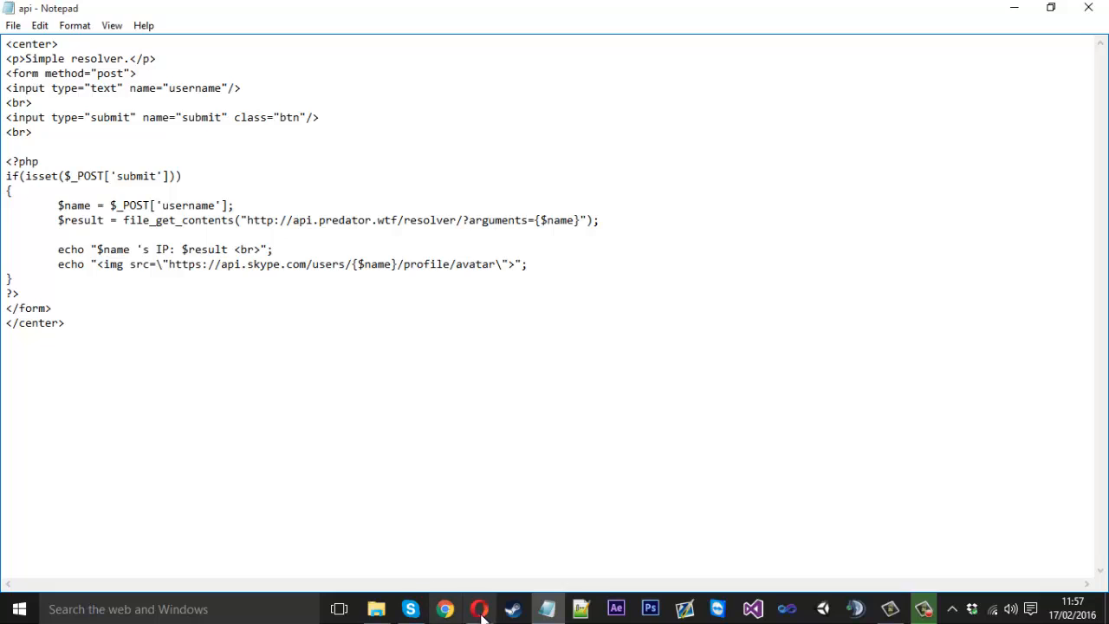
click(479, 608)
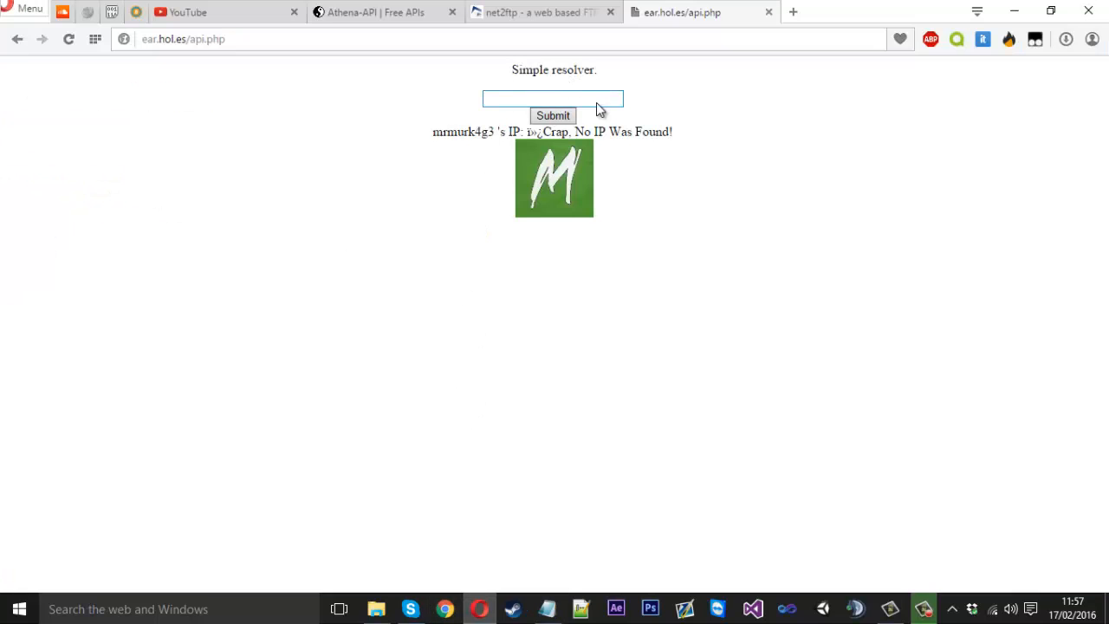